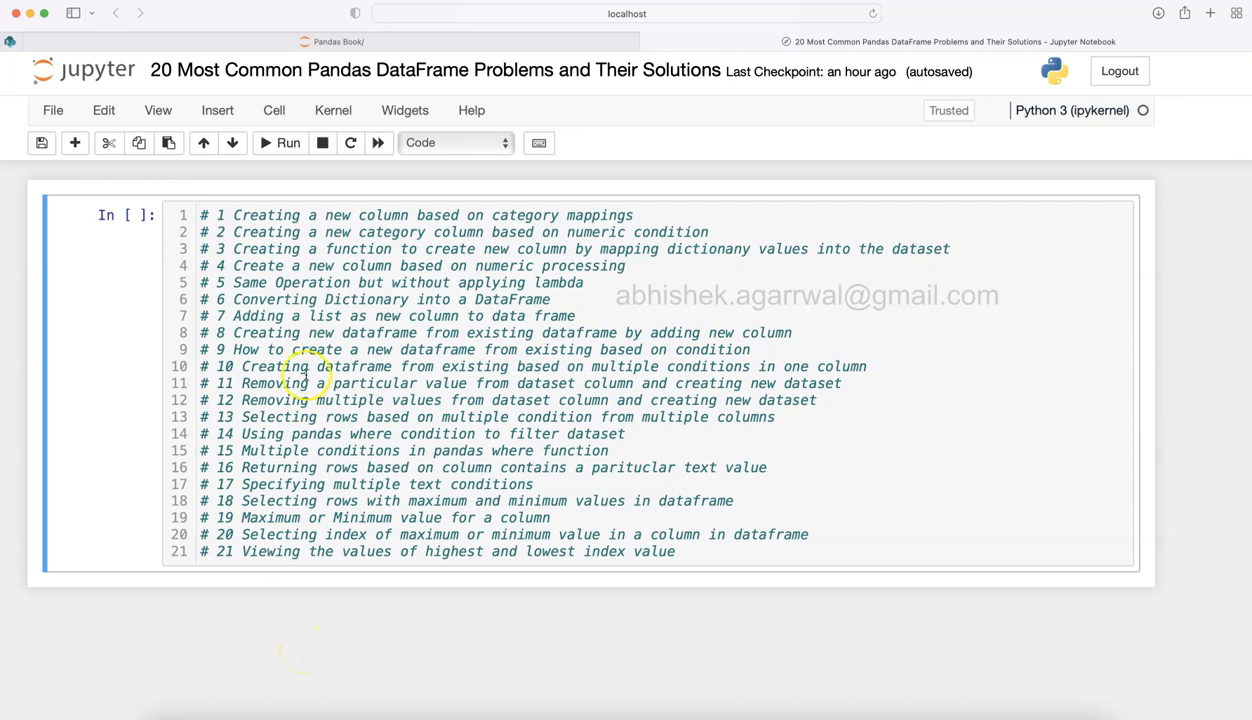
mouse_move(283, 215)
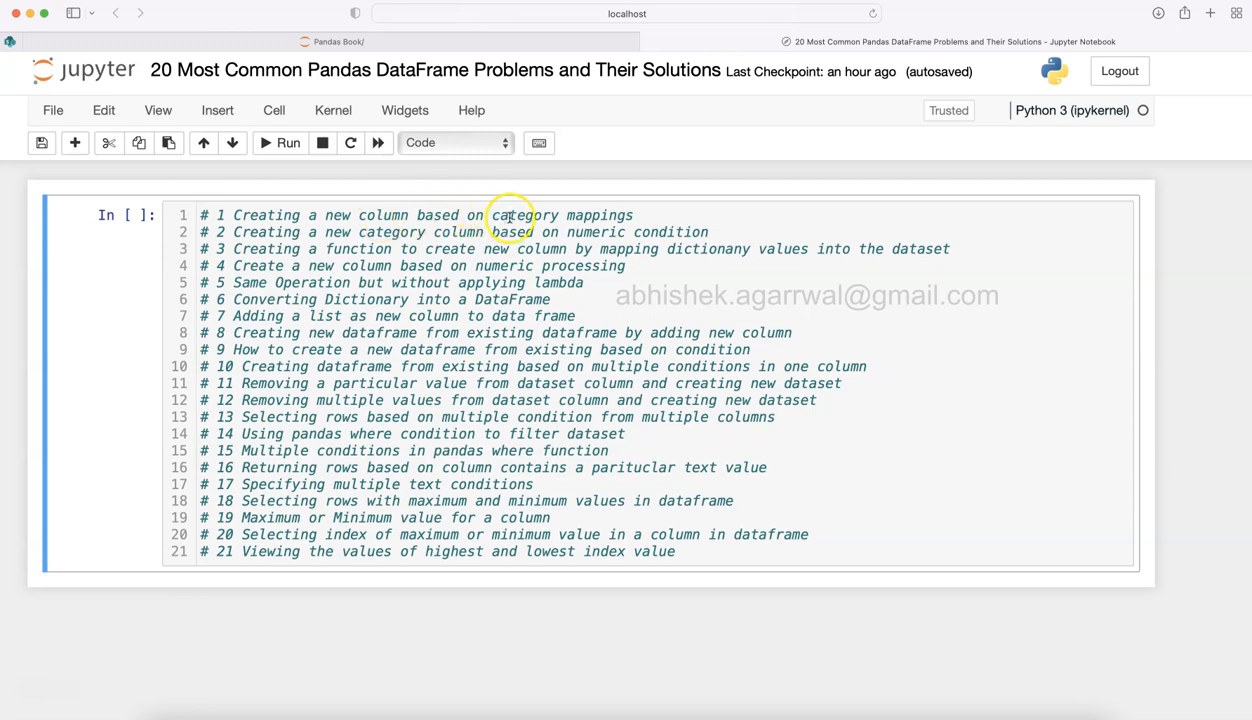
mouse_move(598, 212)
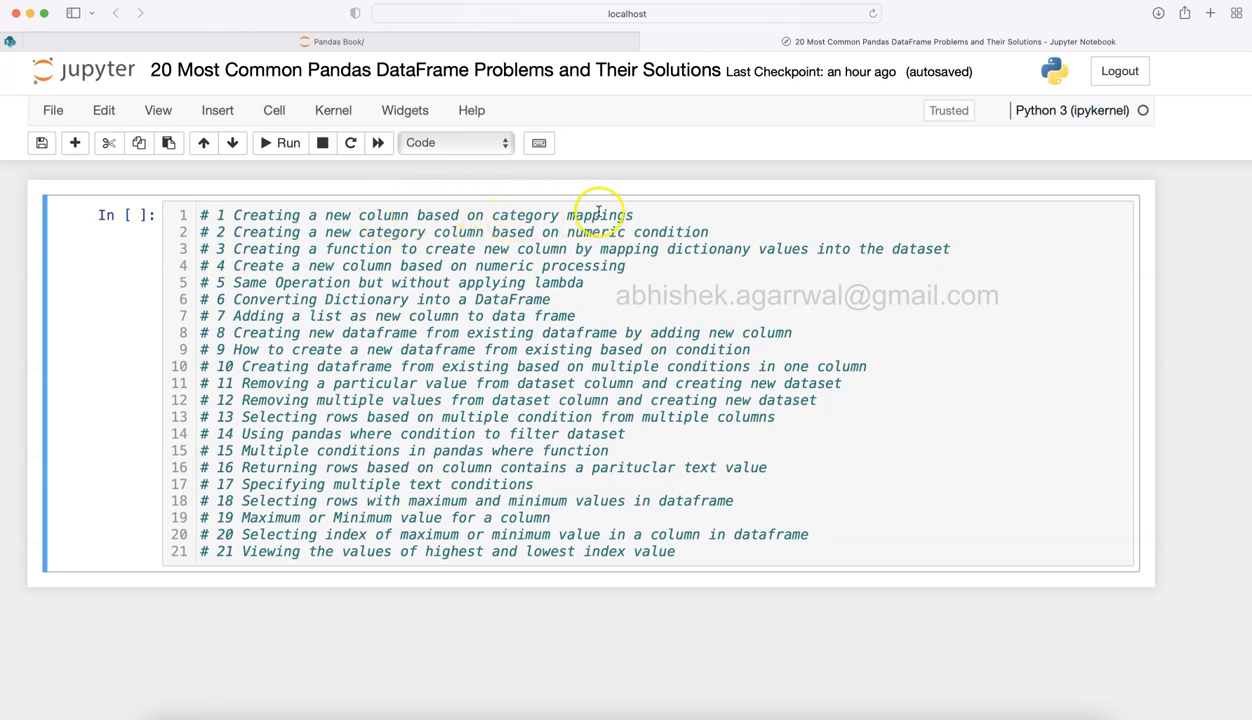
mouse_move(599, 212)
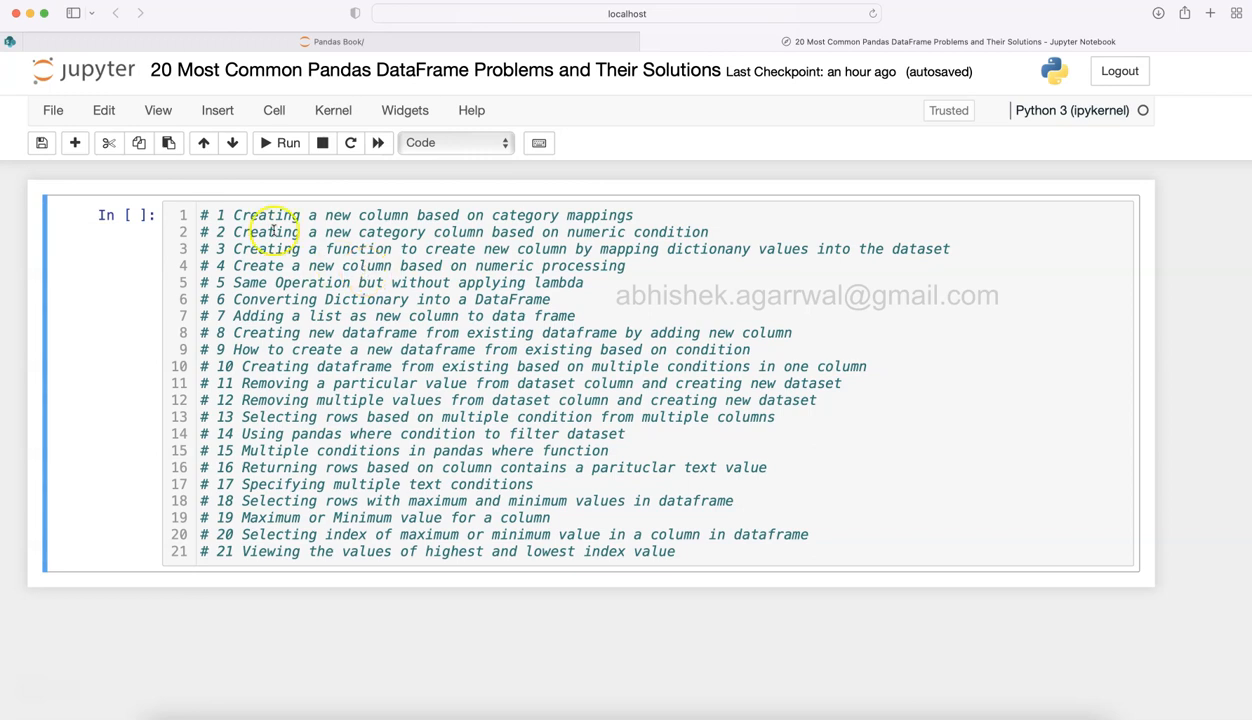
mouse_move(237, 413)
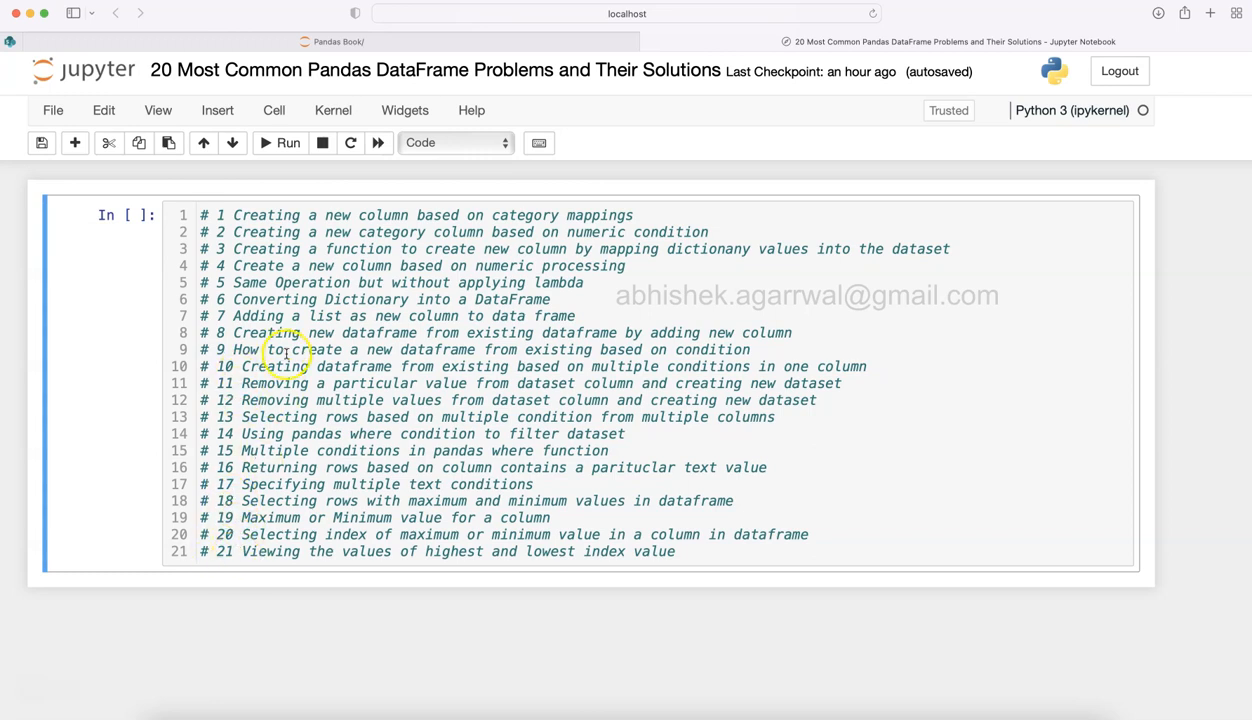
mouse_move(250, 315)
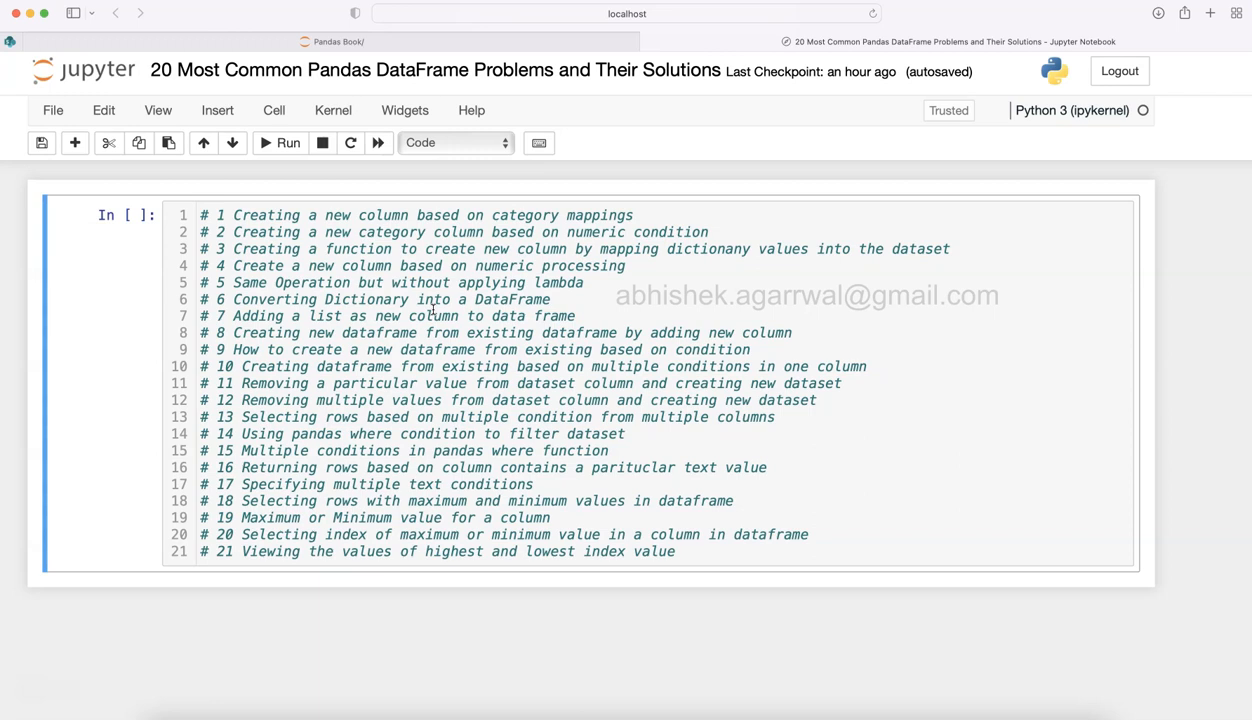
mouse_move(467, 218)
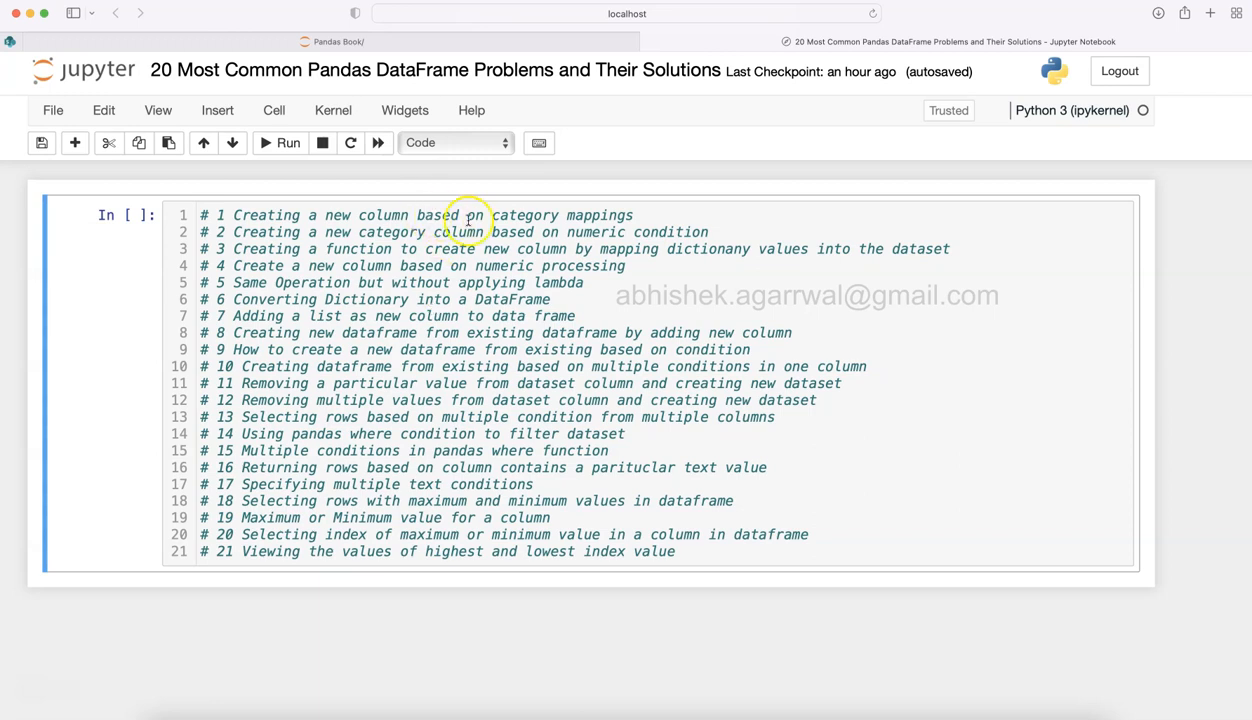
mouse_move(397, 208)
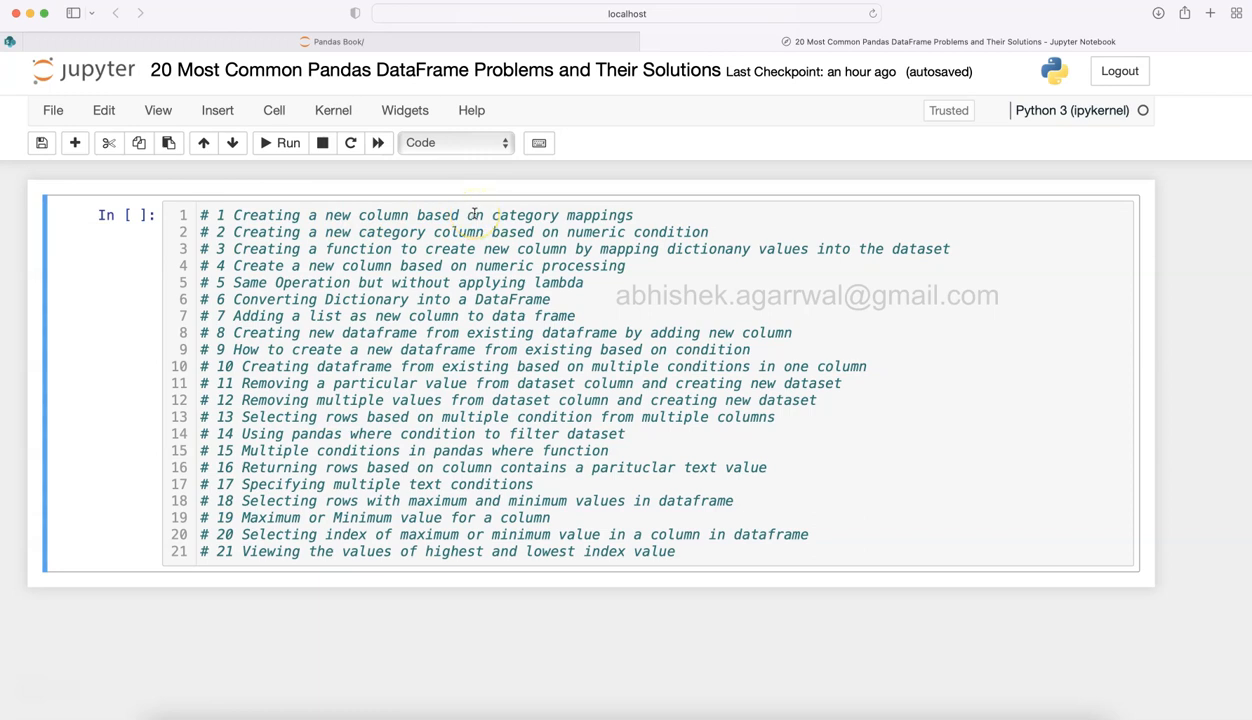
mouse_move(131, 452)
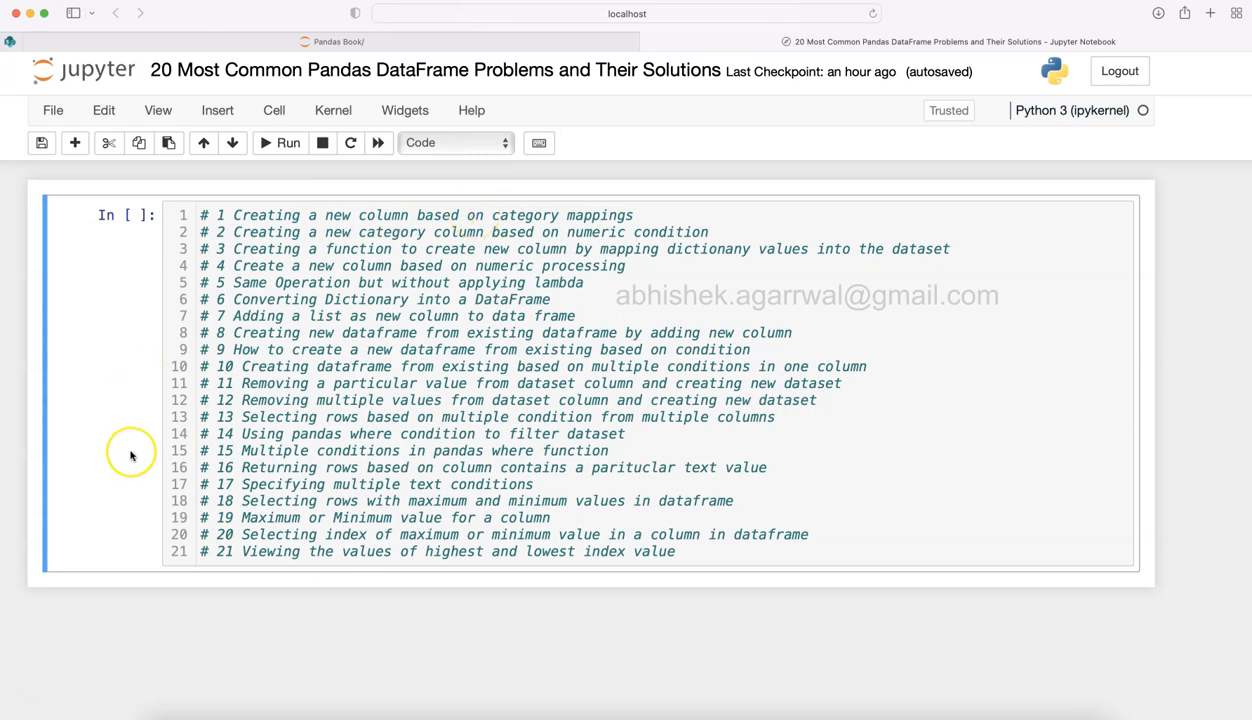
mouse_move(131, 452)
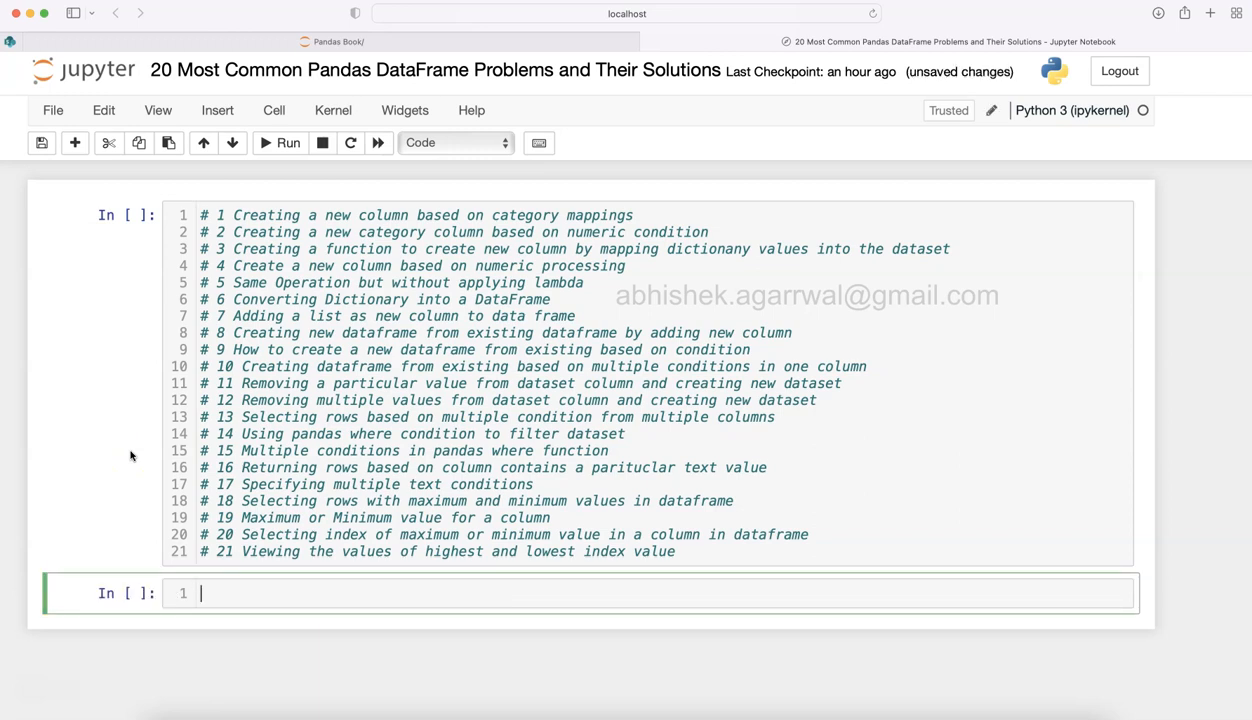
- Import pandas as pd and load the 'orders' sheet of sales.xls into df
text(import pandas)
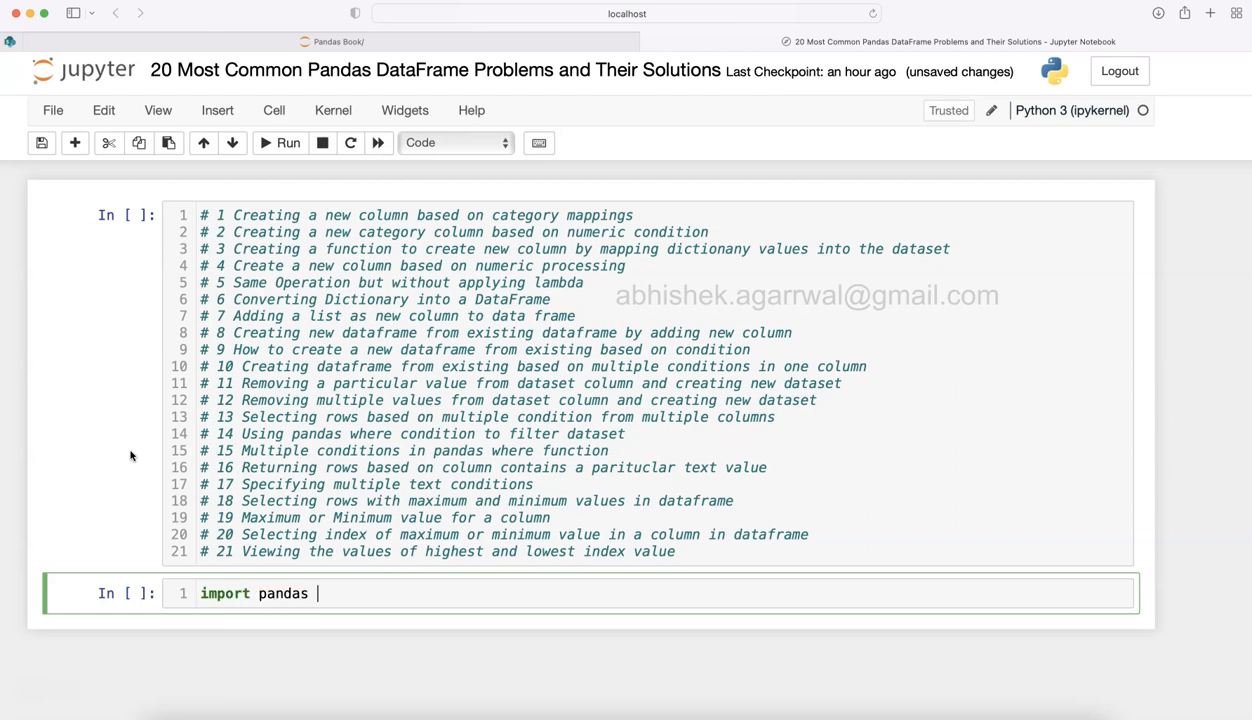
text(as pd)
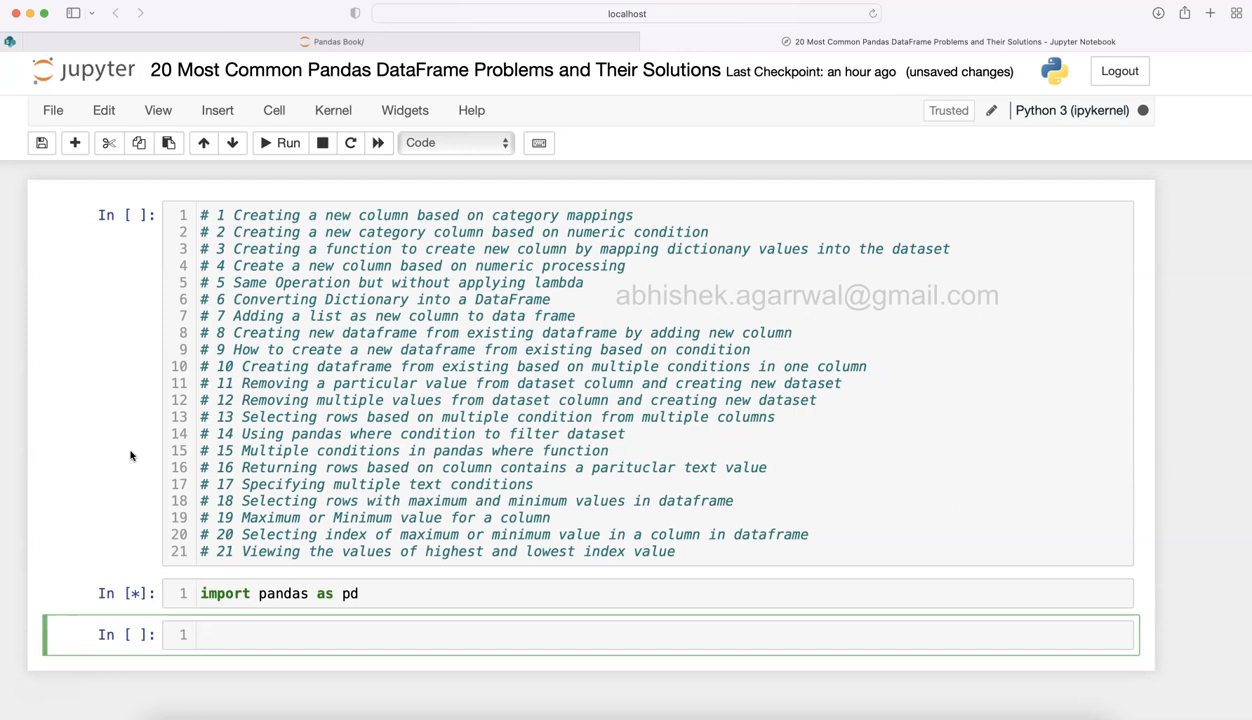
click(288, 142)
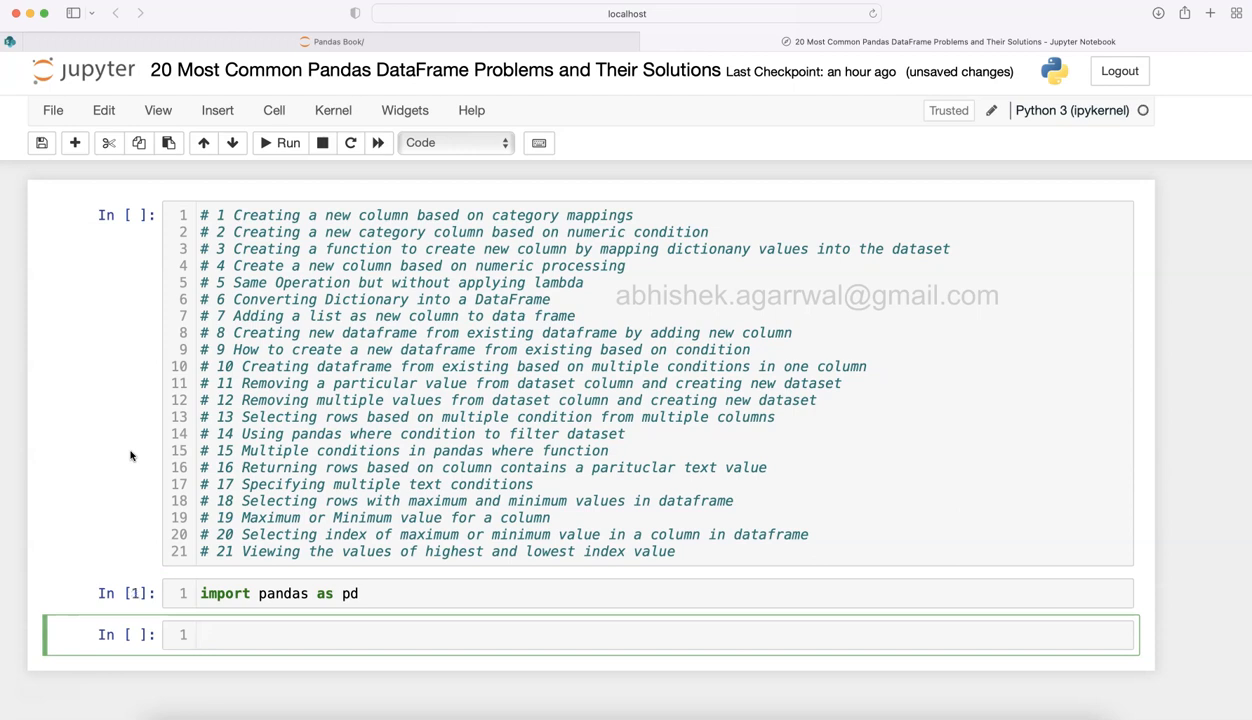
text(df =)
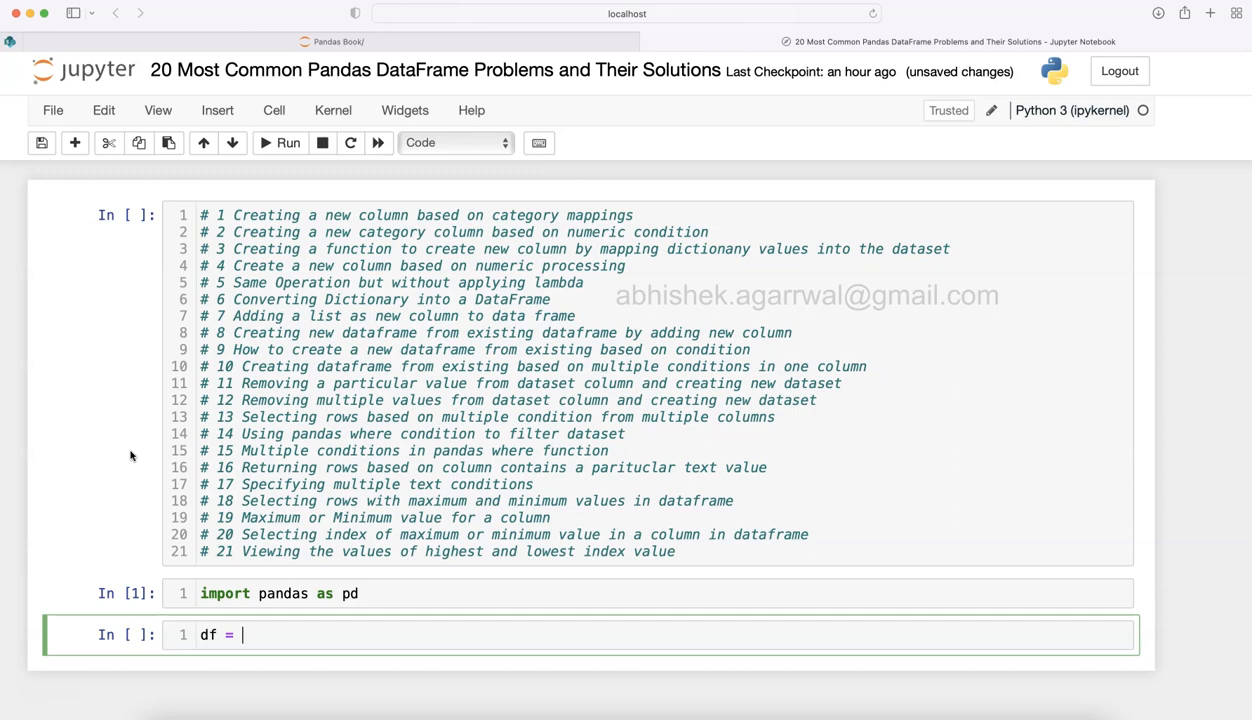
text(pd.read_excel(')
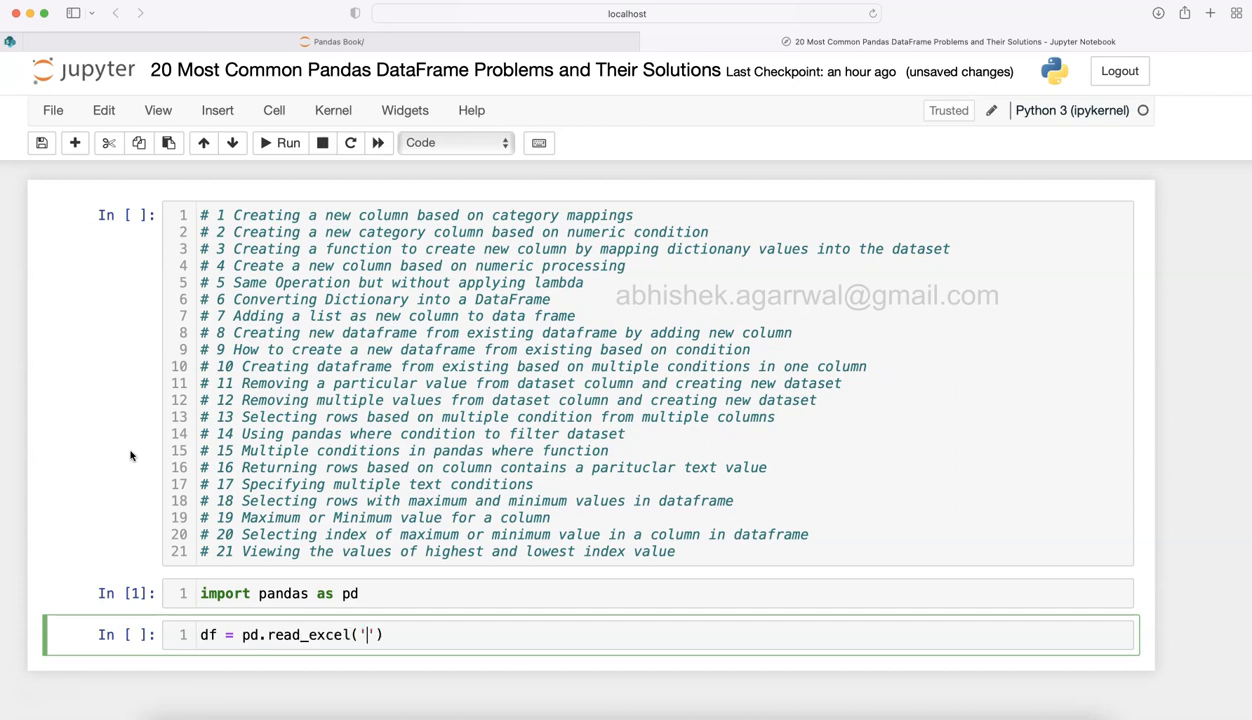
text(sales.xls)
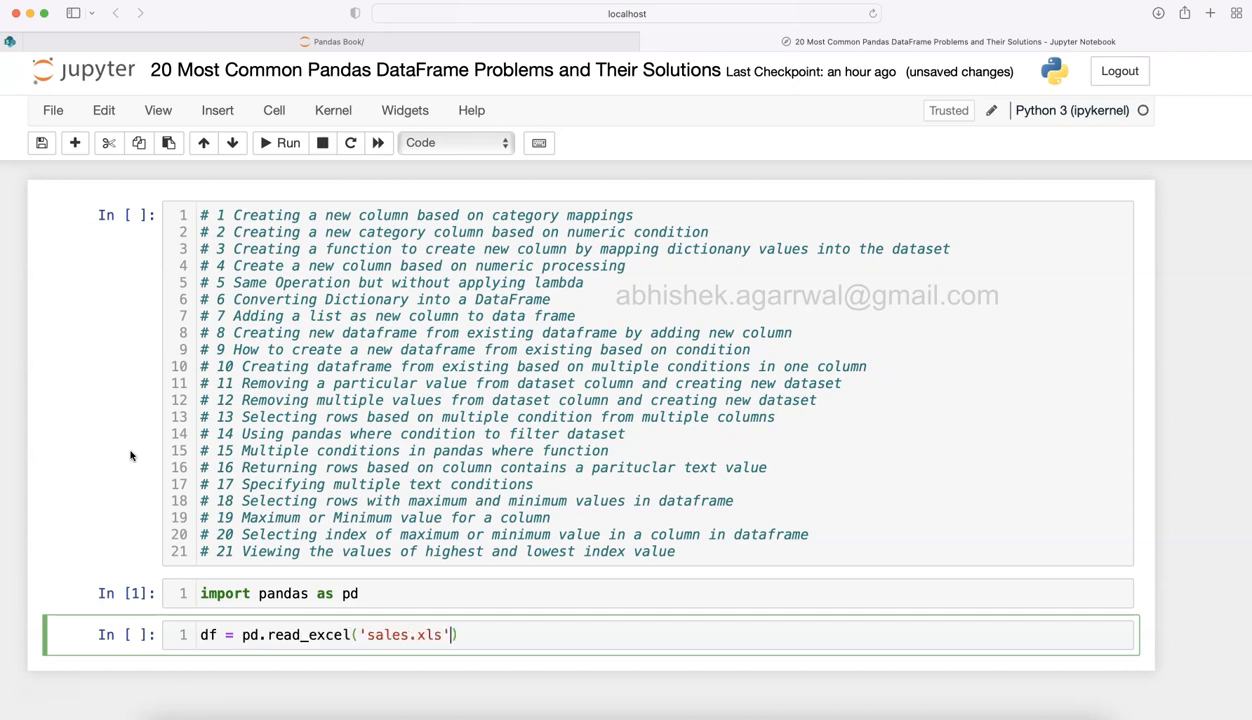
text(,'ord)
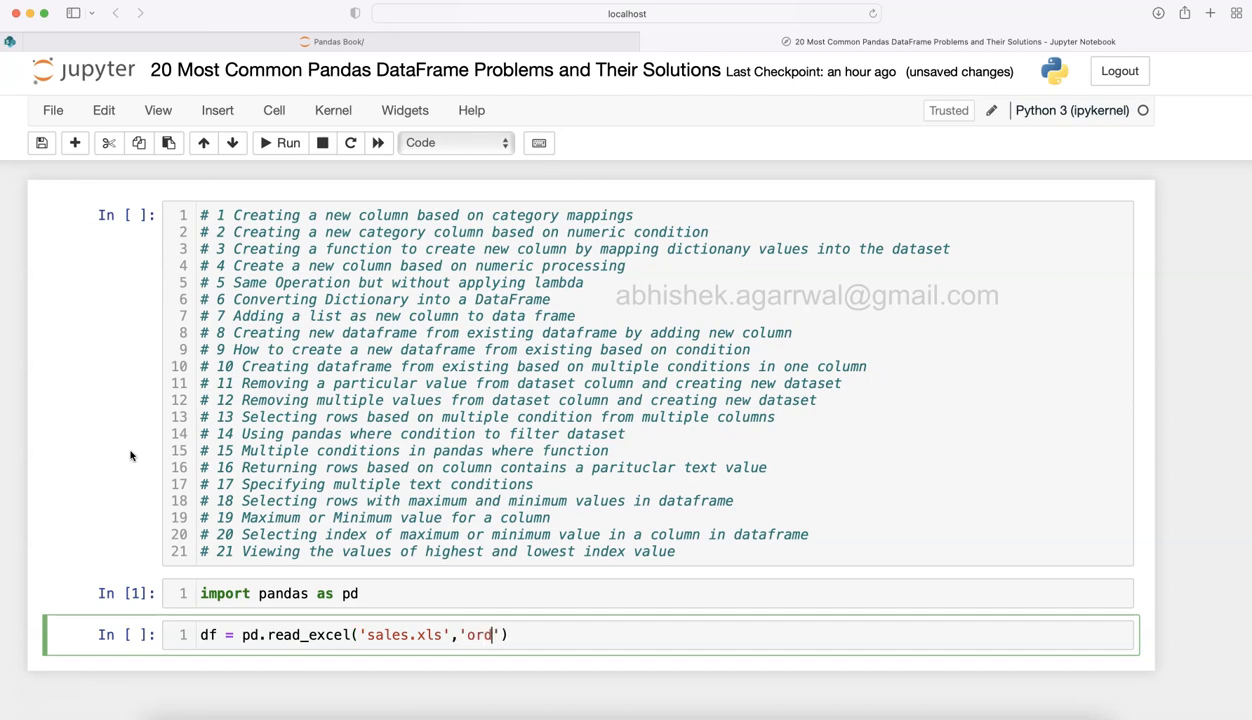
text(ers)
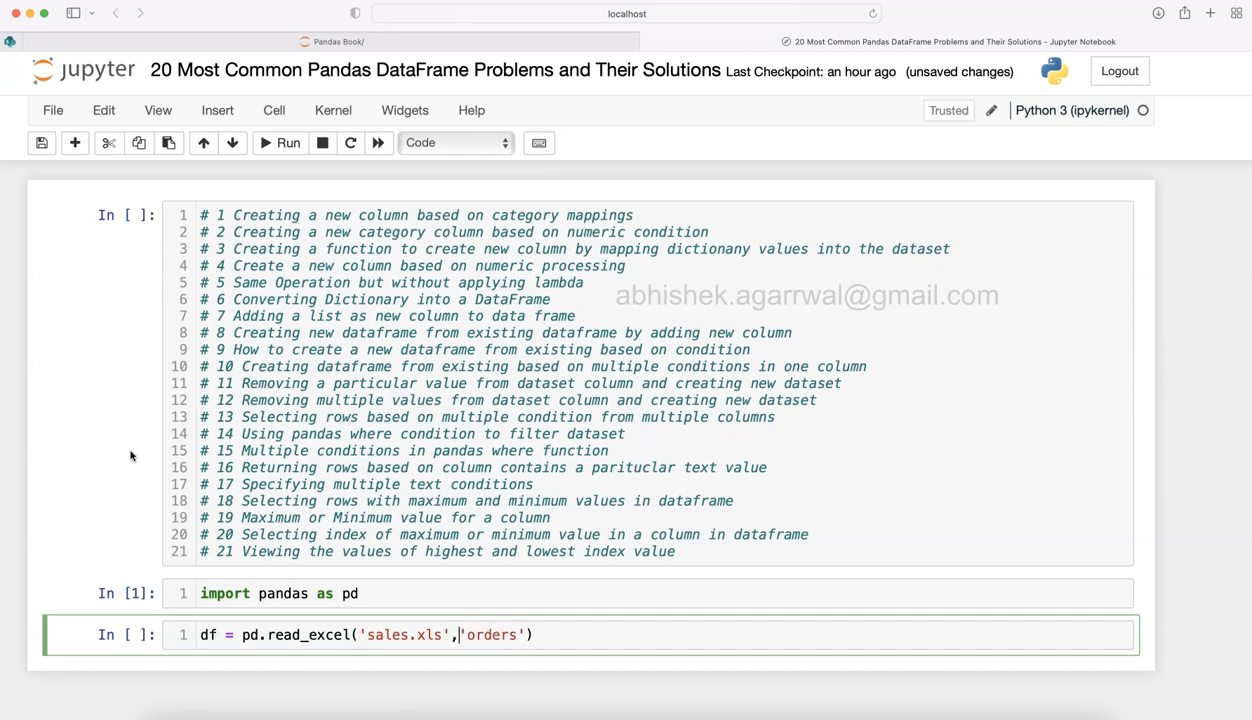
text(sheet_name=)
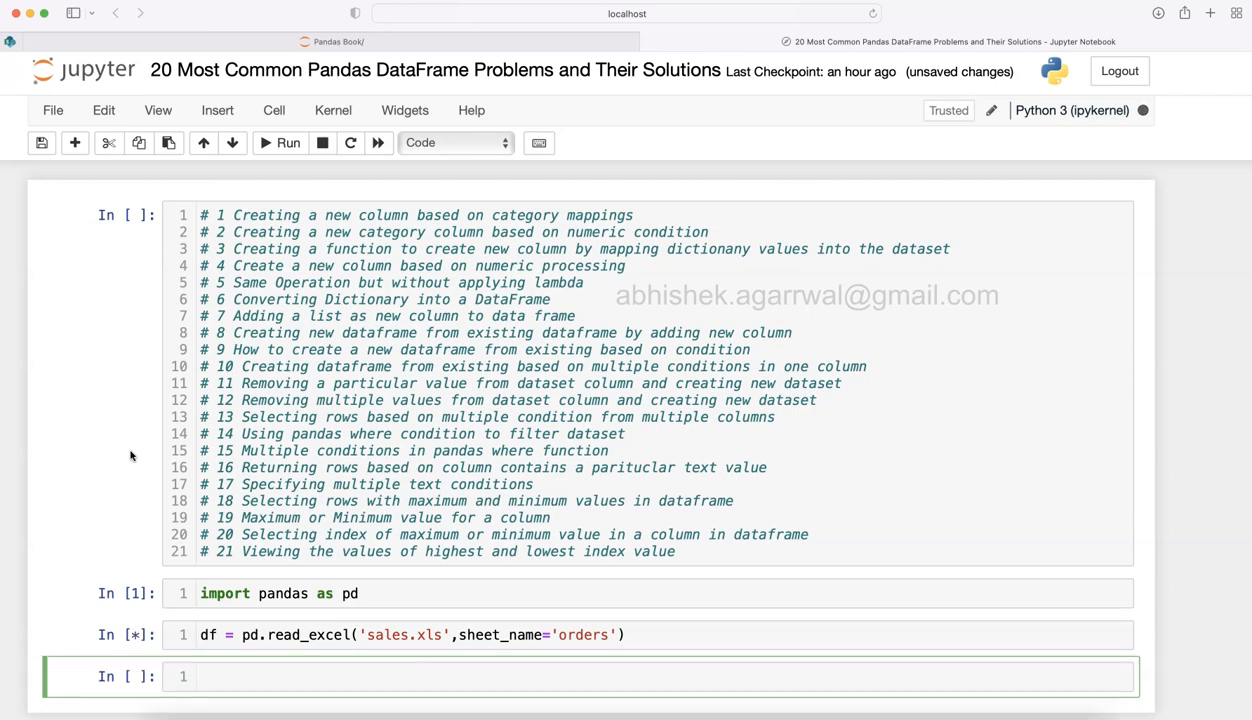
- Change the sheet name from 'orders' to 'Orders' in the read_excel cell and rerun it
click(288, 142)
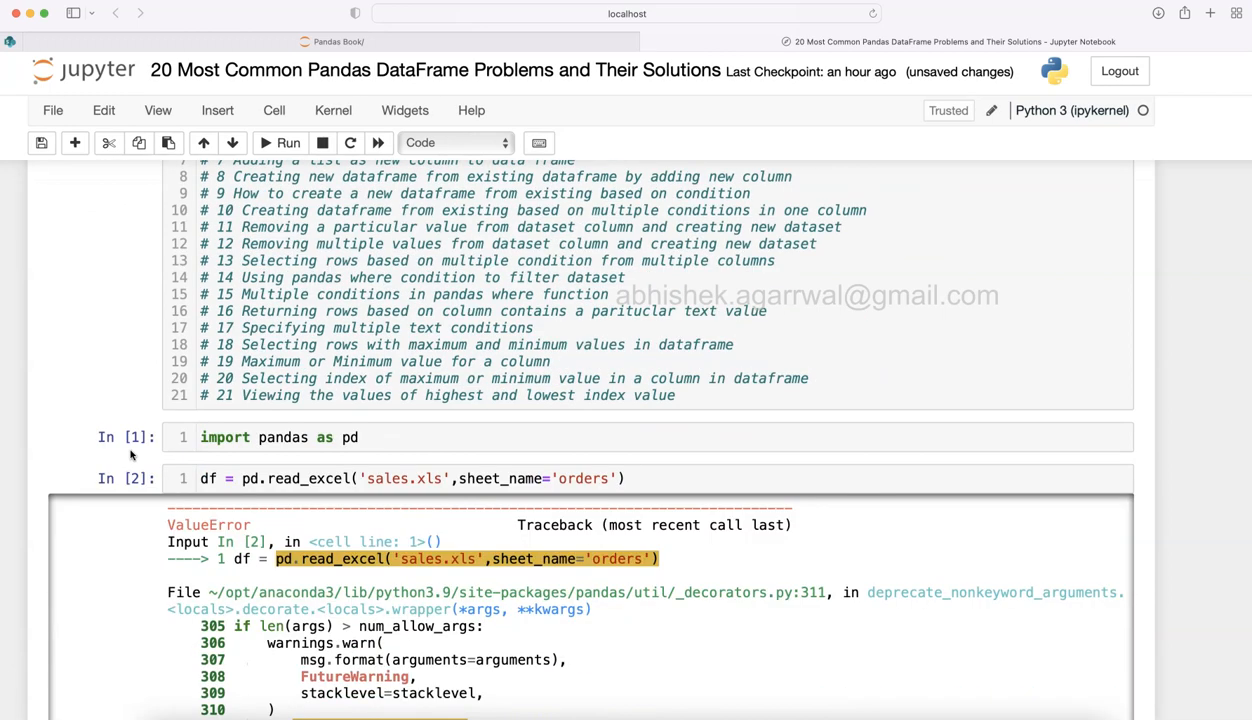
scroll(down, 3)
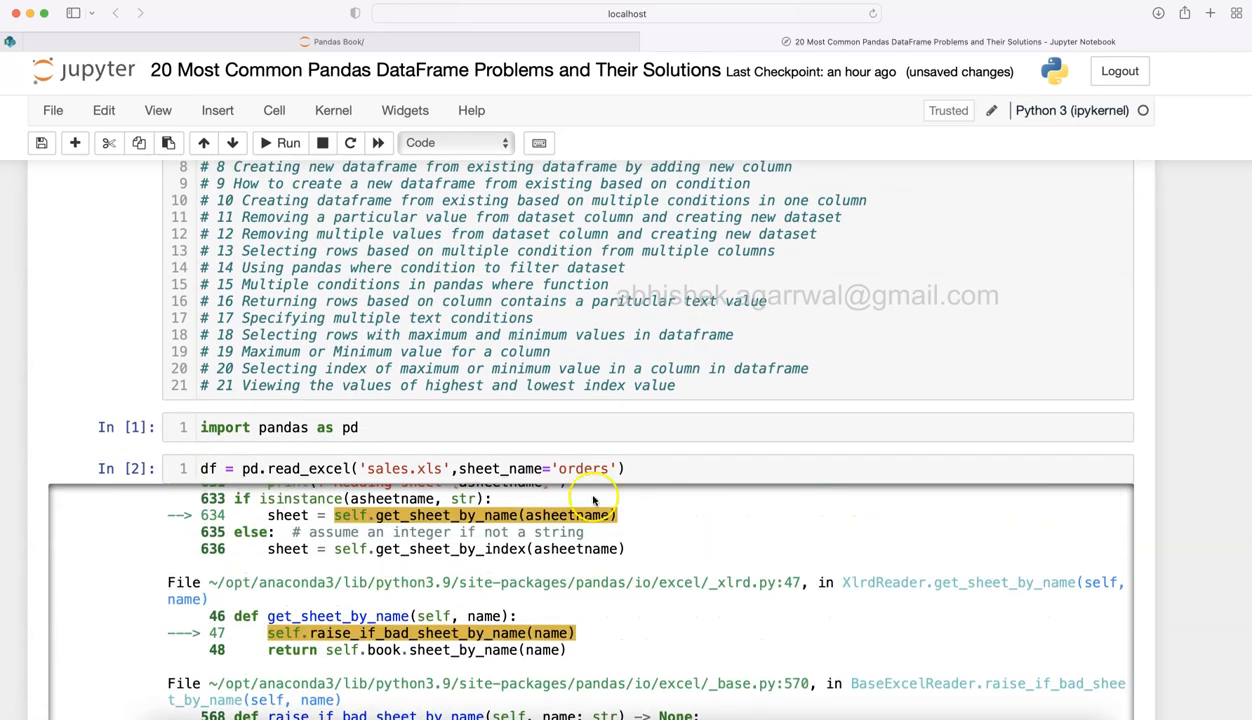
click(600, 468)
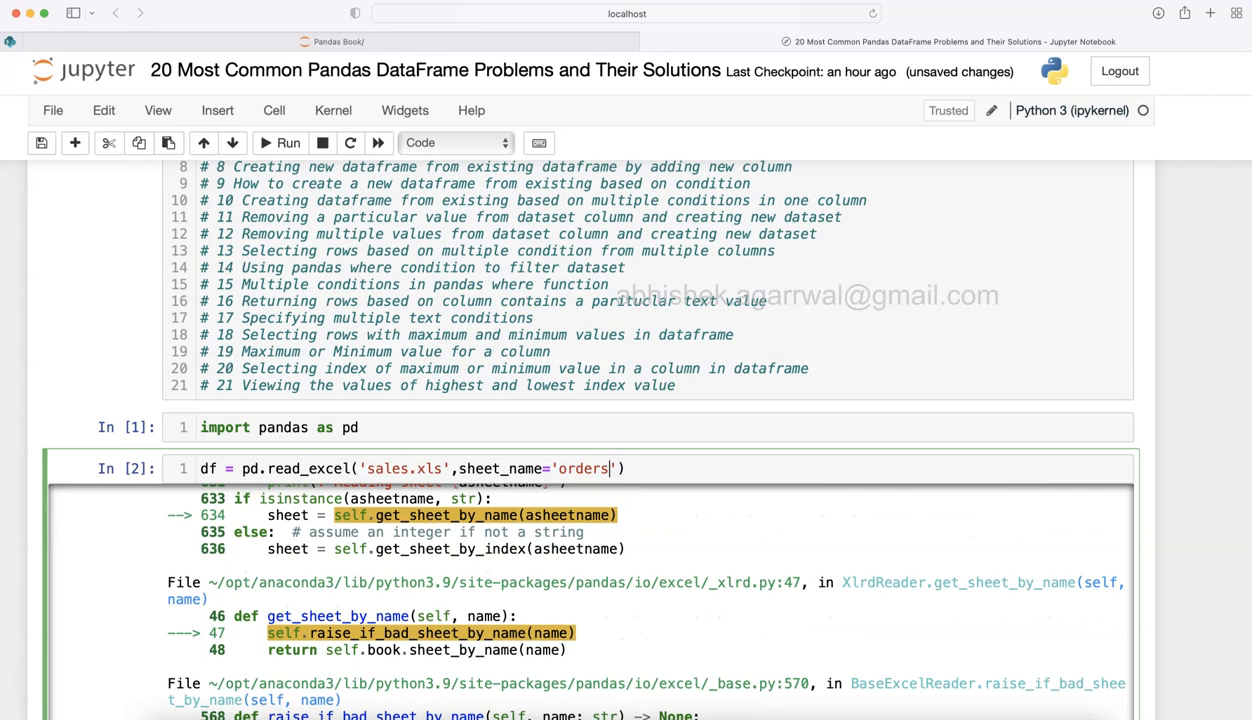
mouse_move(1157, 583)
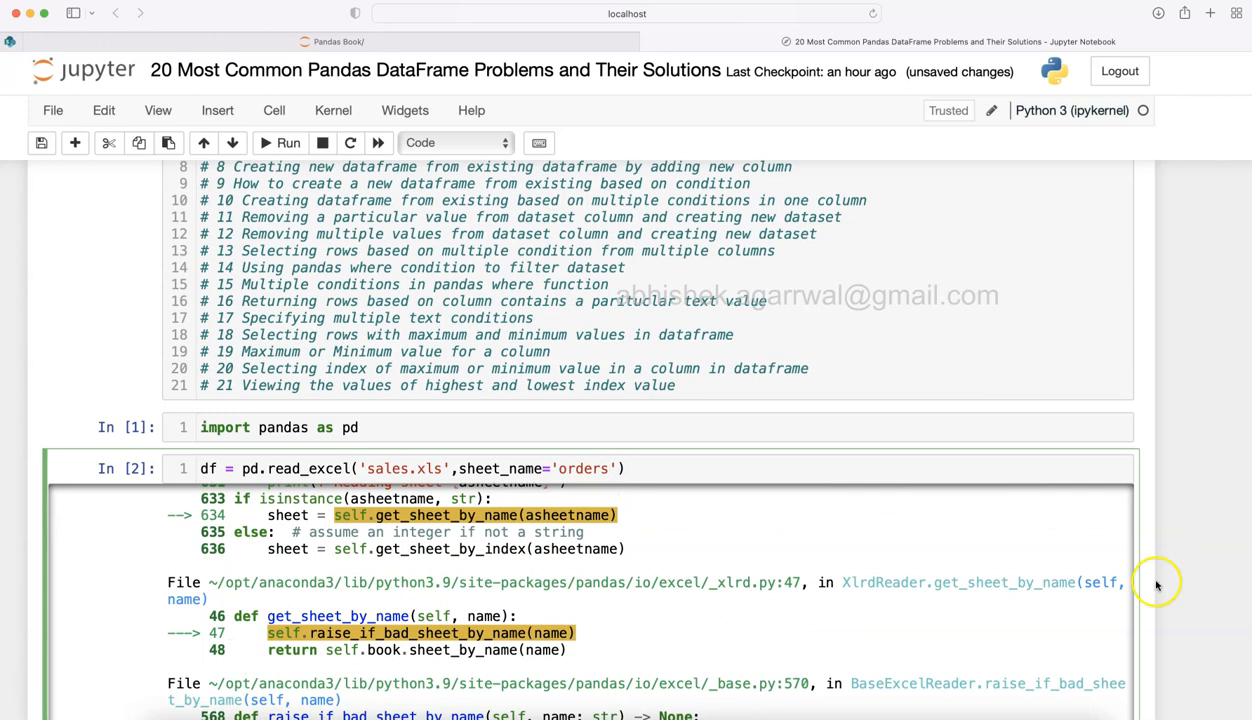
click(571, 468)
text(O)
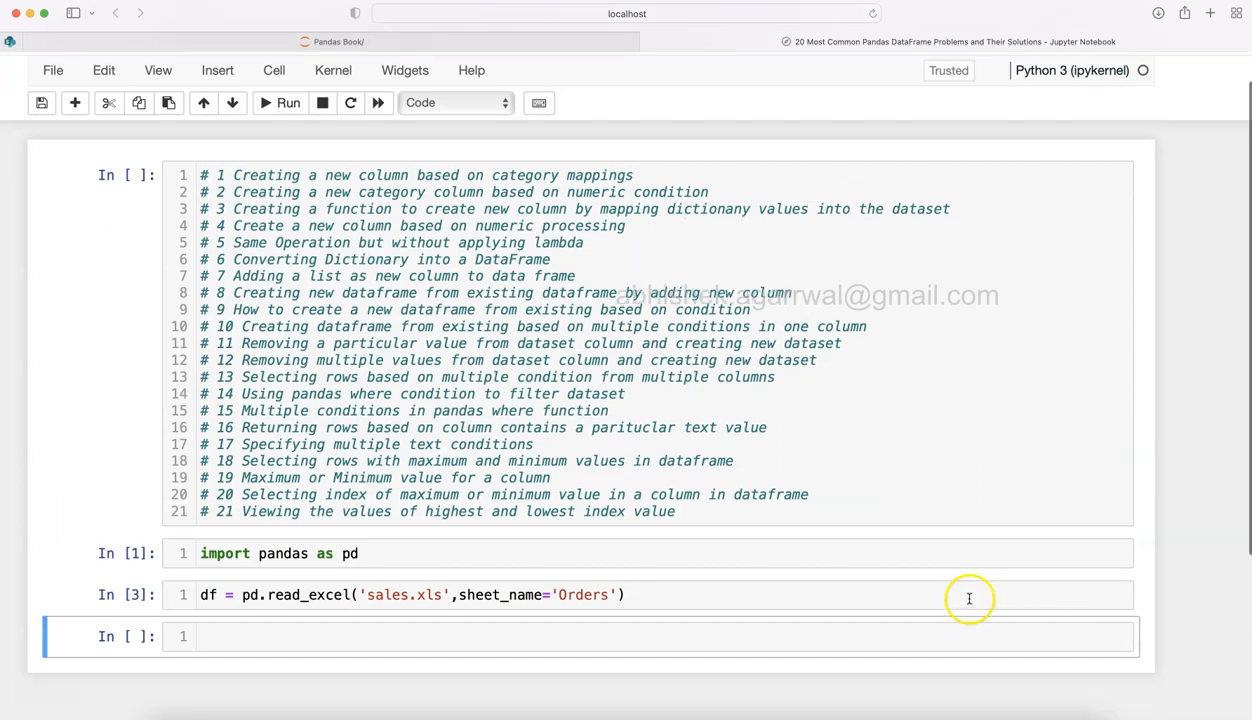
- Run df.head() and scroll through the five-row Orders preview, including the Segment column
scroll(down, 3)
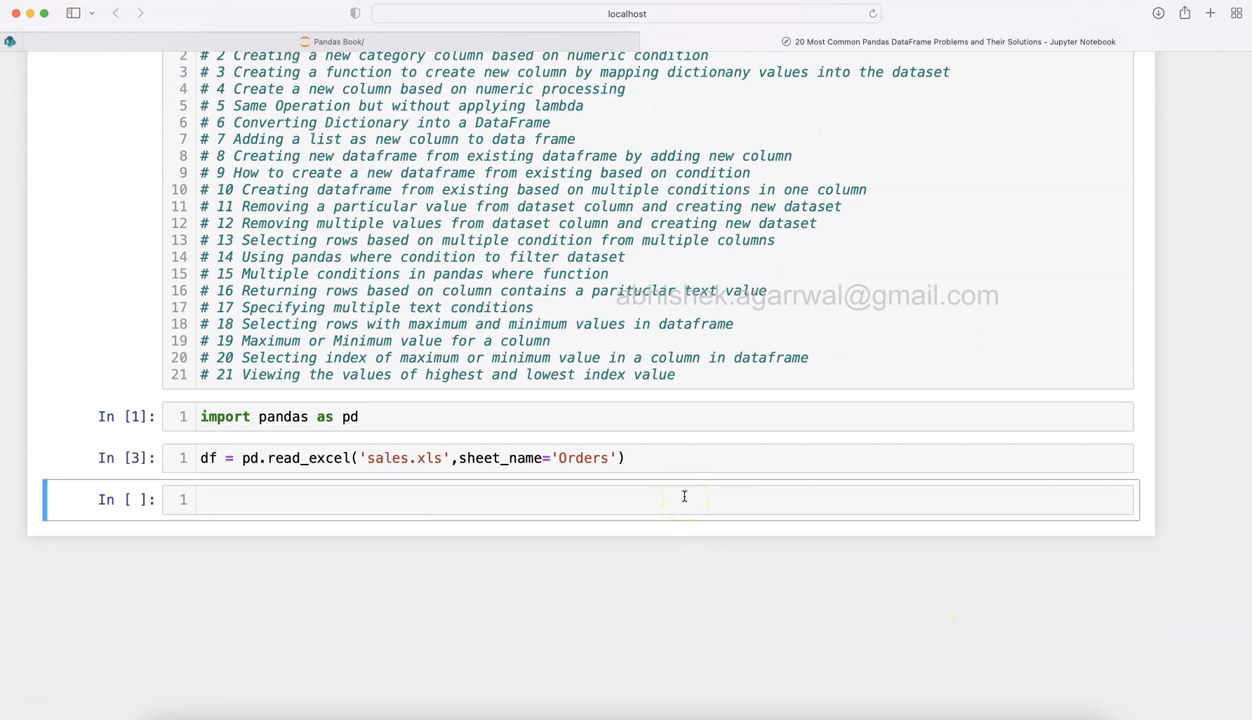
text(df.he)
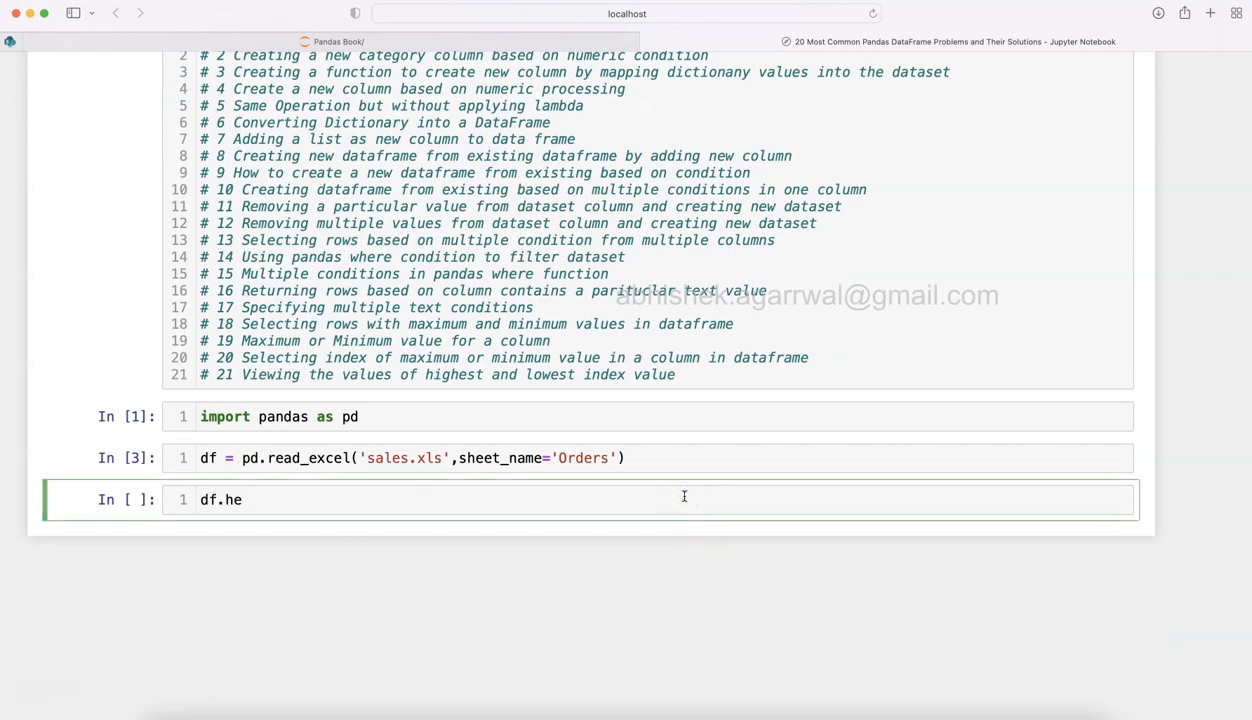
text(ad())
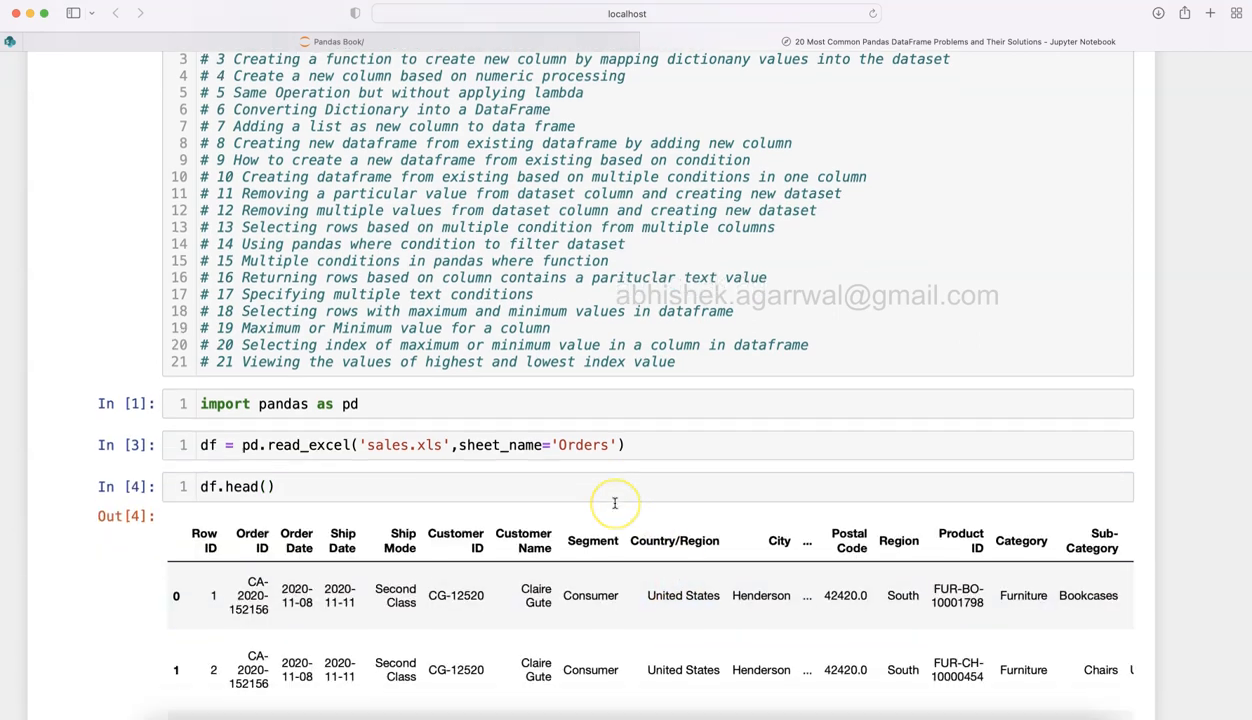
scroll(down, 3)
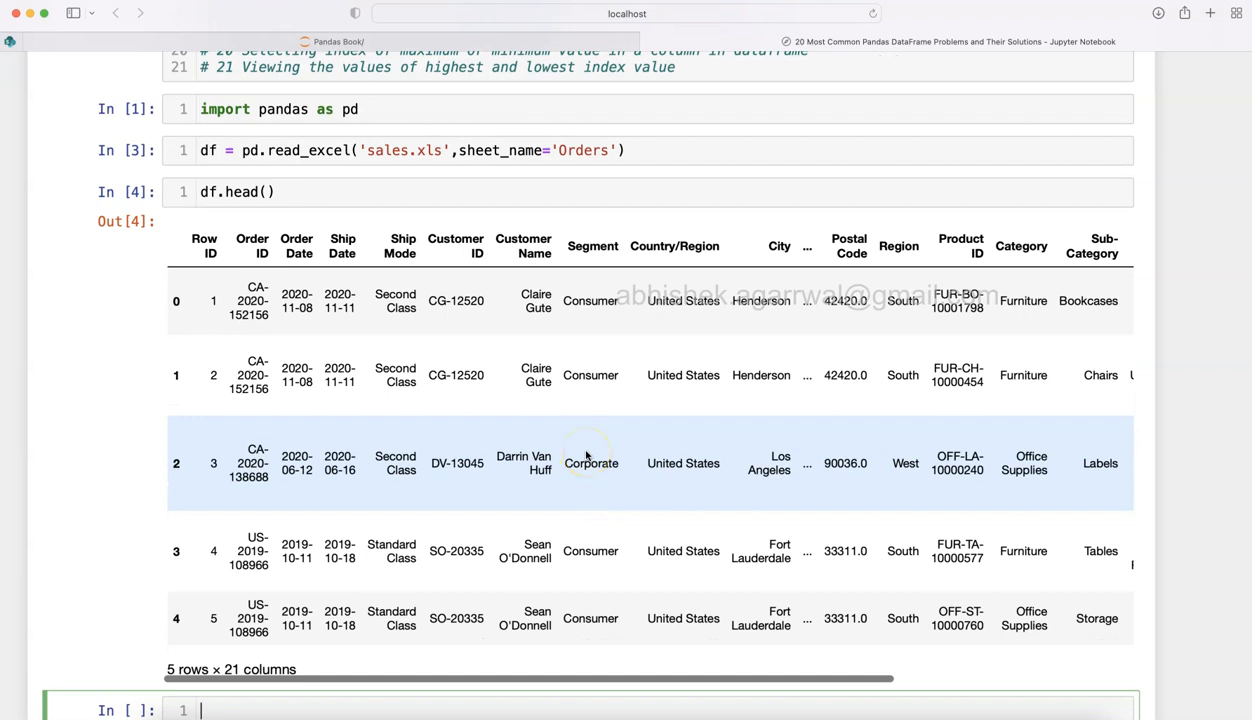
mouse_move(447, 407)
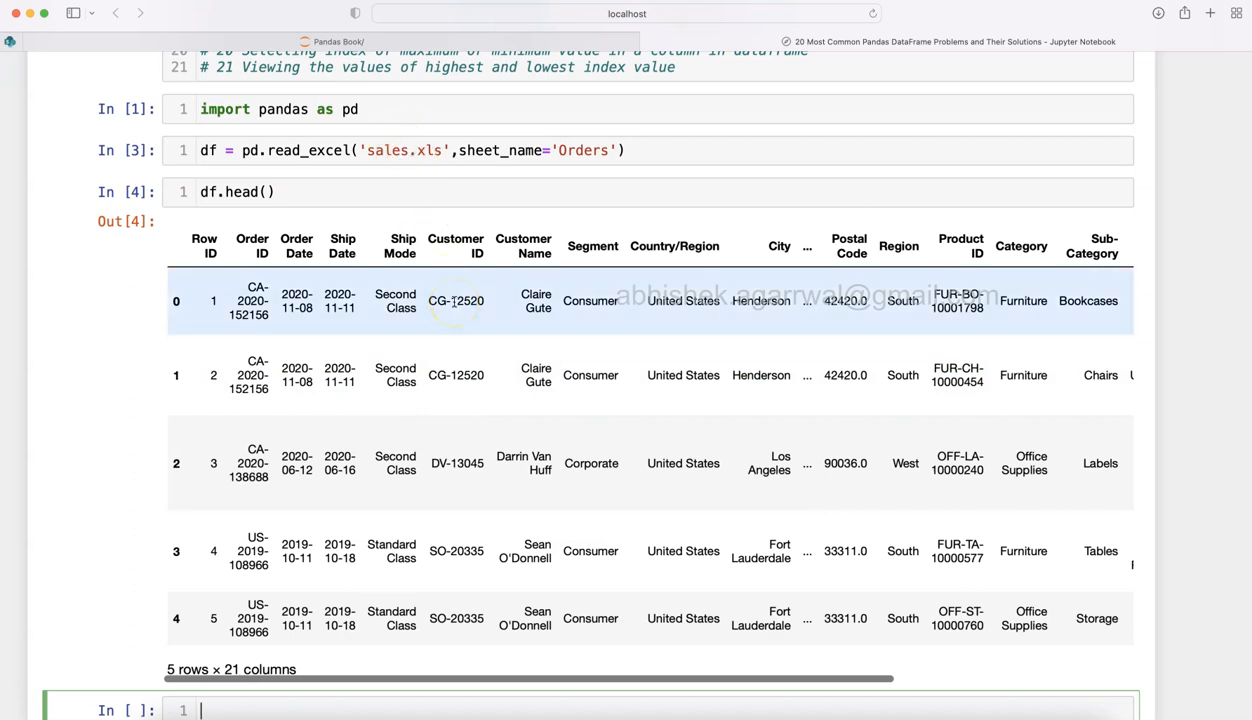
mouse_move(514, 337)
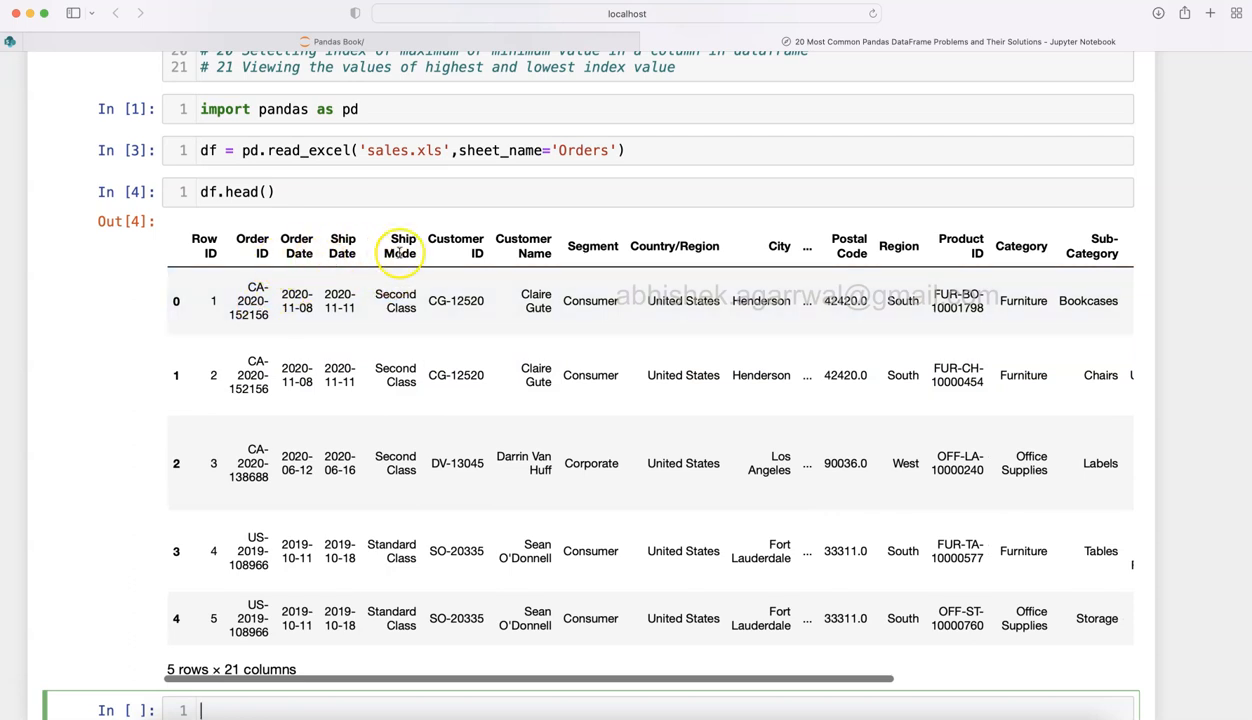
scroll(right, 3)
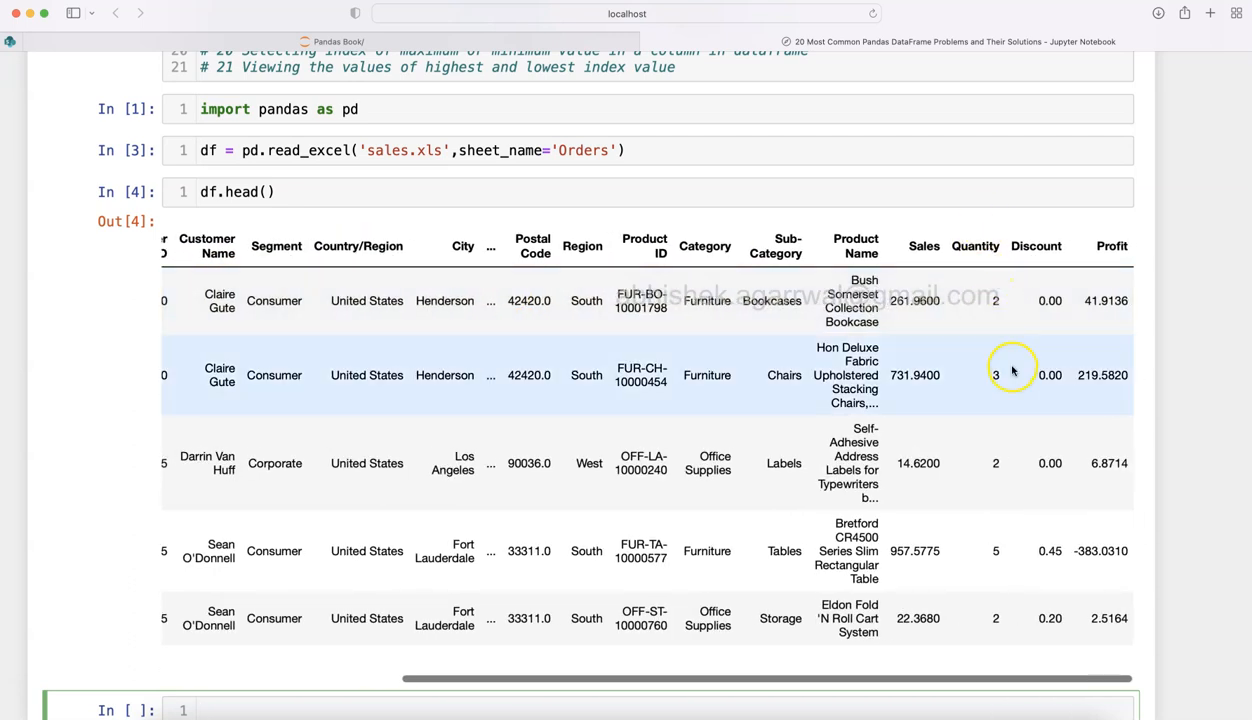
scroll(left, 3)
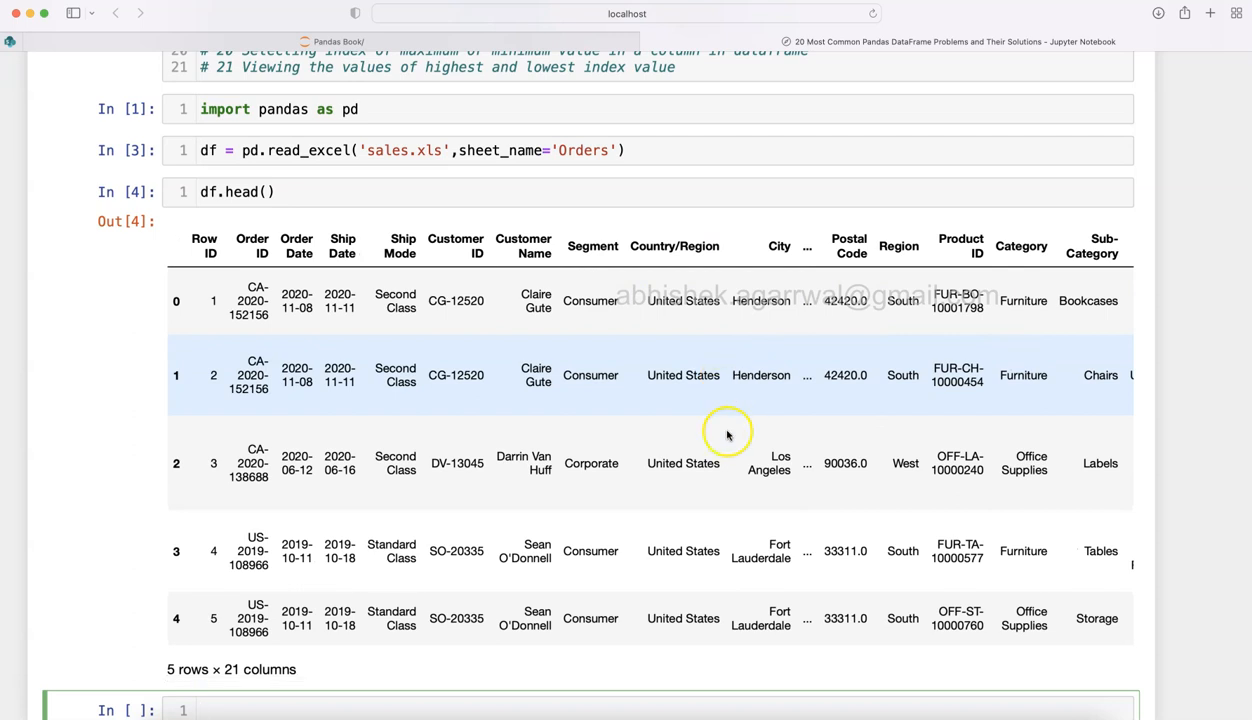
scroll(up, 3)
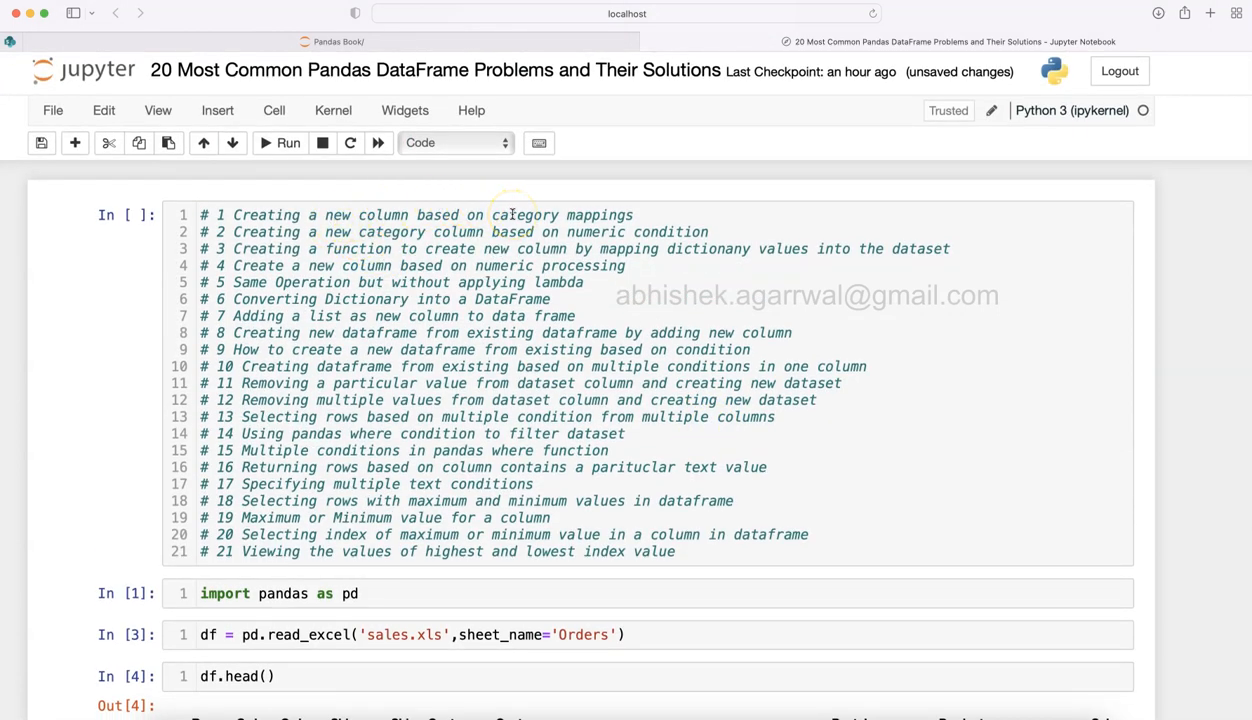
mouse_move(600, 350)
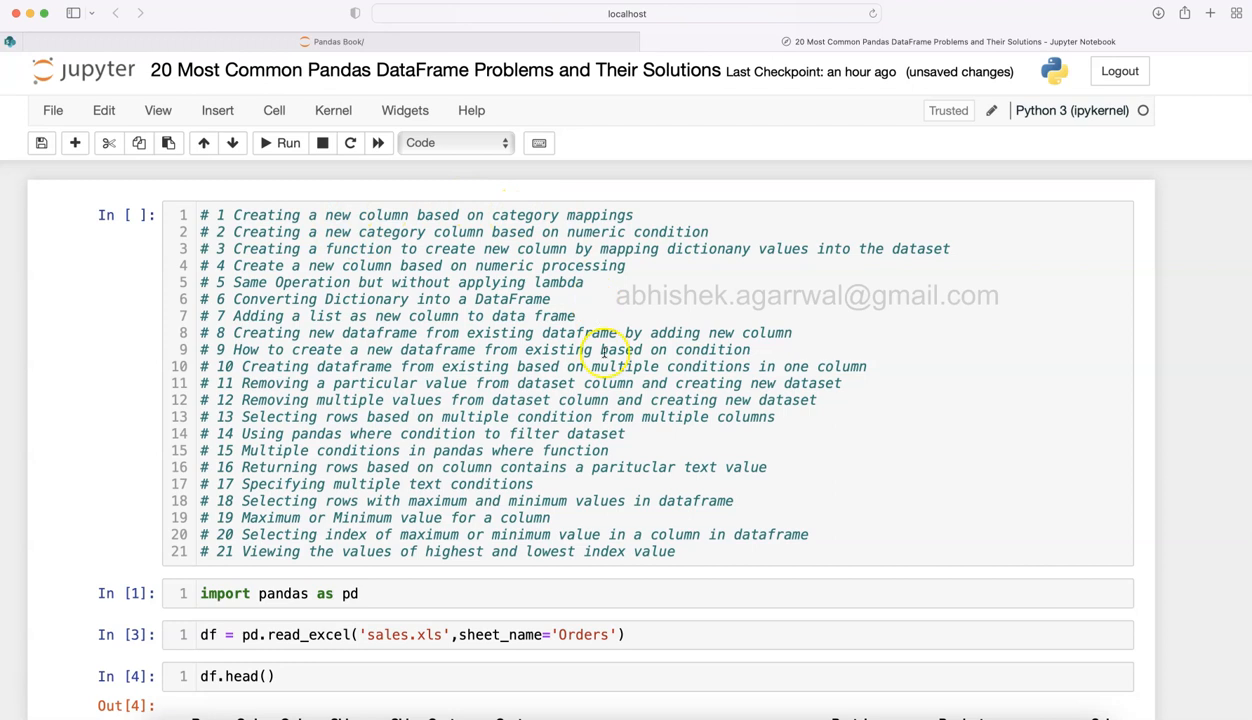
scroll(down, 3)
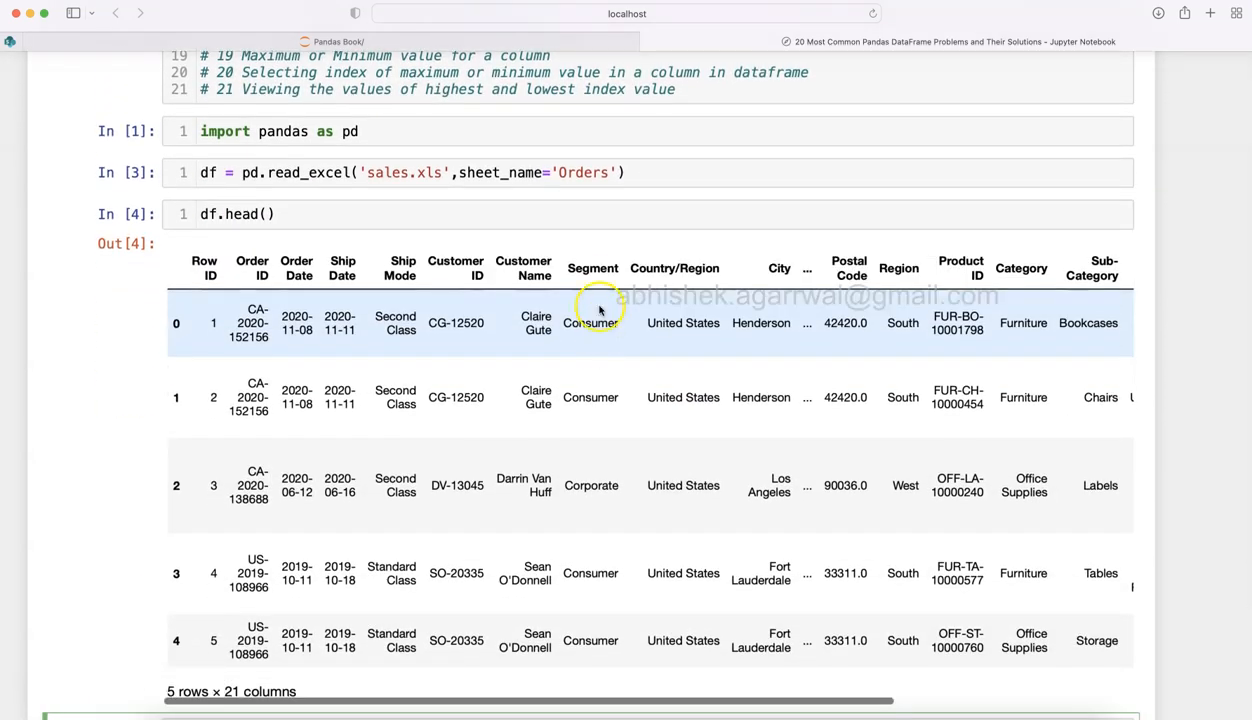
mouse_move(594, 267)
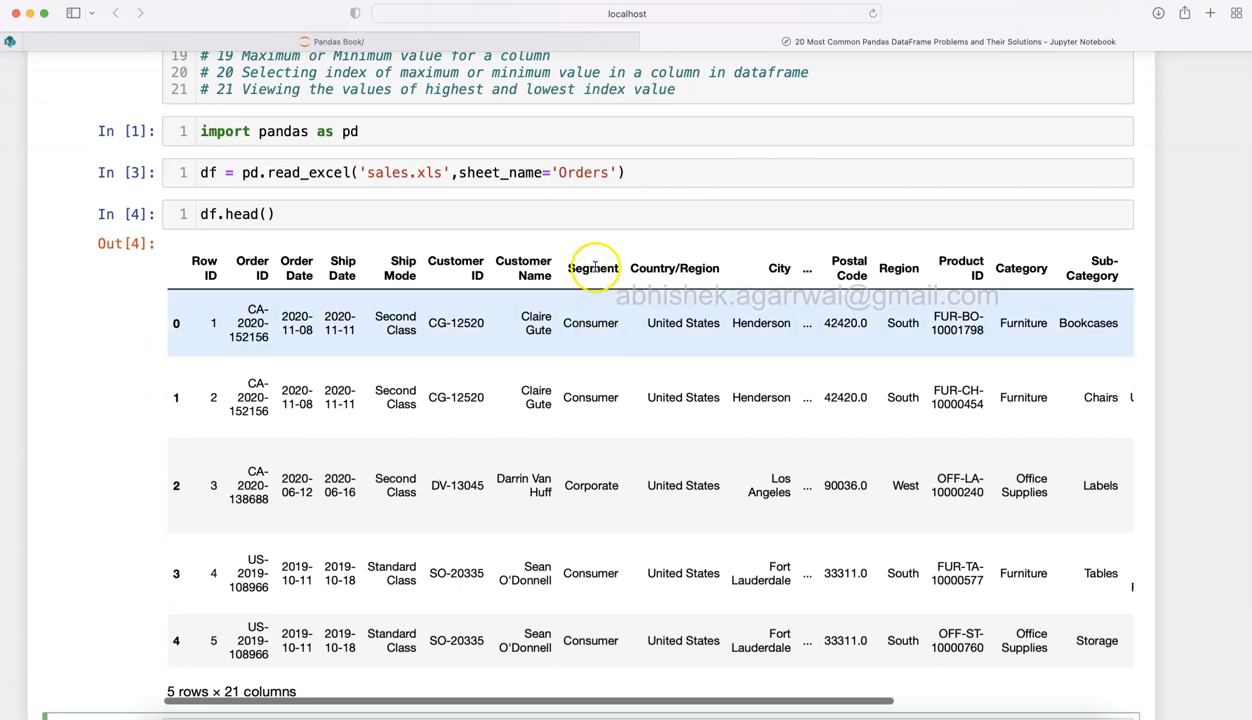
scroll(down, 3)
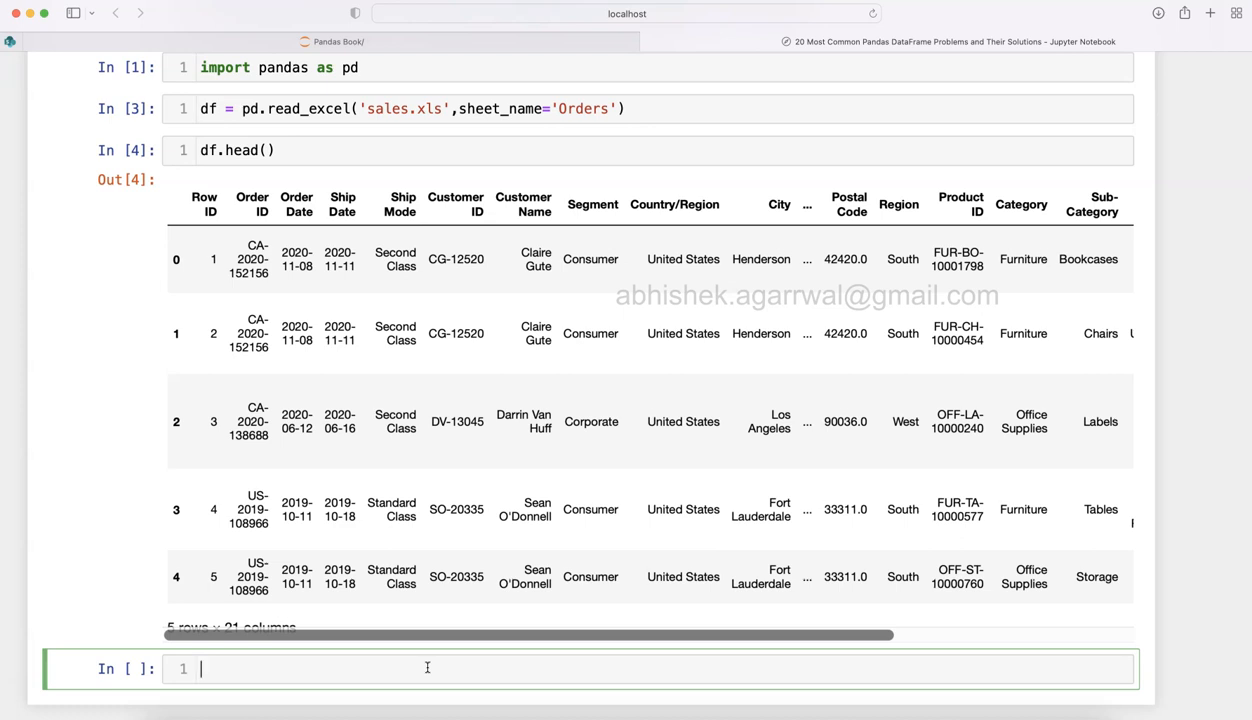
- Run df.Segment.unique() to list Consumer, Corporate and Home Office
text(df.)
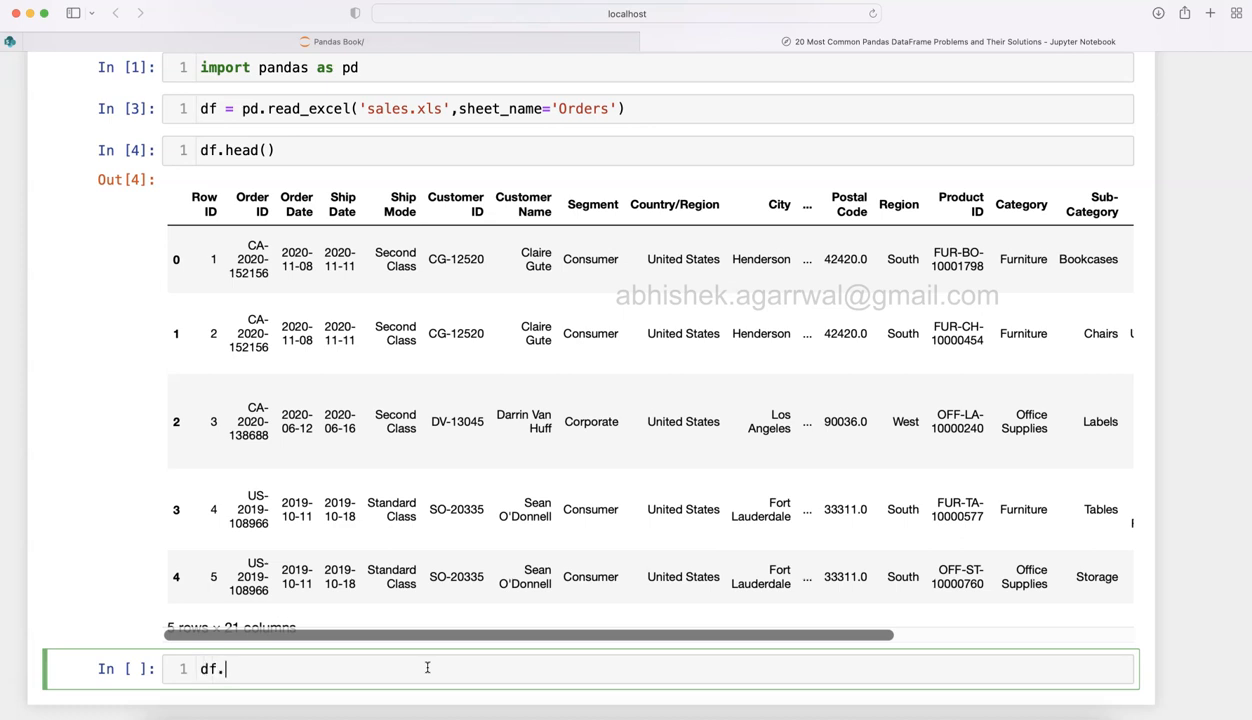
text(Segment.)
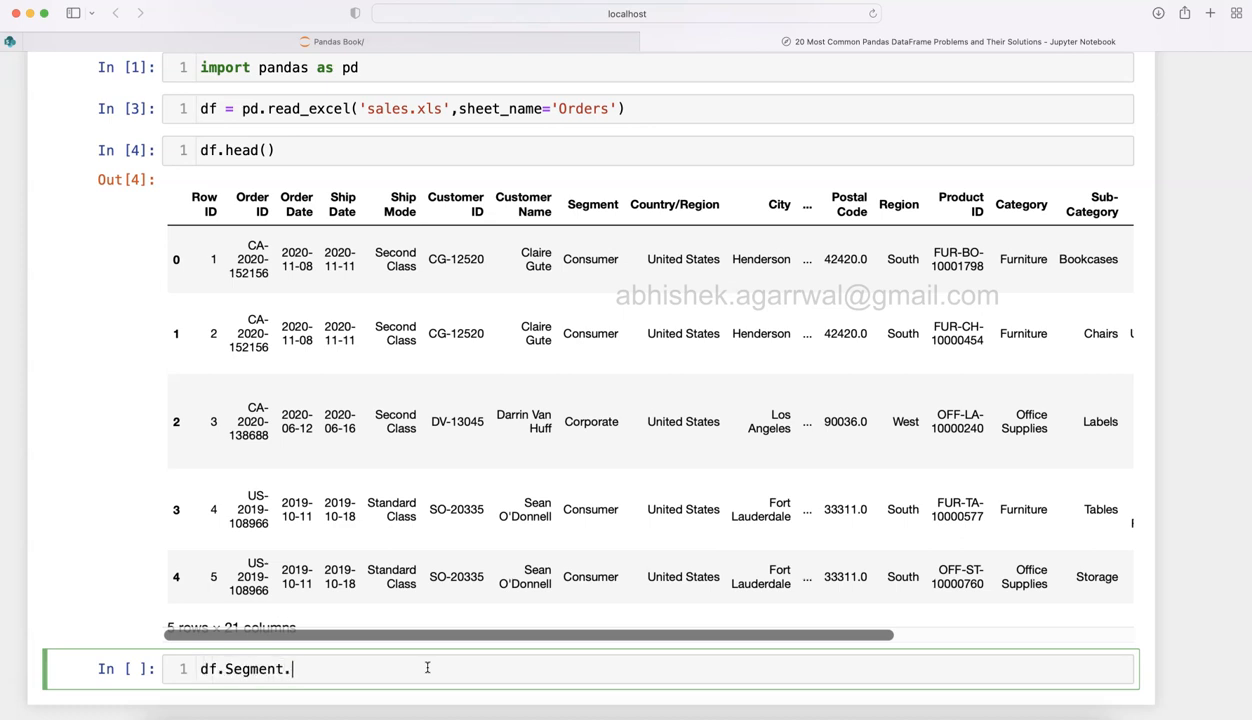
text(unique())
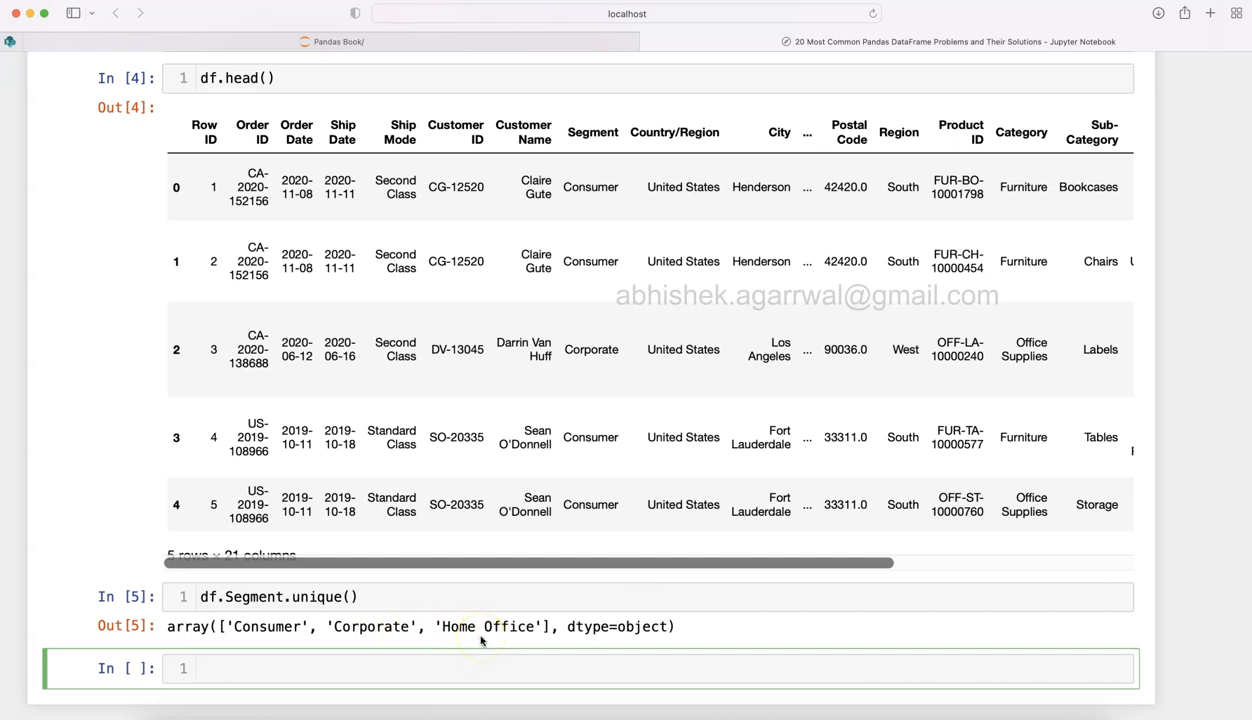
mouse_move(498, 572)
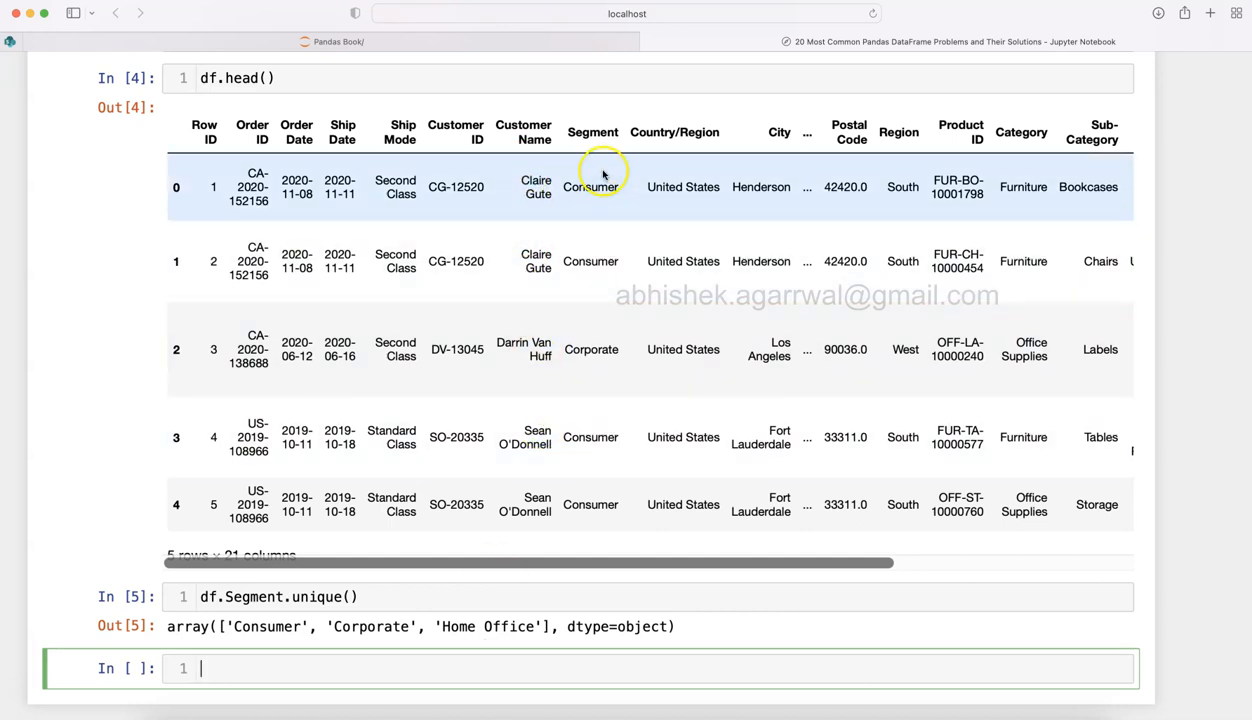
mouse_move(603, 213)
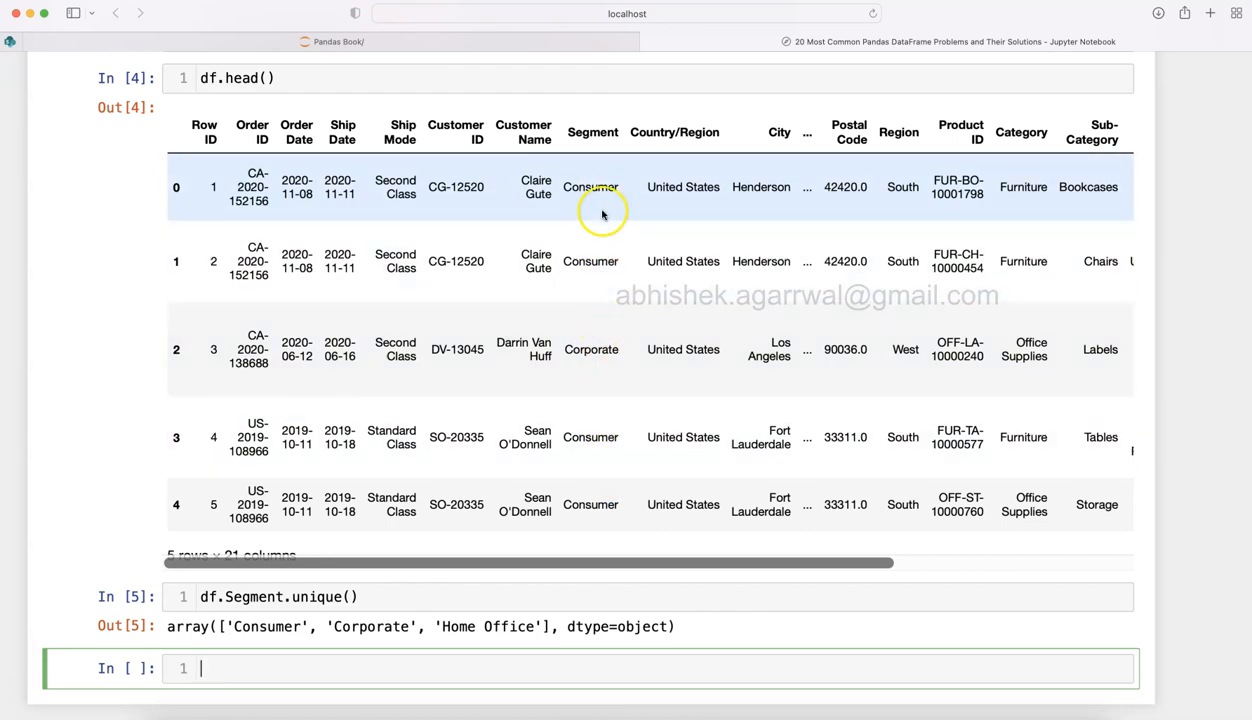
mouse_move(610, 184)
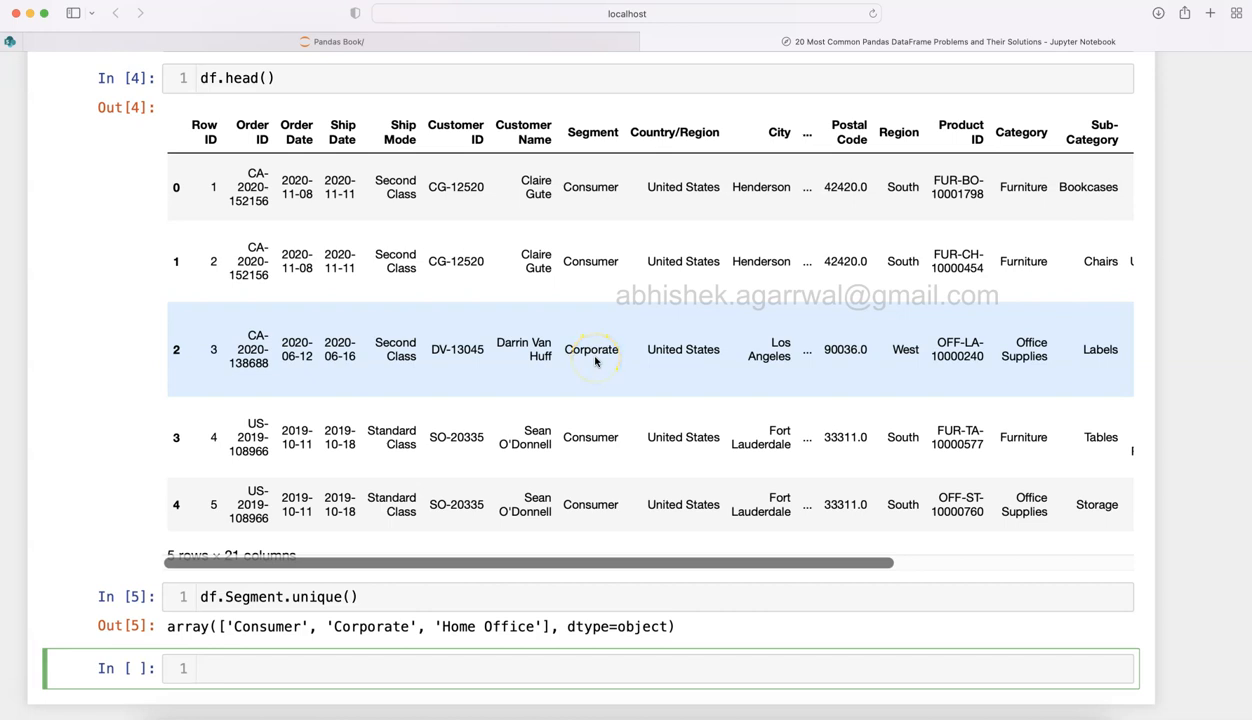
mouse_move(533, 591)
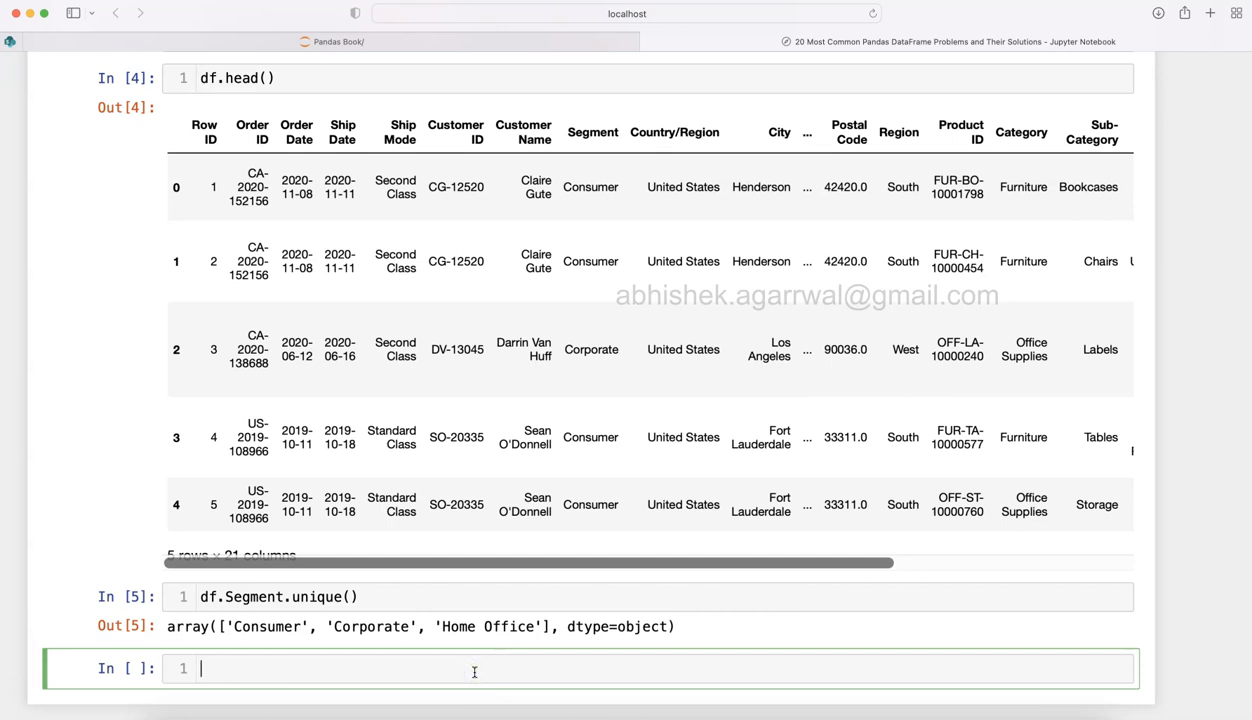
- Start the segment_tax_detail dictionary with Consumer mapped to 0.1
text(seg)
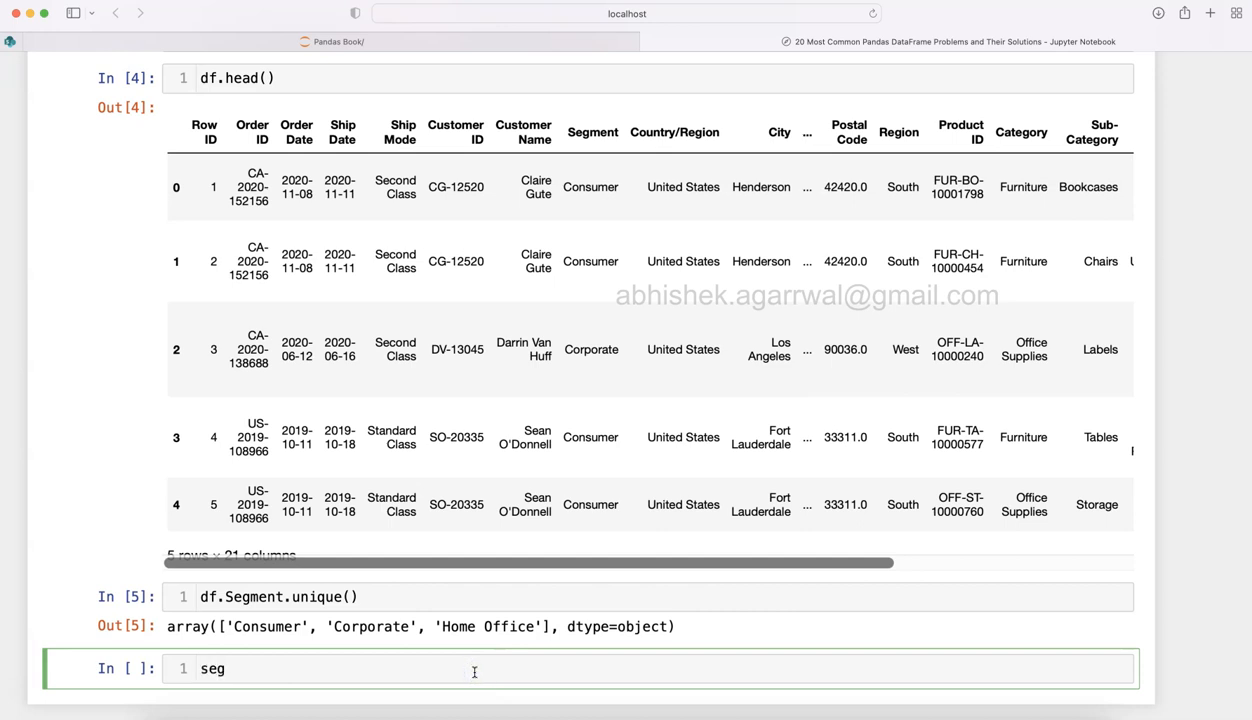
text(ment)
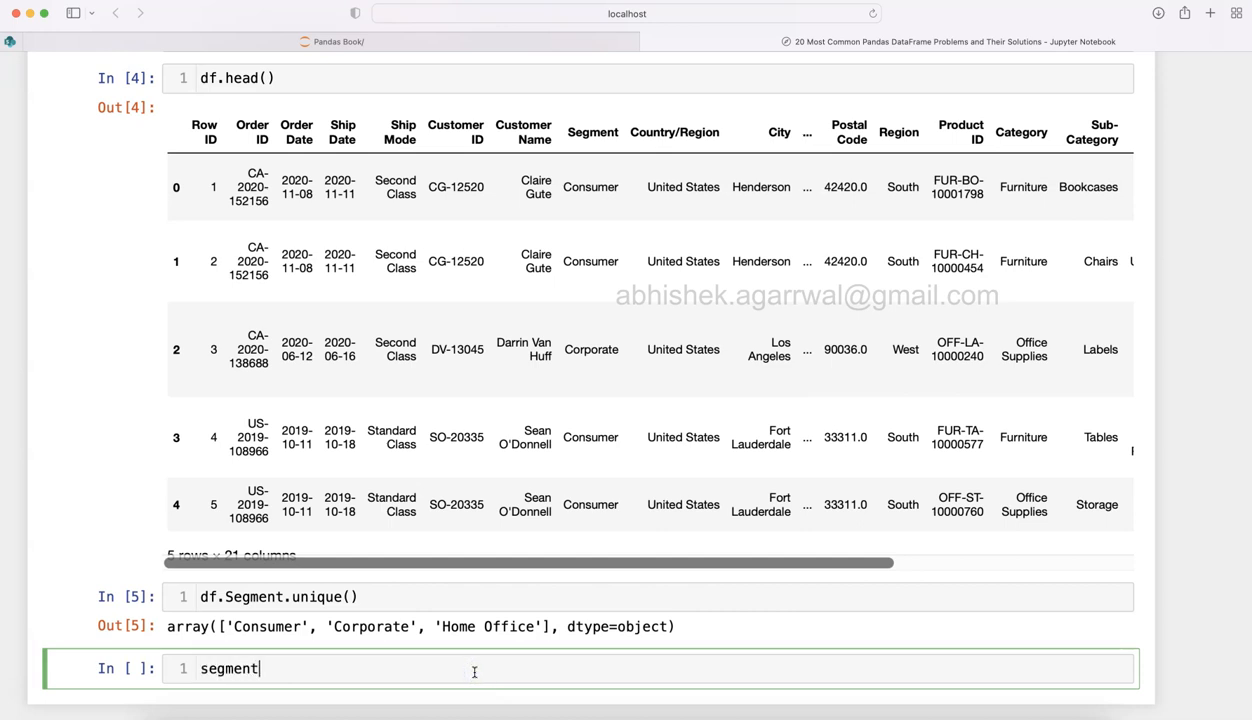
text(_tax)
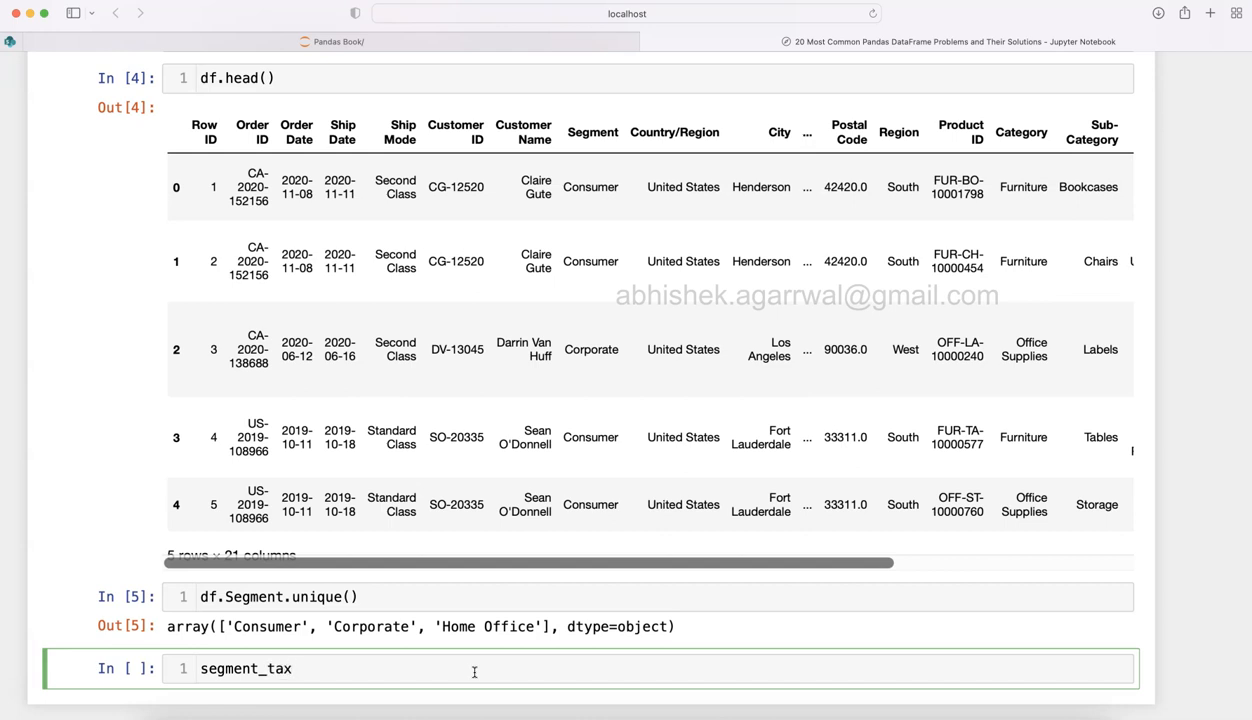
text(_detail)
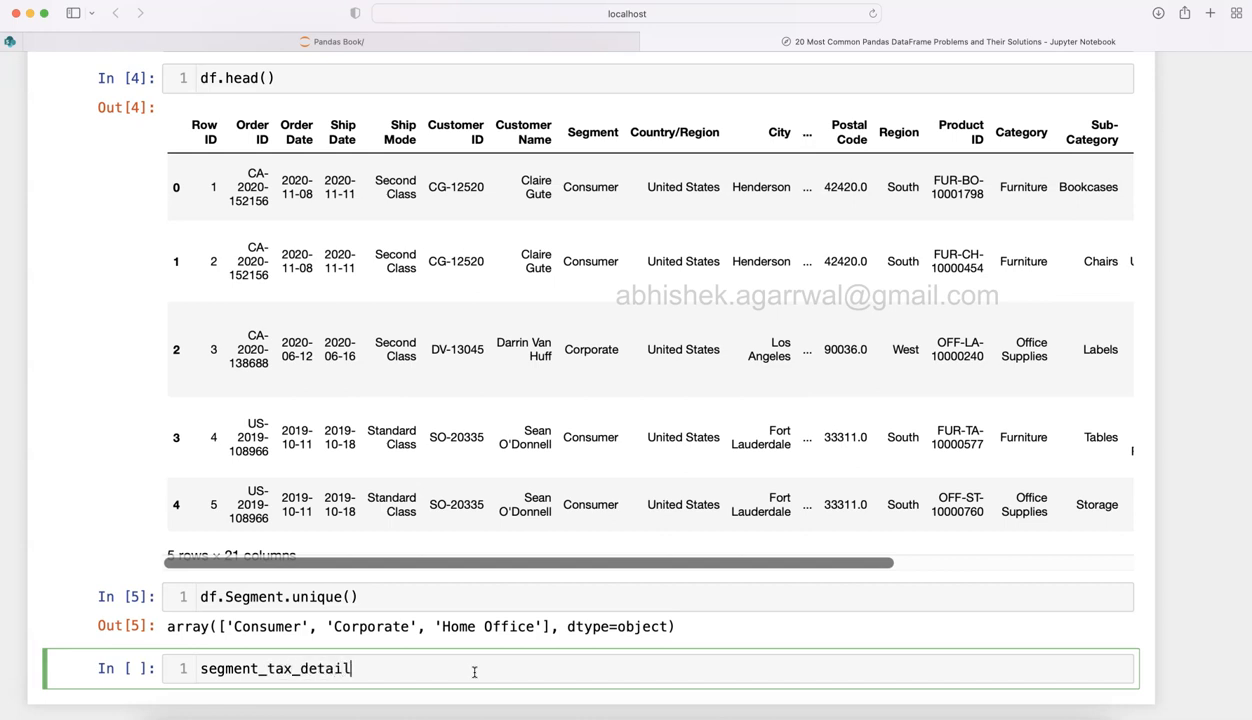
text(=)
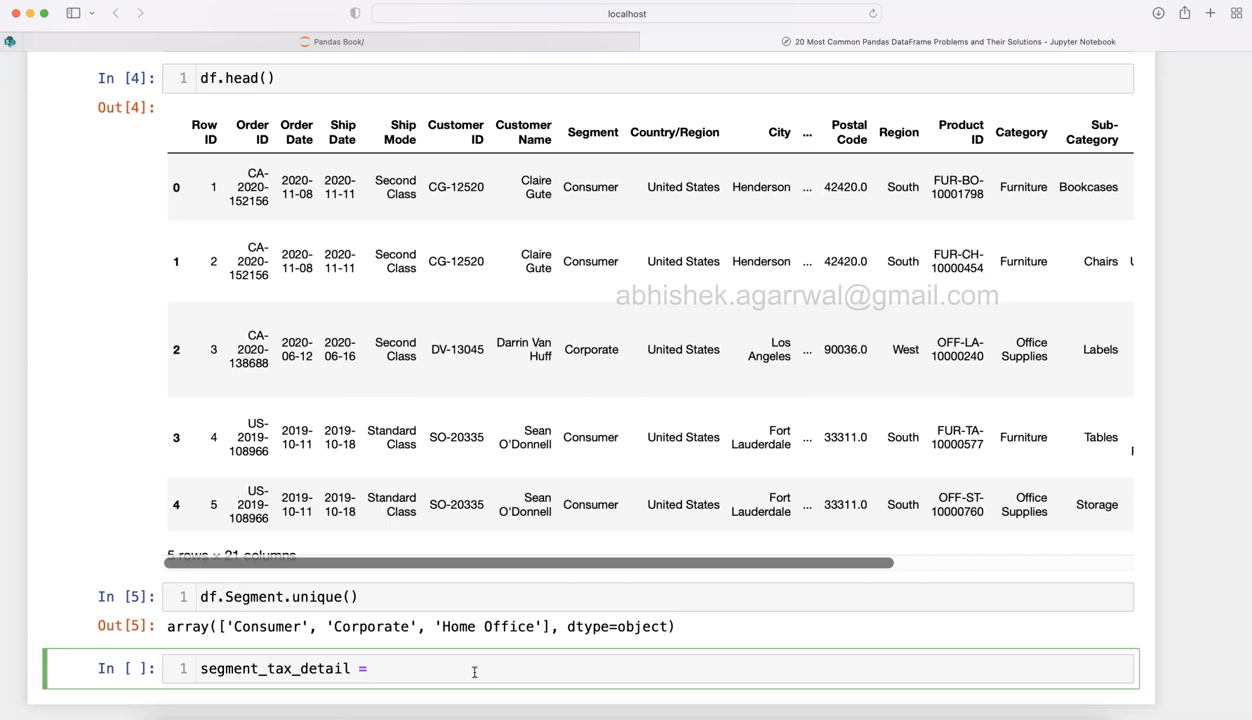
text({})
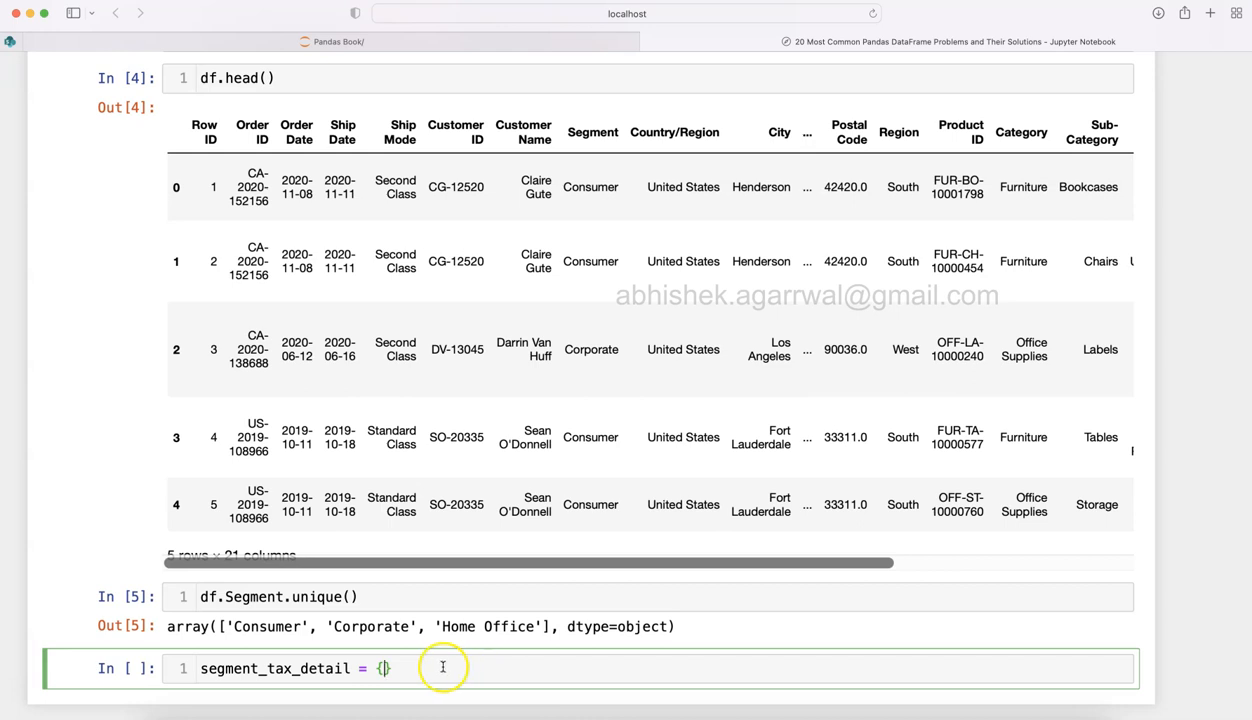
mouse_move(280, 627)
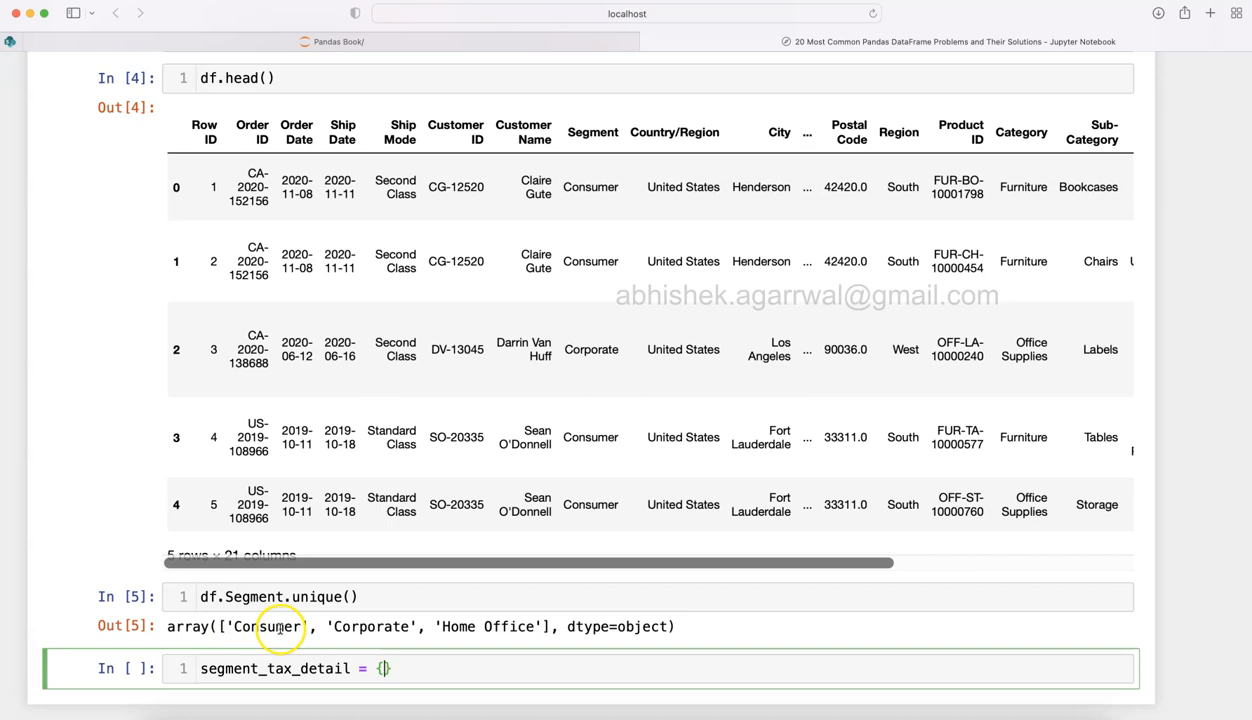
mouse_move(375, 626)
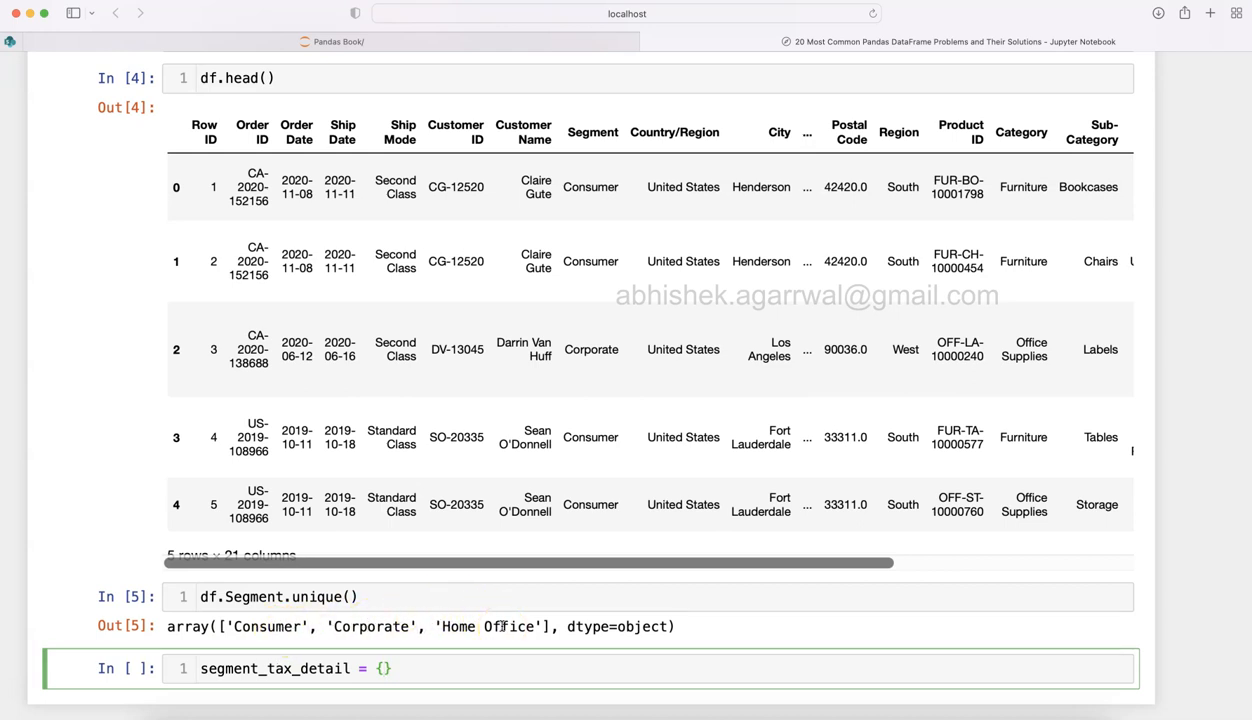
text(')
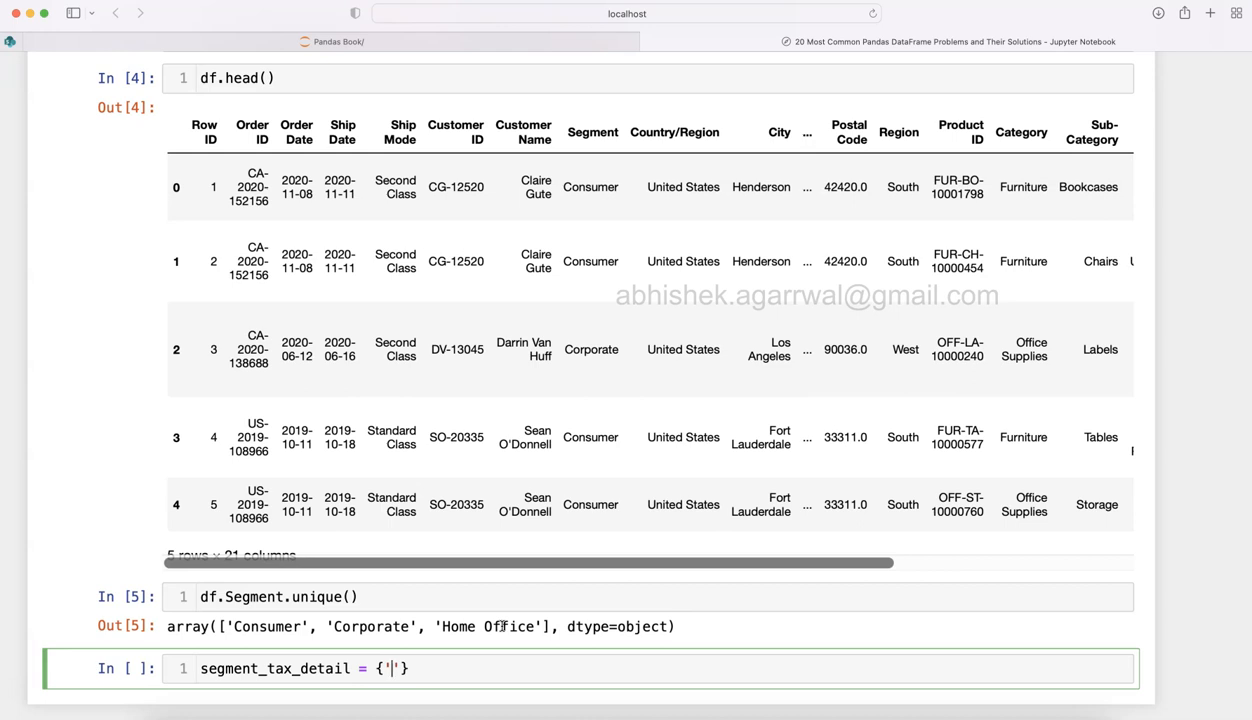
text(Consumer)
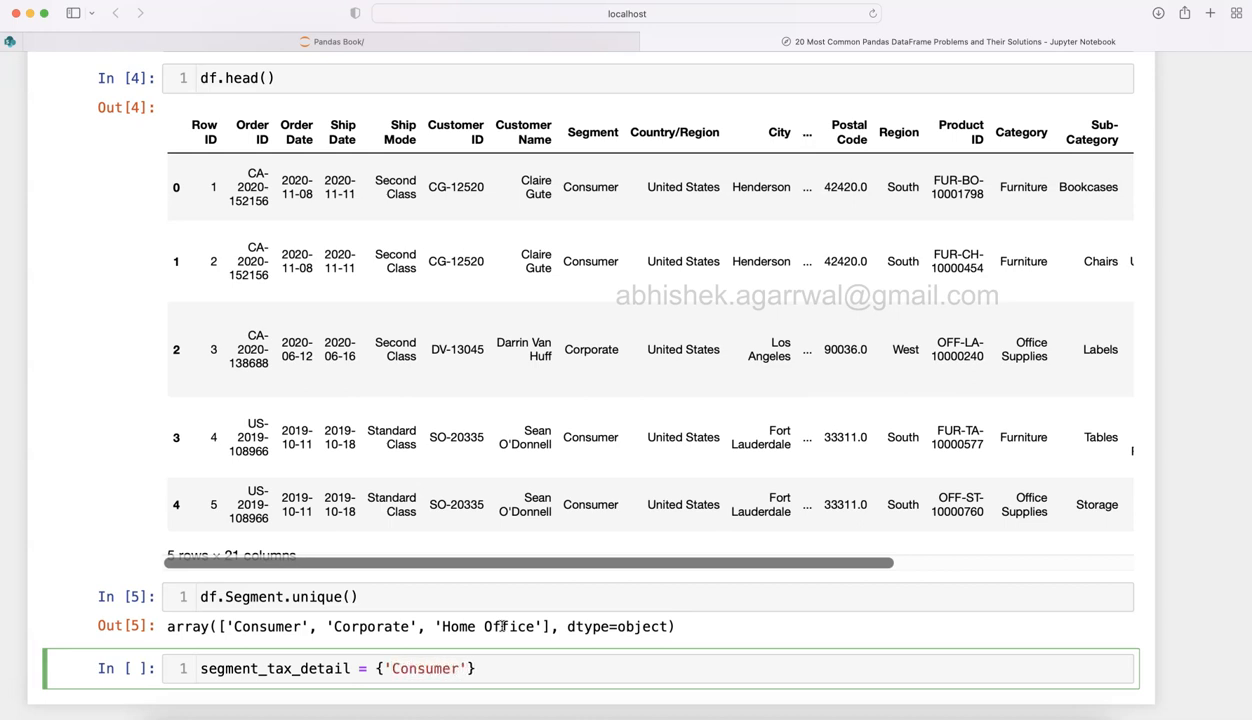
text(:)
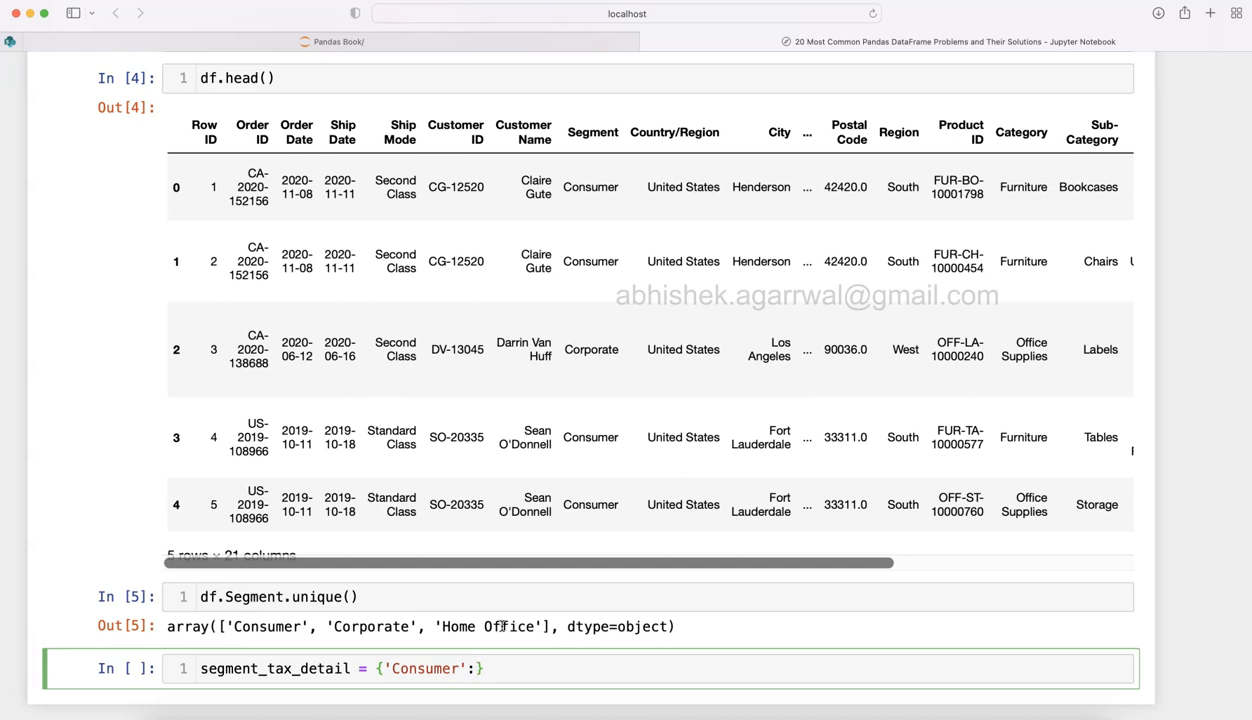
text(.1)
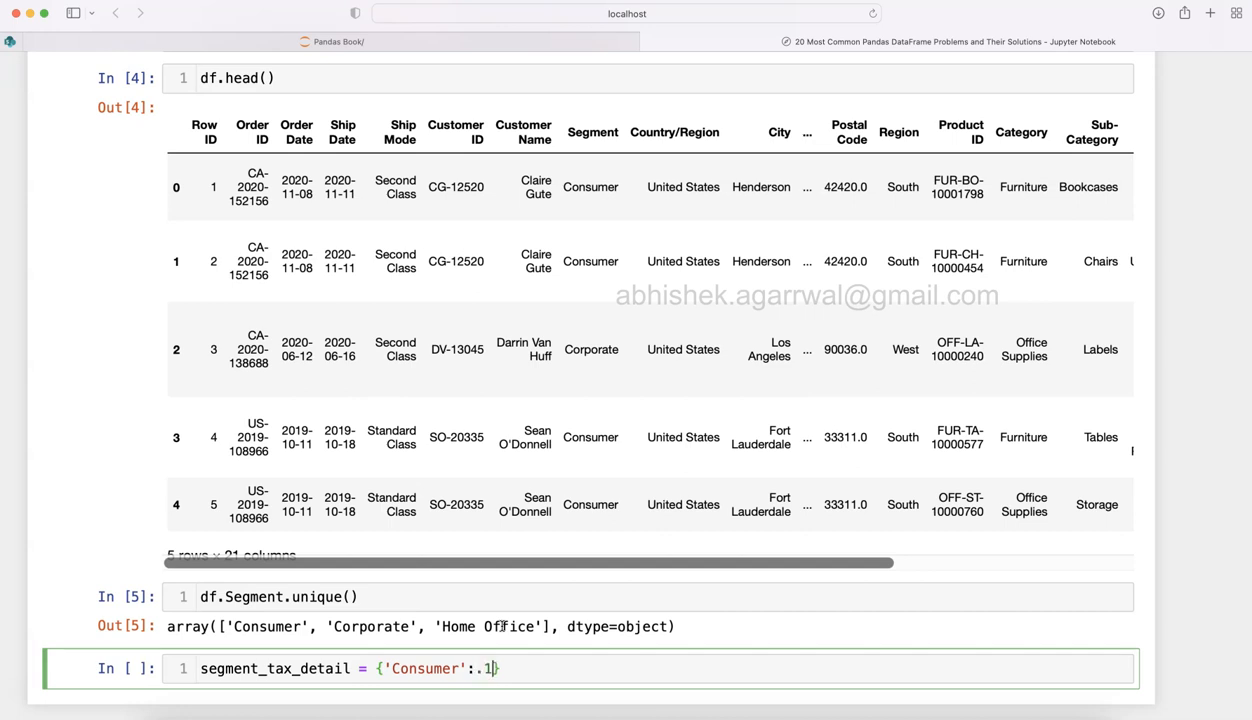
text(})
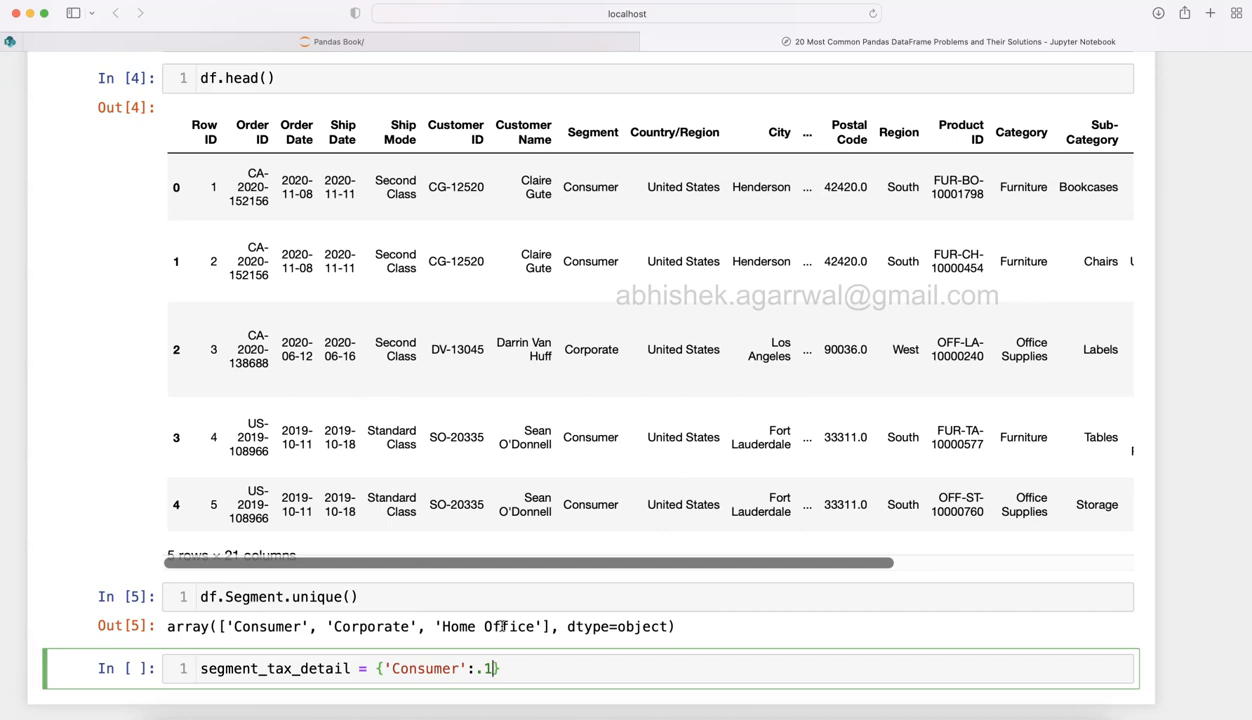
- Add Corporate at 0.25 and Home Office at 0.15 to the dictionary
text(,)
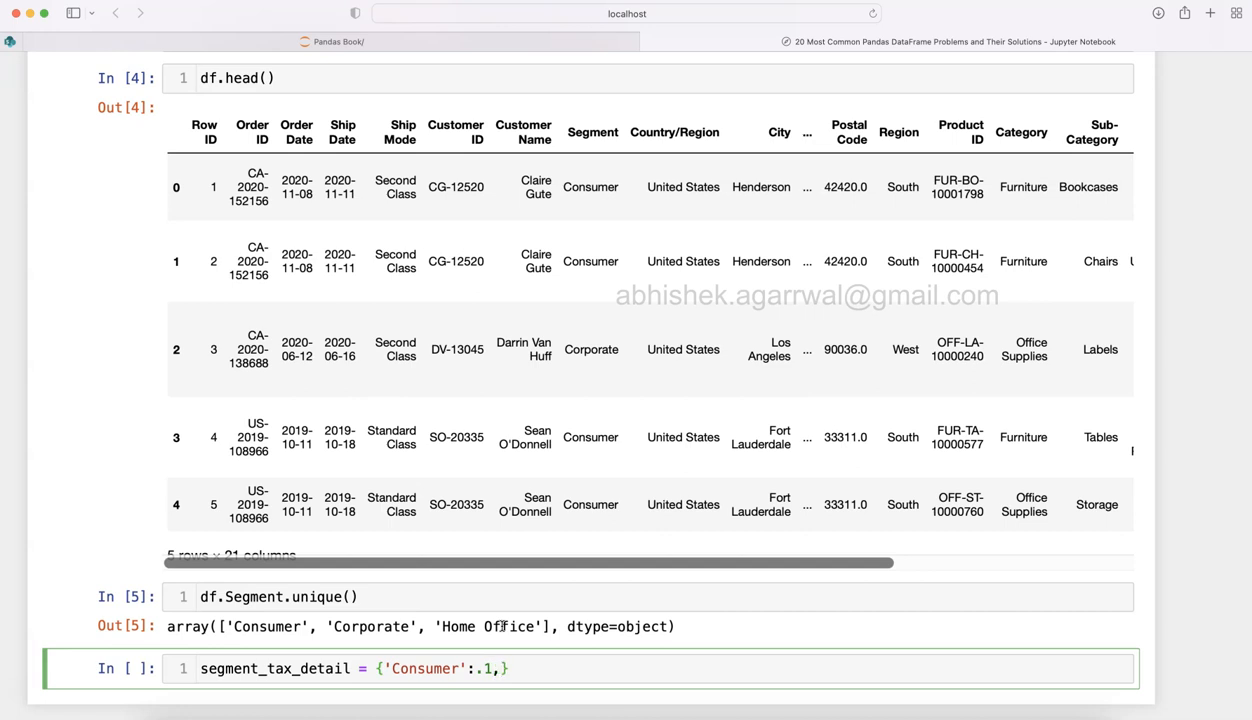
text('Corporate')
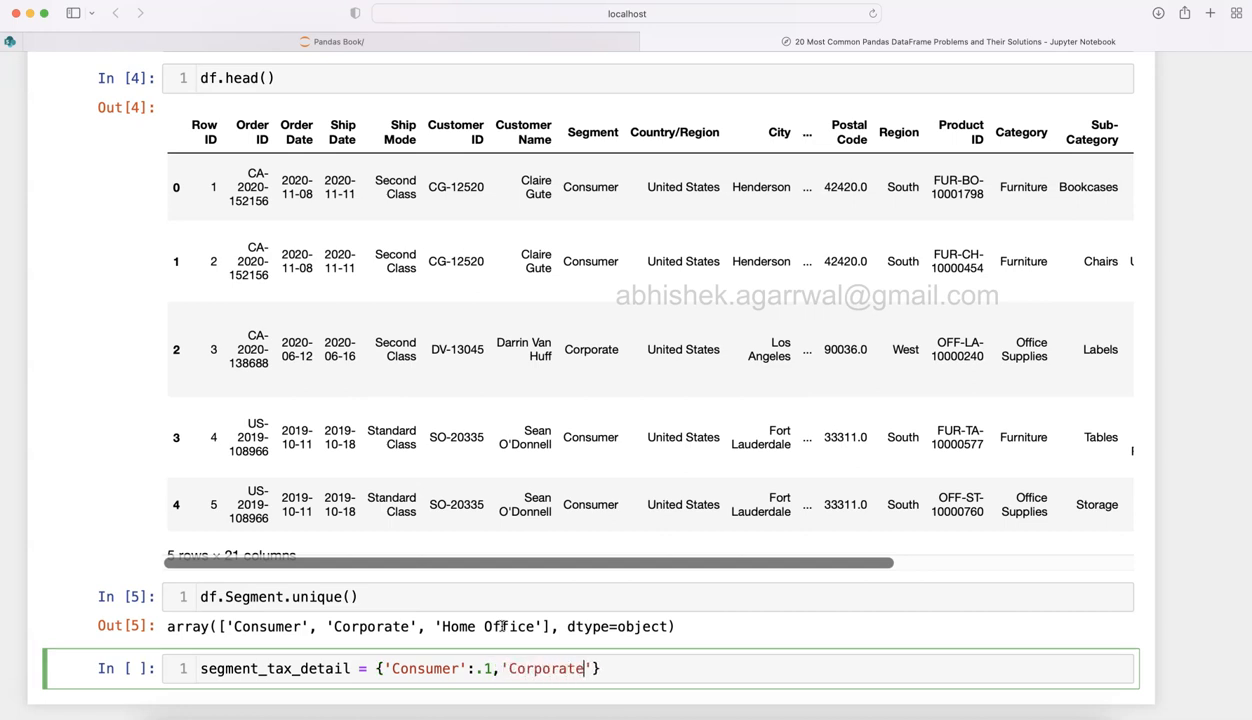
text(:)
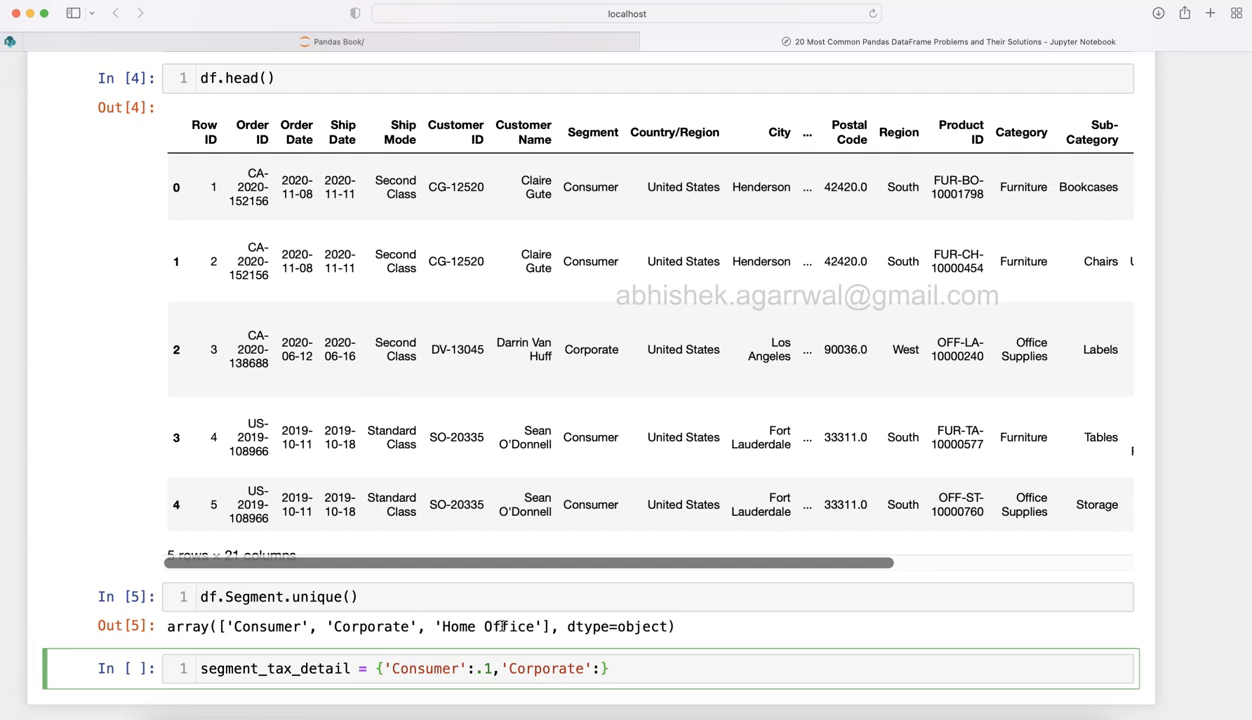
text(:.)
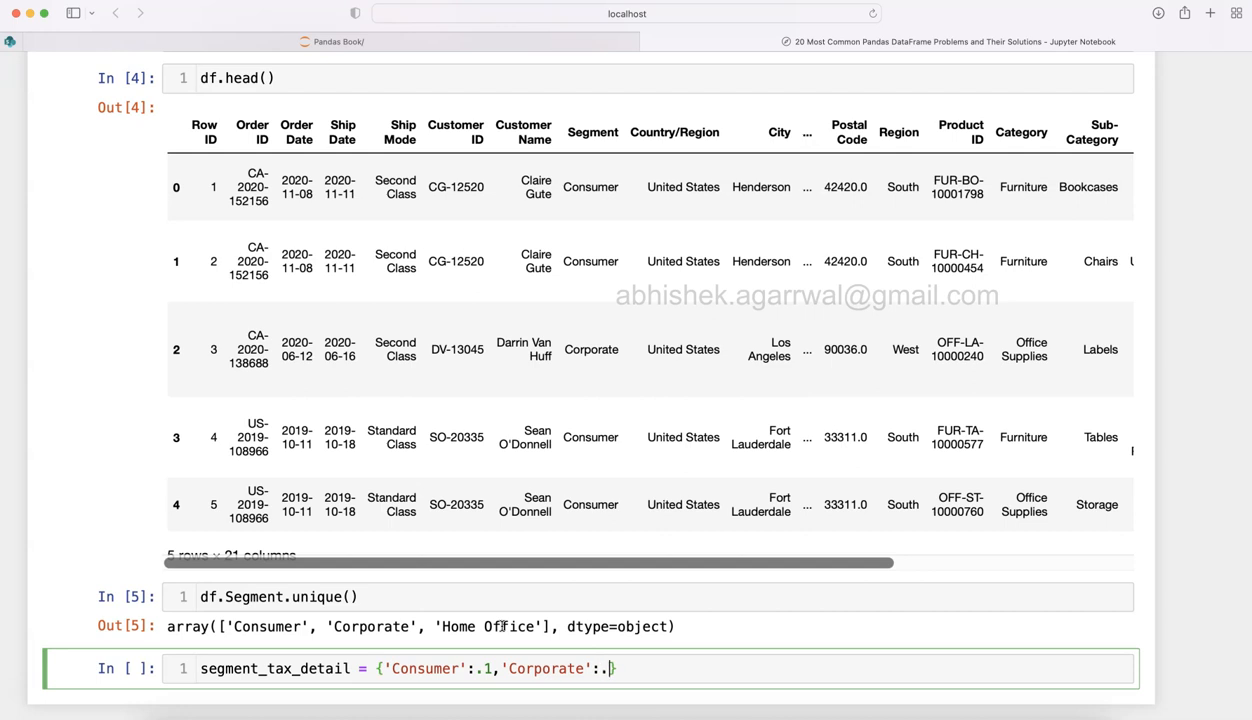
text(25,'Home Office')
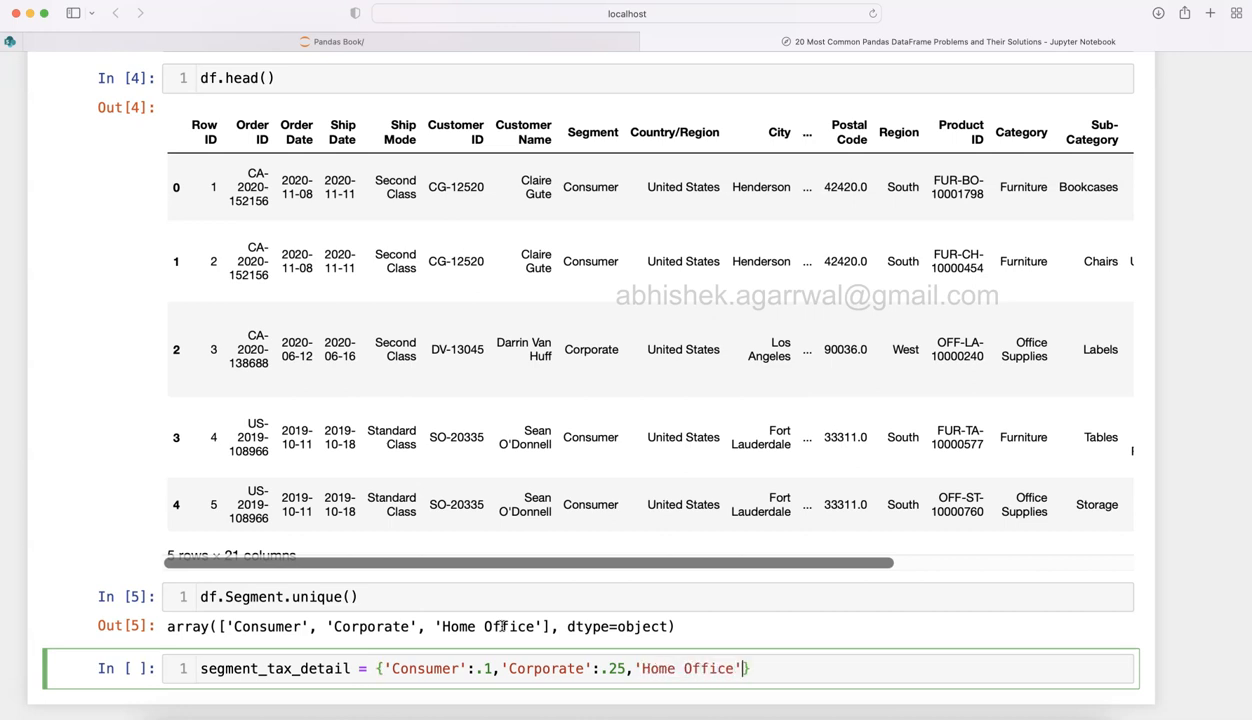
text(:)
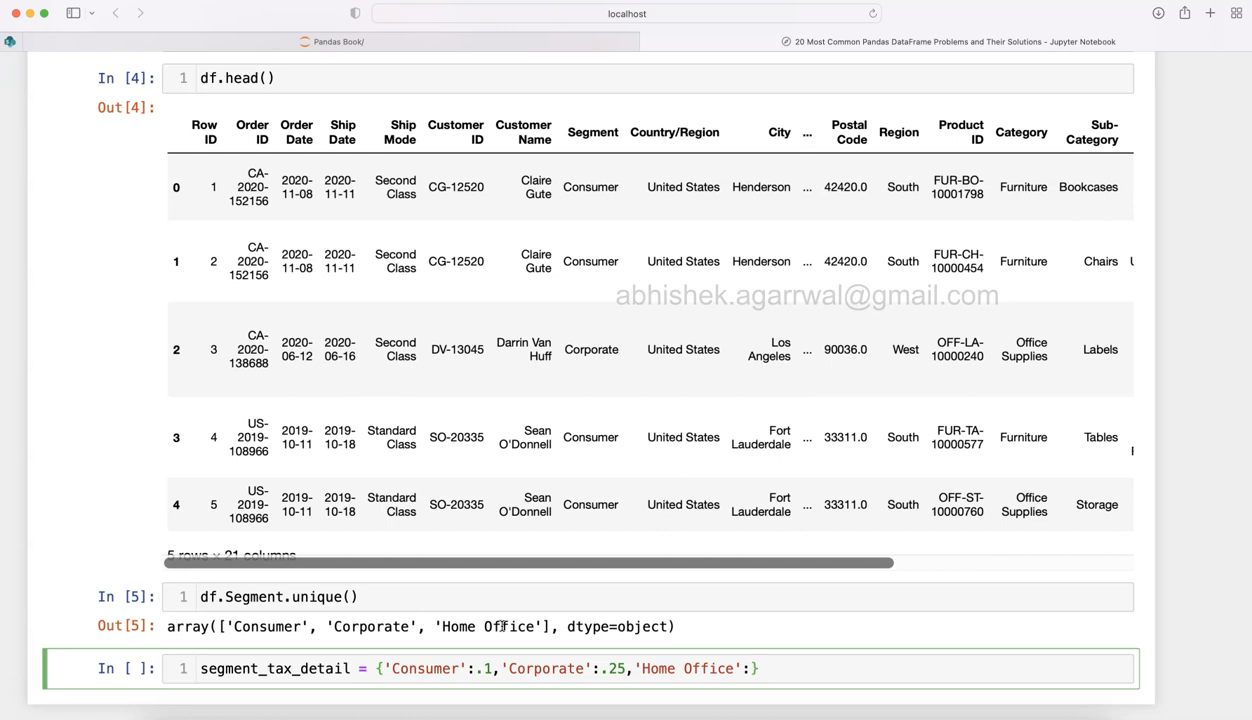
text(.15)
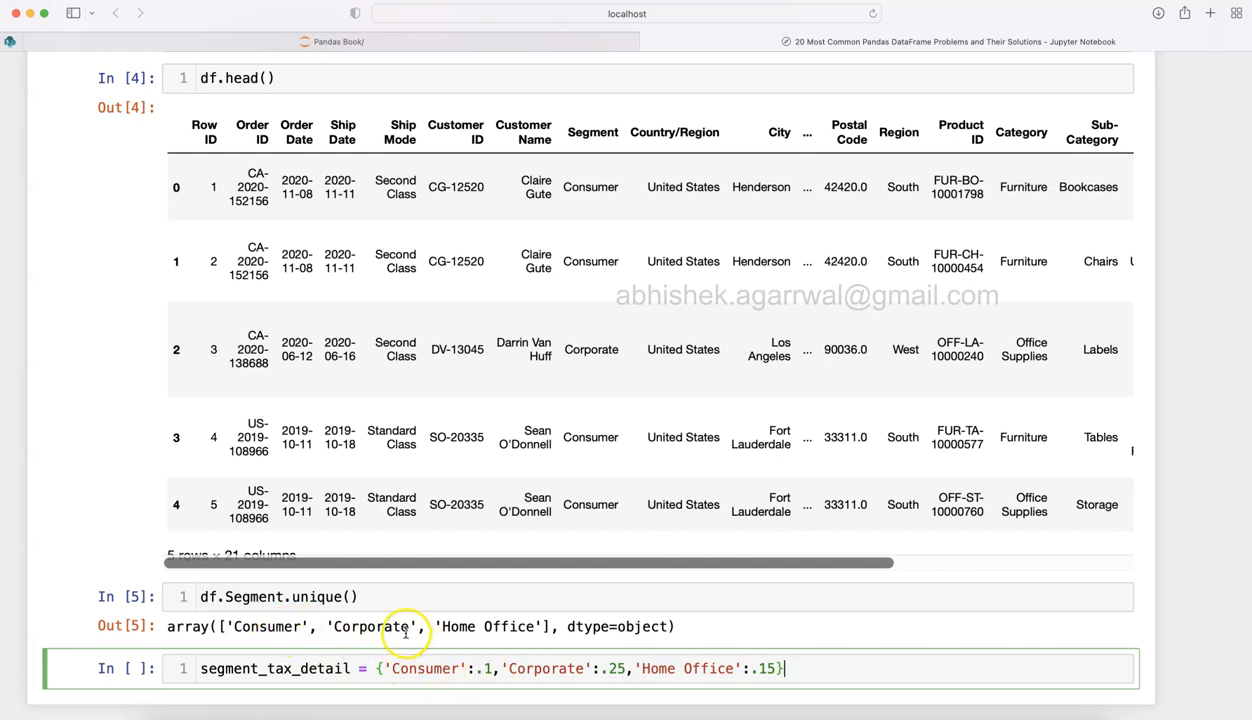
mouse_move(532, 626)
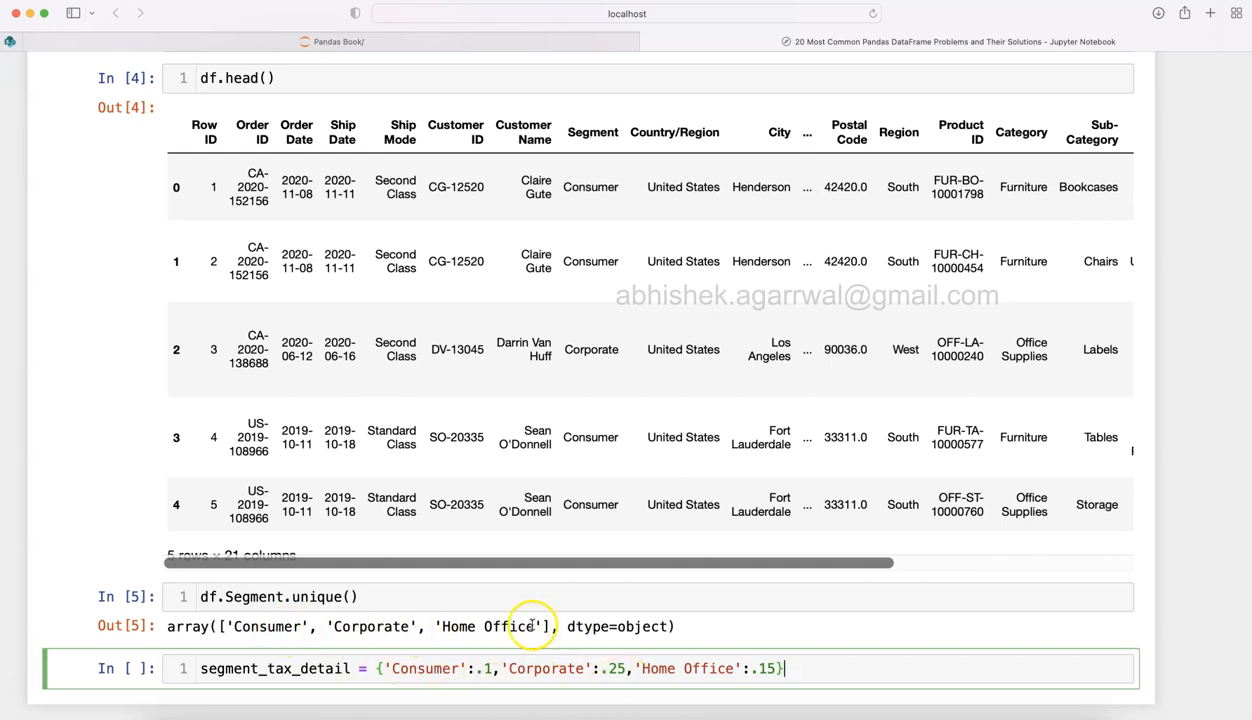
mouse_move(828, 668)
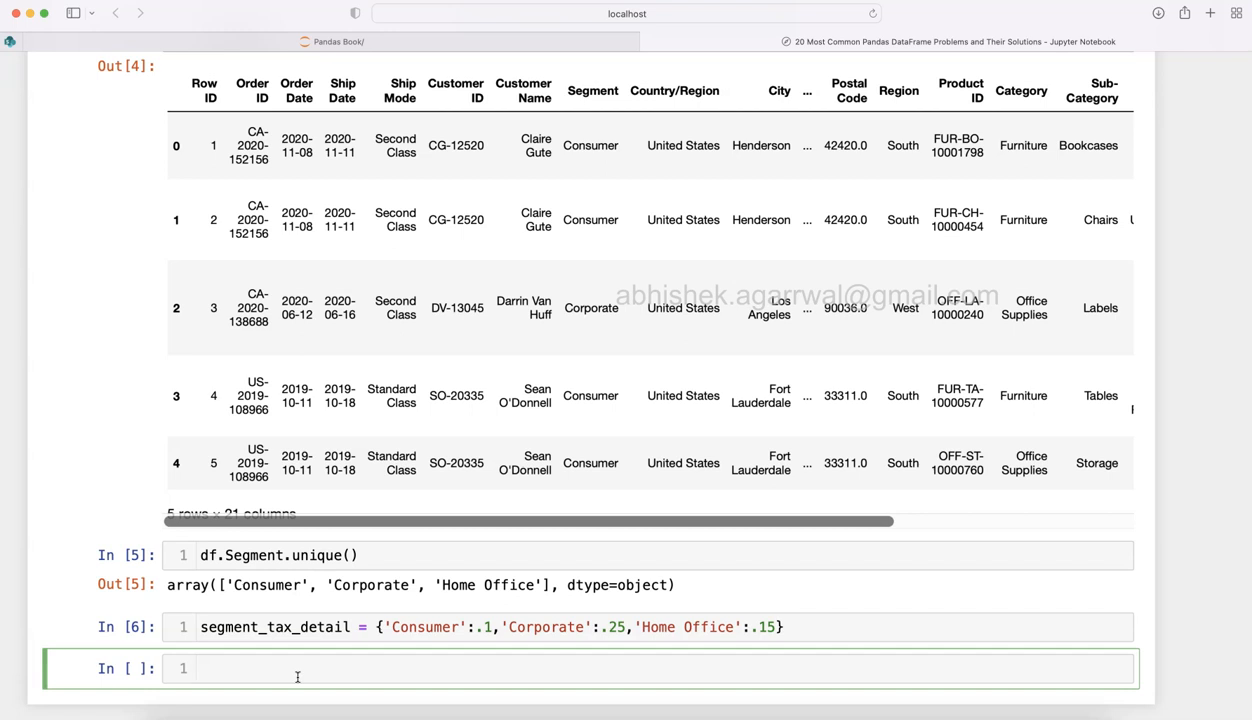
- Set df['Segment_tax'] = df['Segment'].map(segment_tax_detail), then enter df.head()
text(df[])
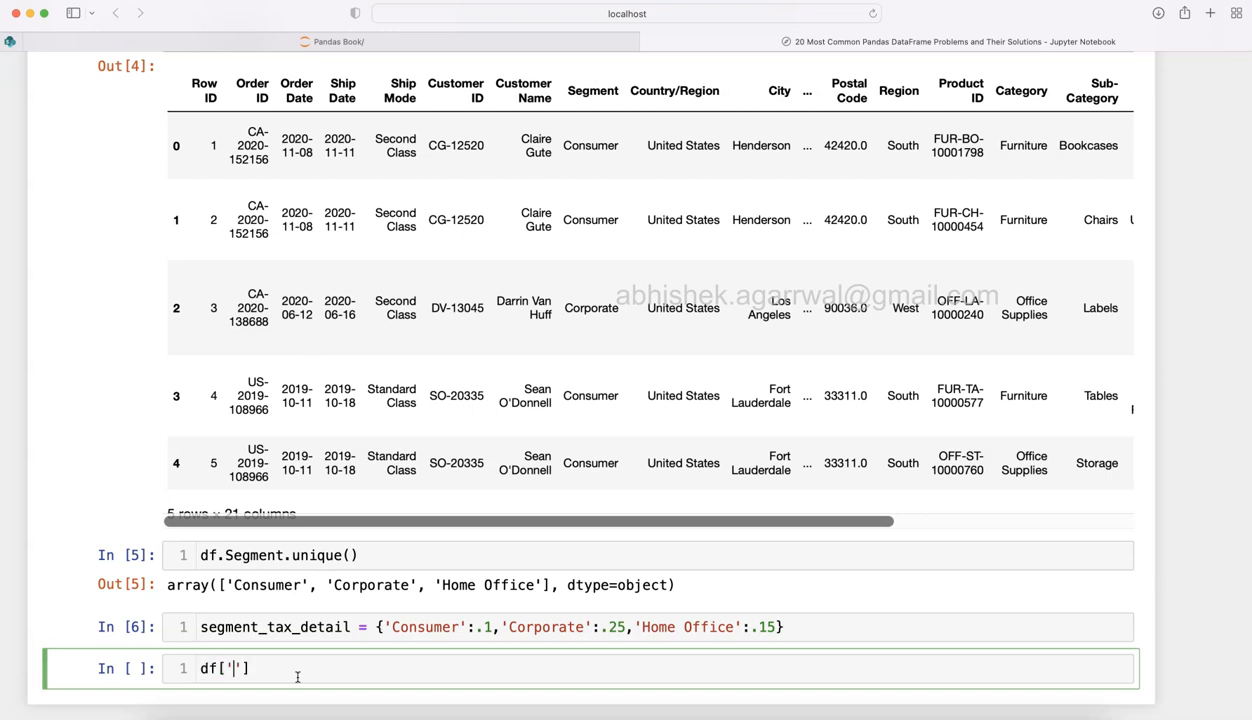
text(Segment_)
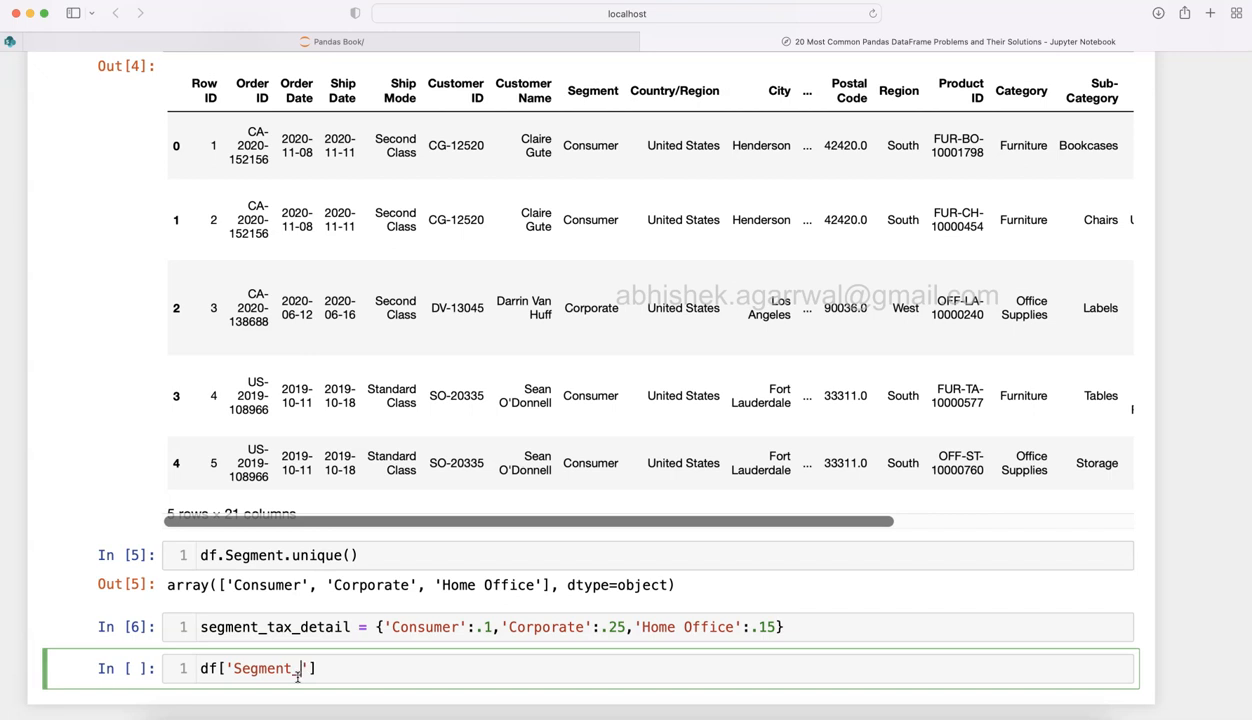
text(t)
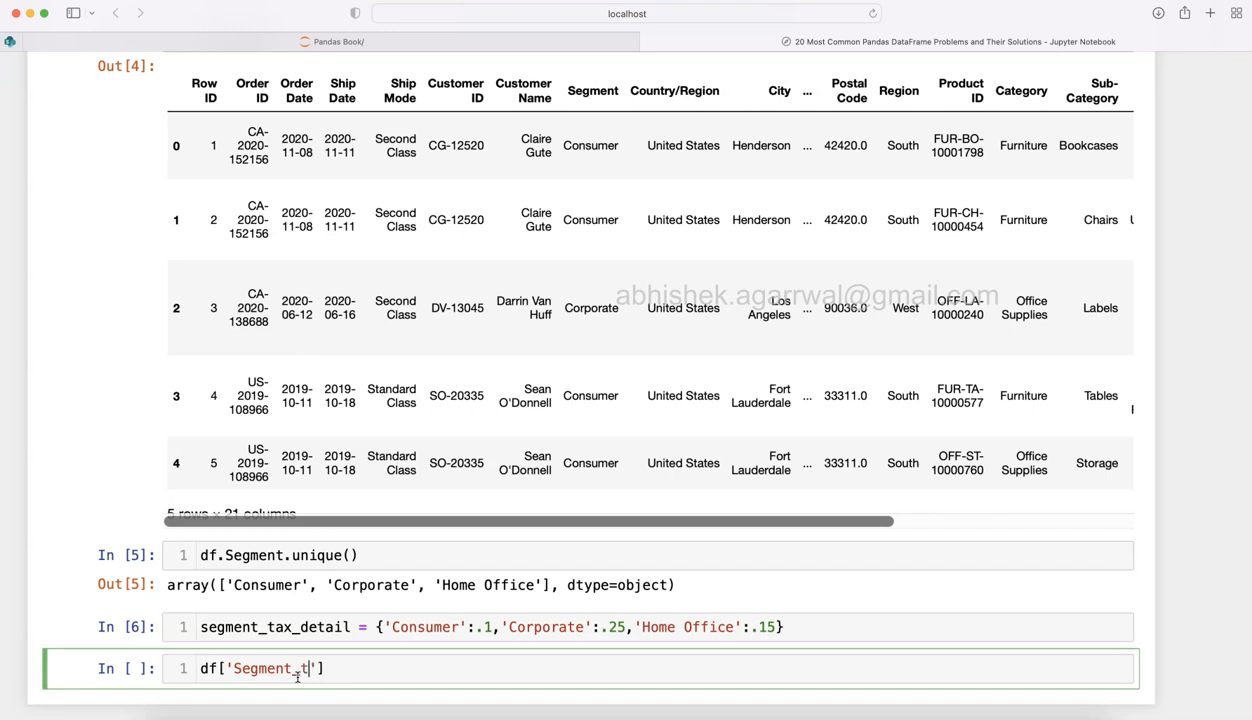
text(ax'] =)
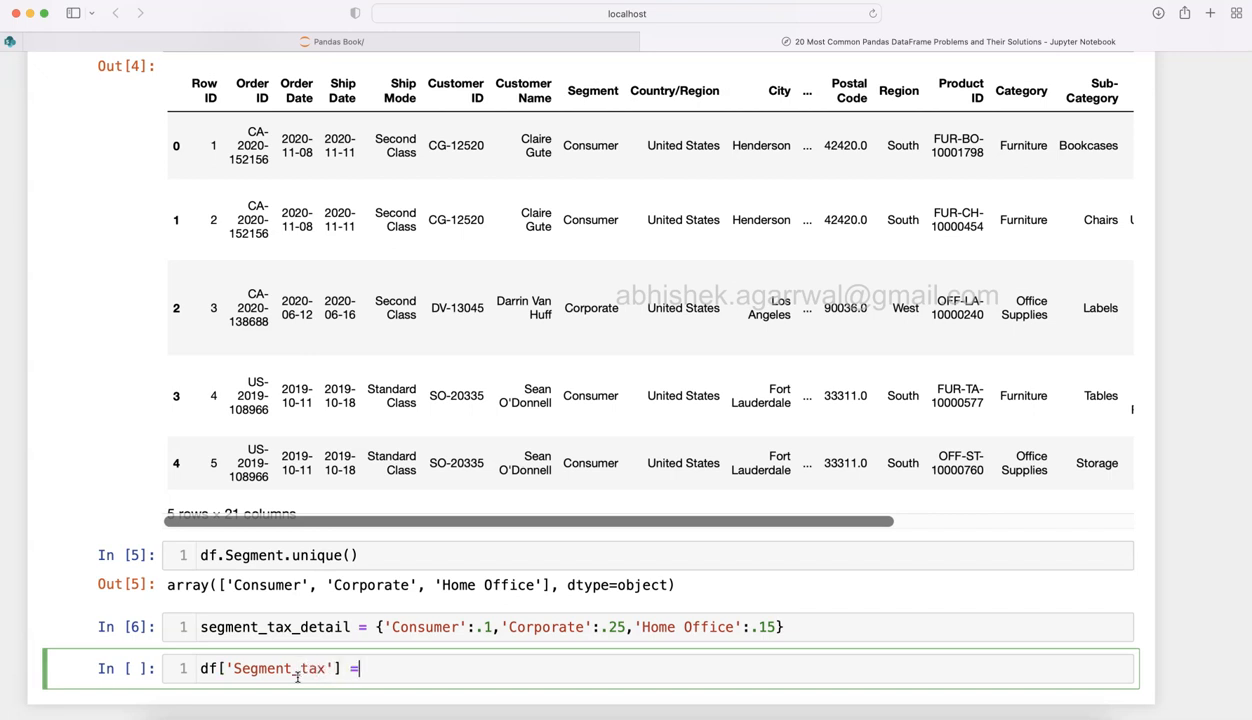
text(df)
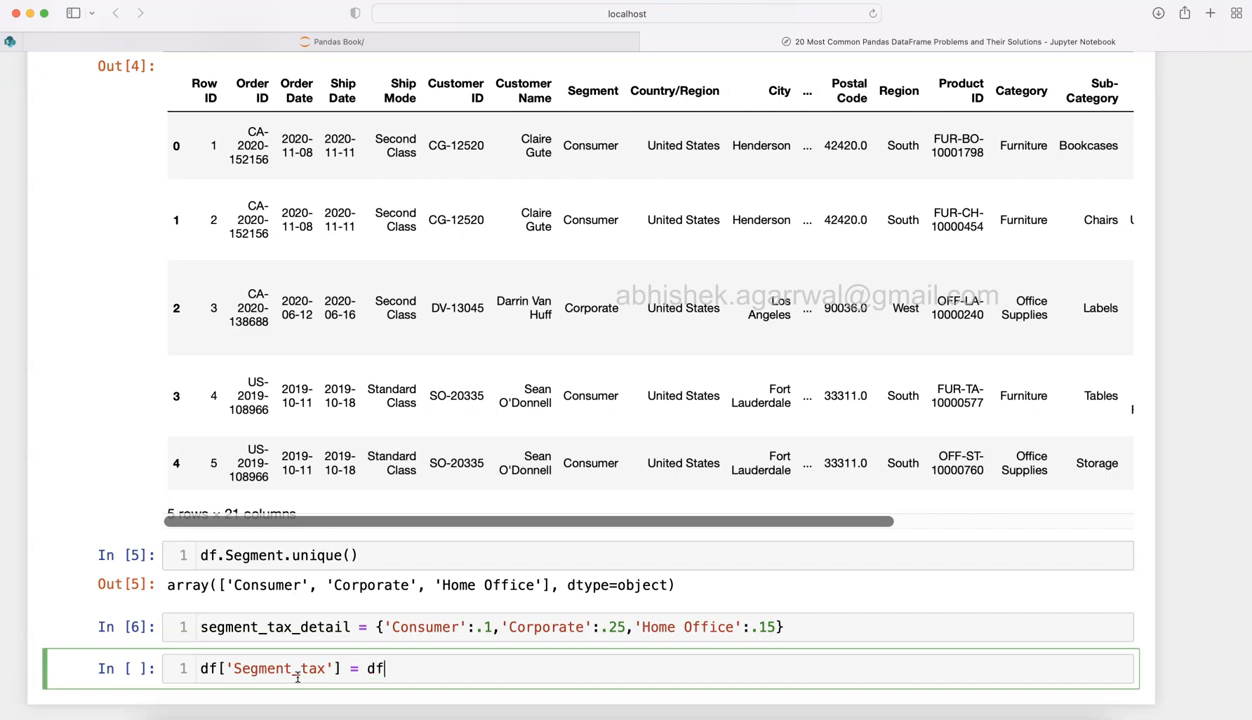
text([])
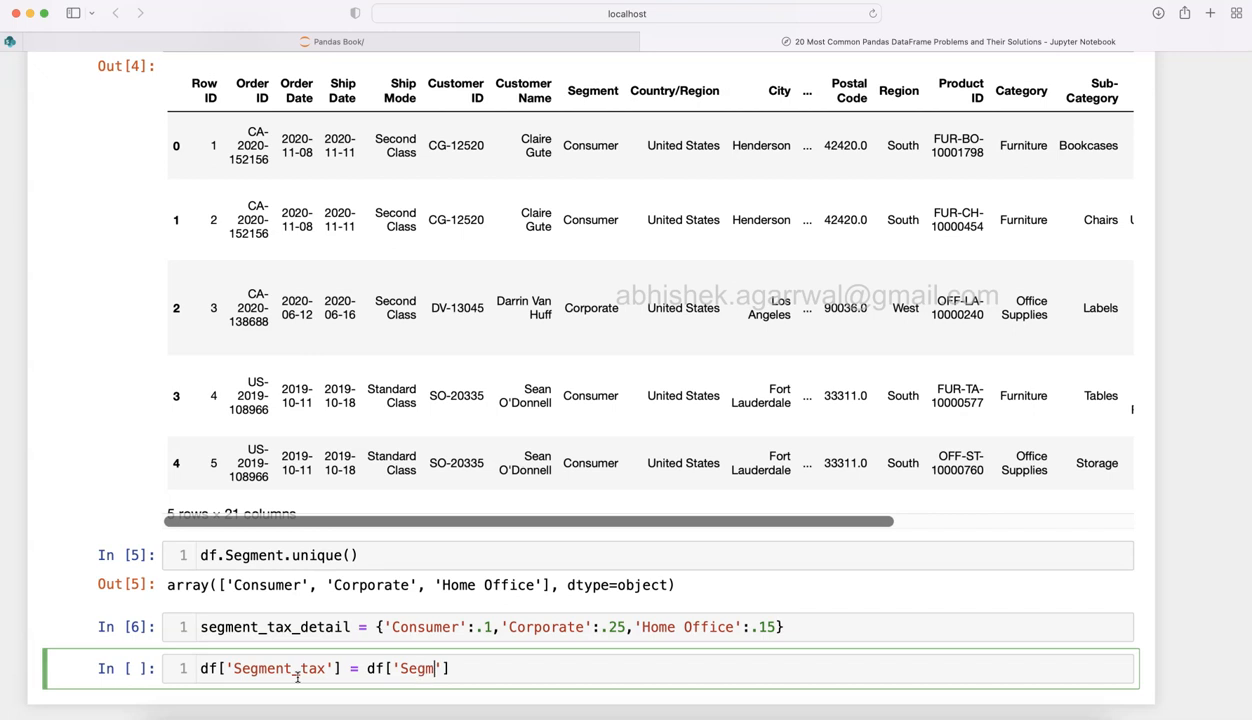
text(ent'].)
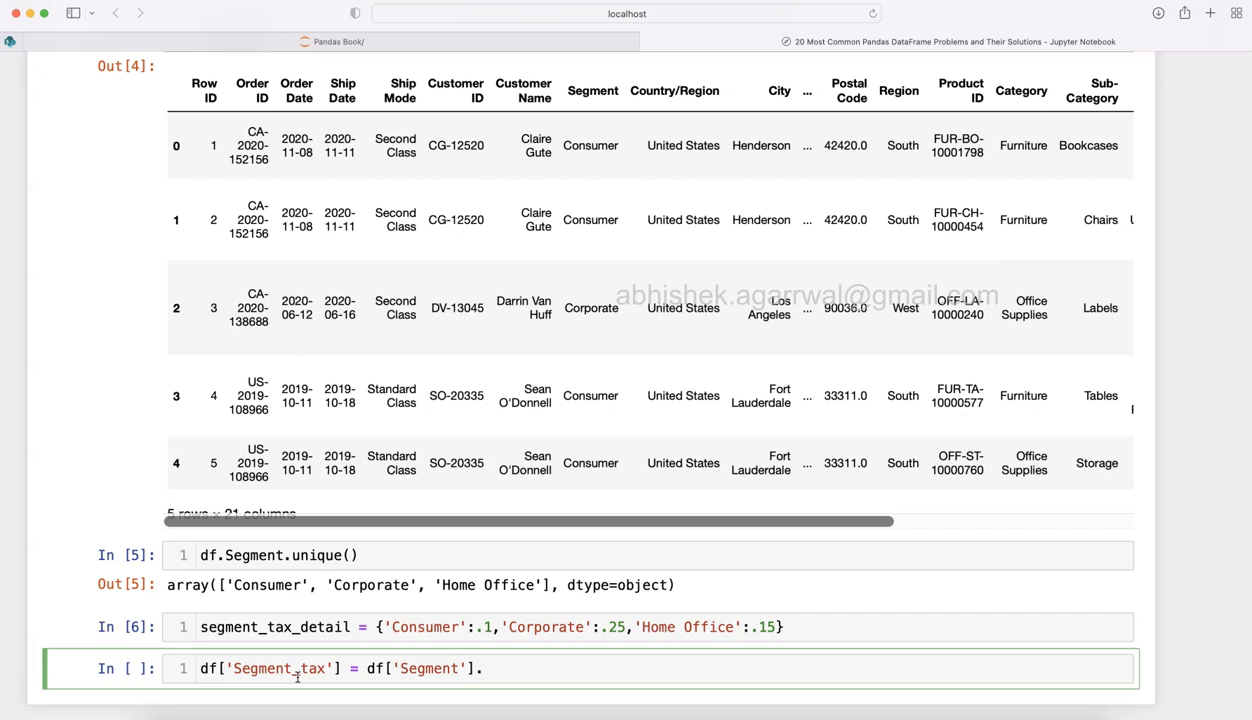
text(m)
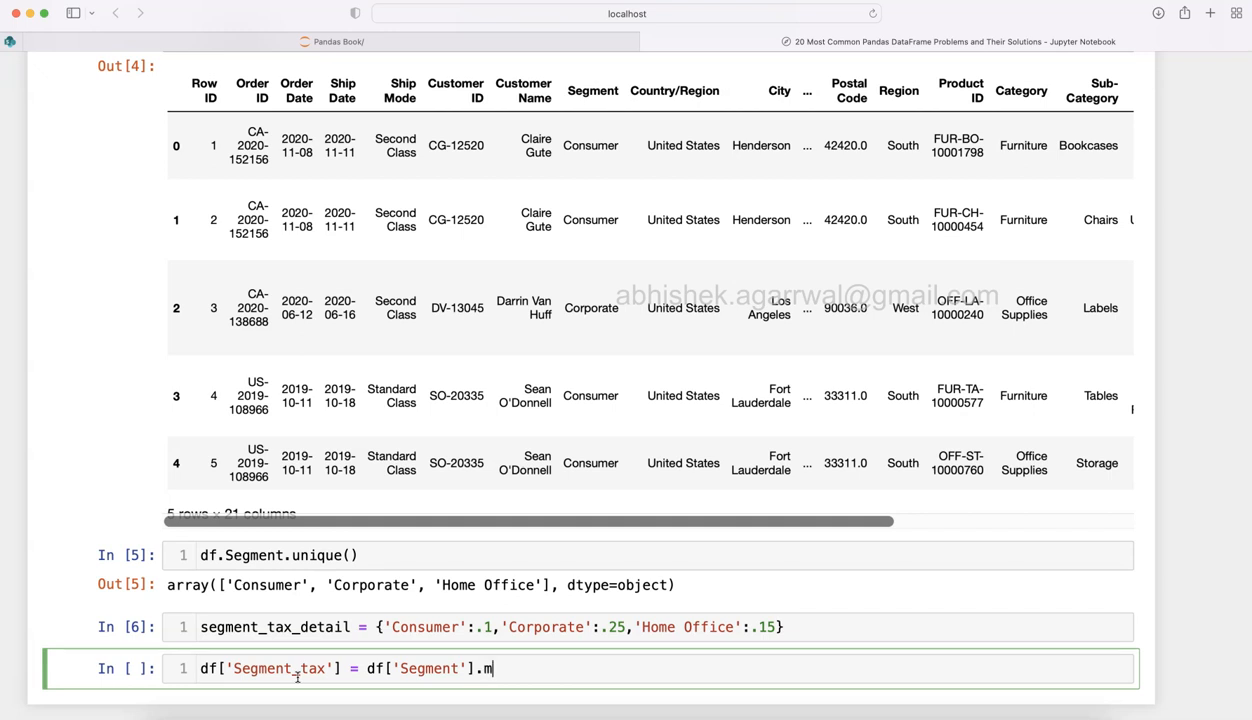
text(ap())
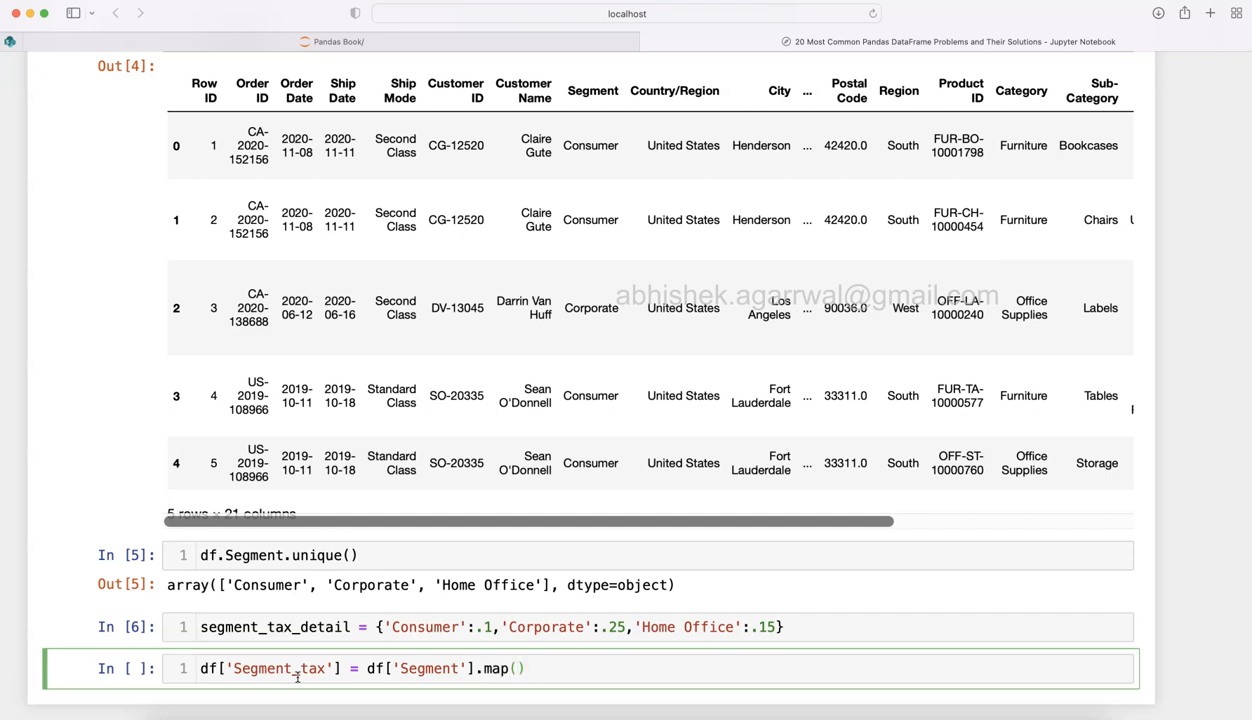
mouse_move(288, 695)
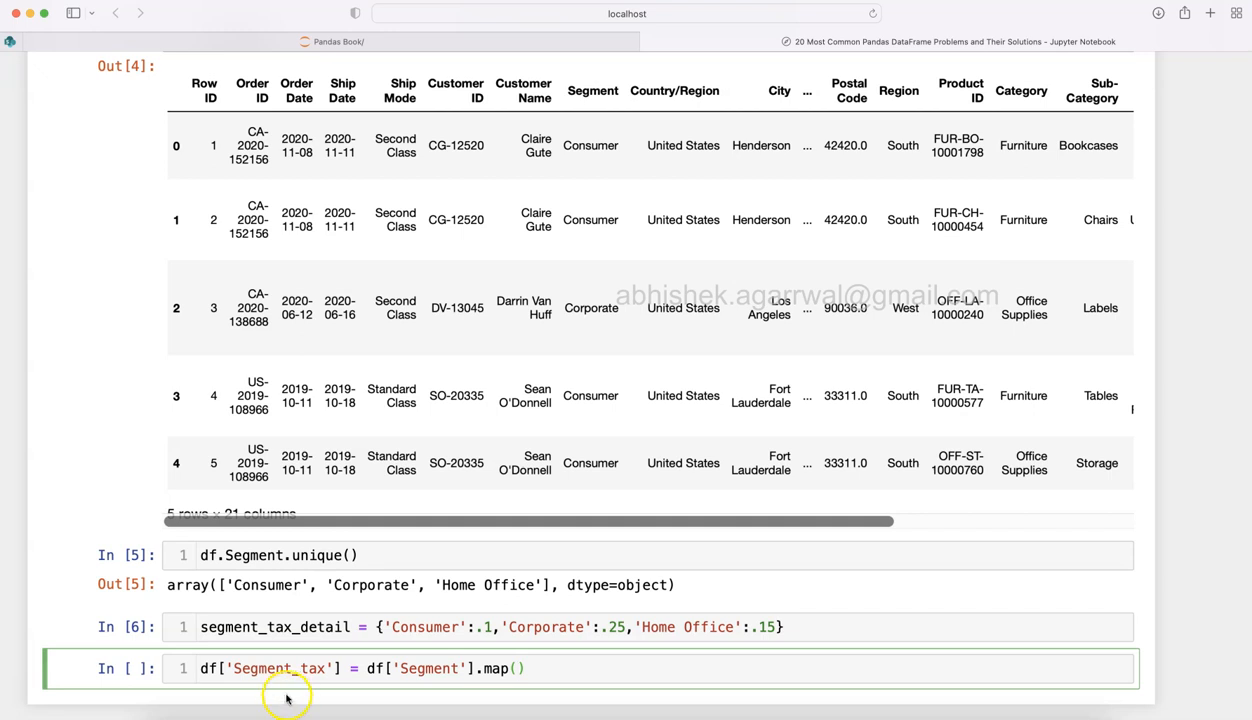
text(segm)
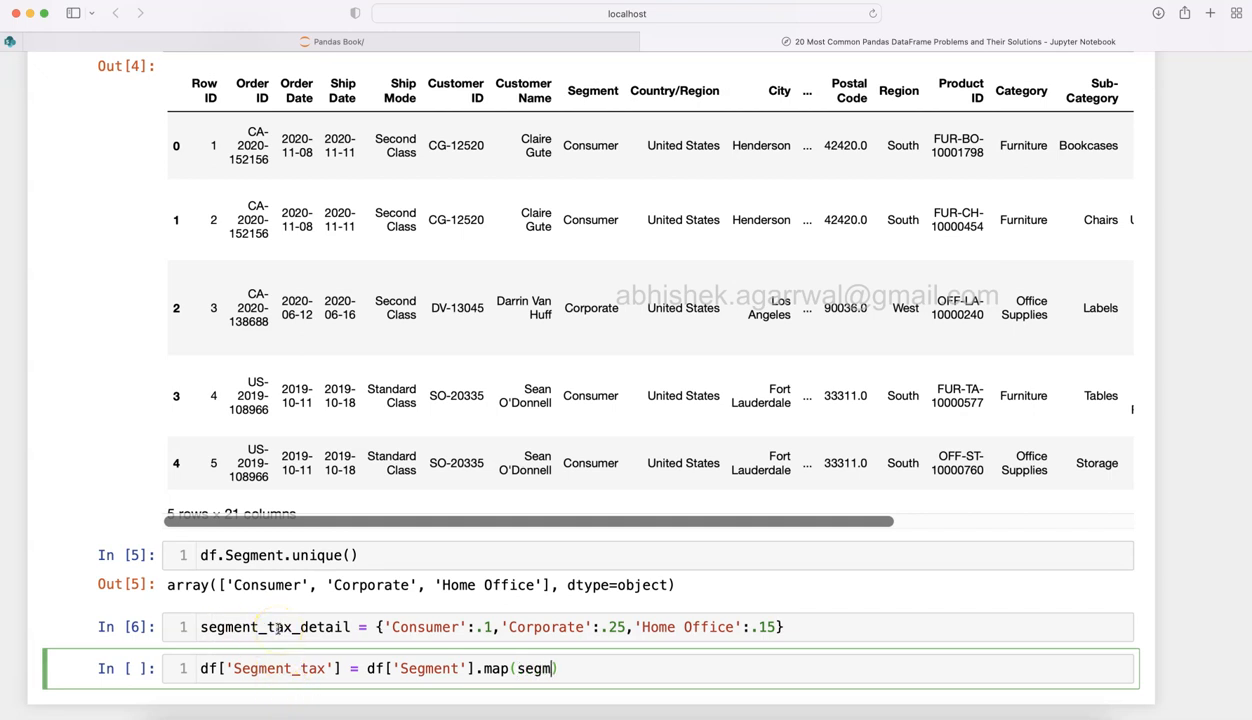
text(ent_tax)
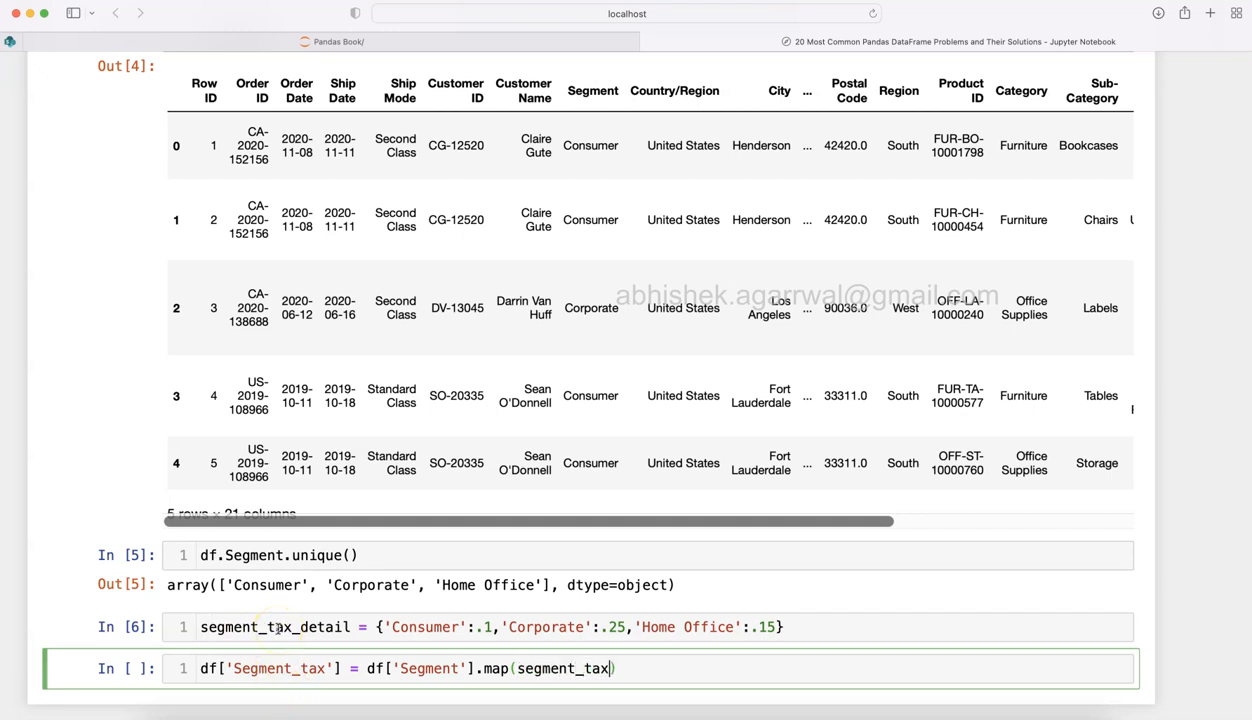
text(_detail)
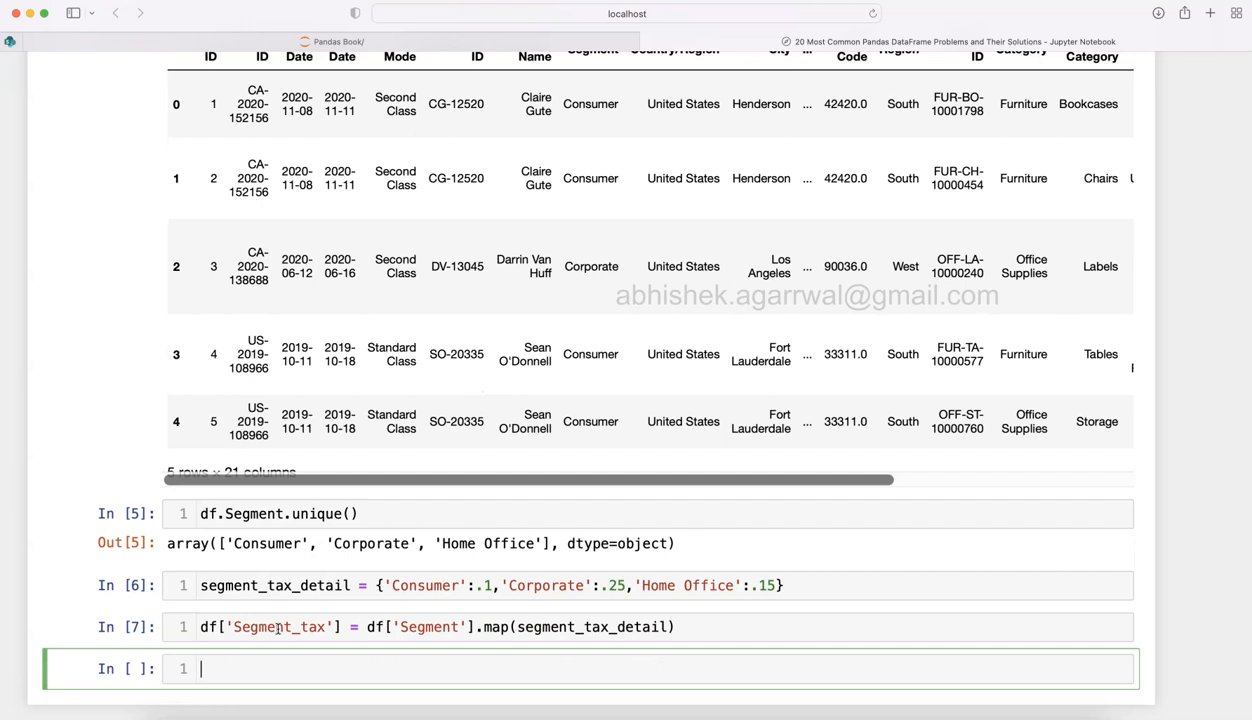
text(df.head())
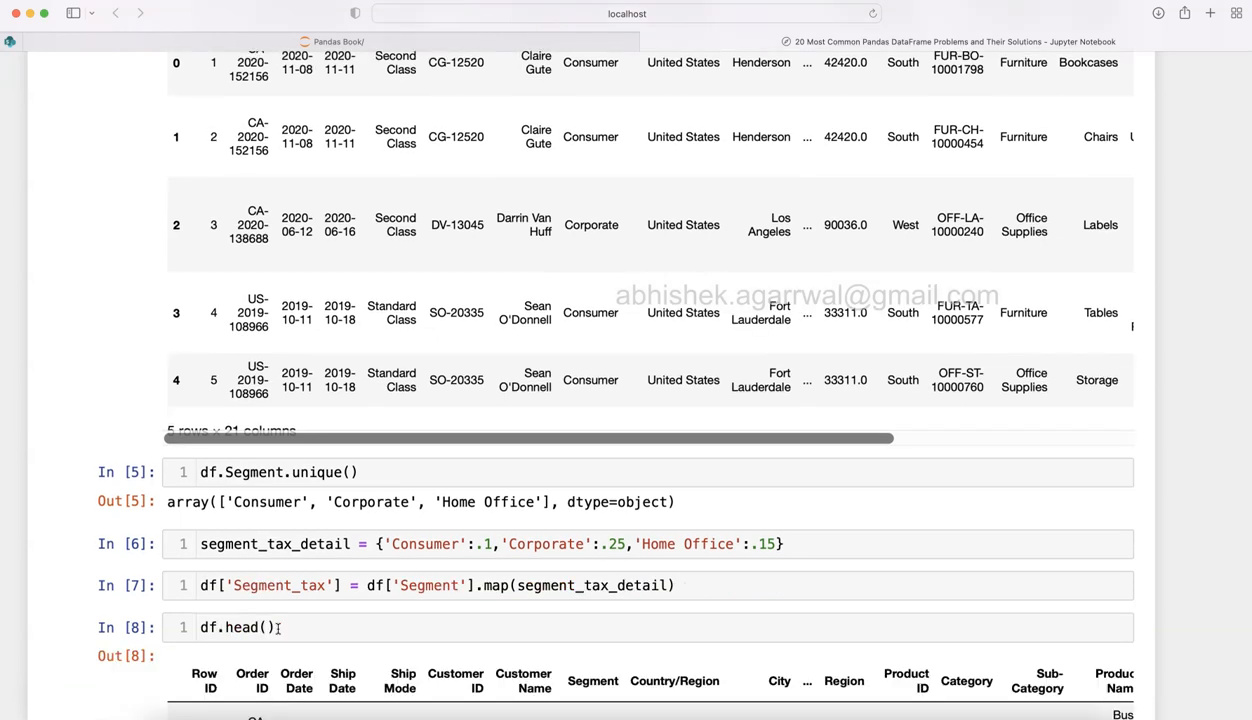
- Scroll the 22-column preview to check Segment_tax values 0.10 and 0.25
scroll(down, 3)
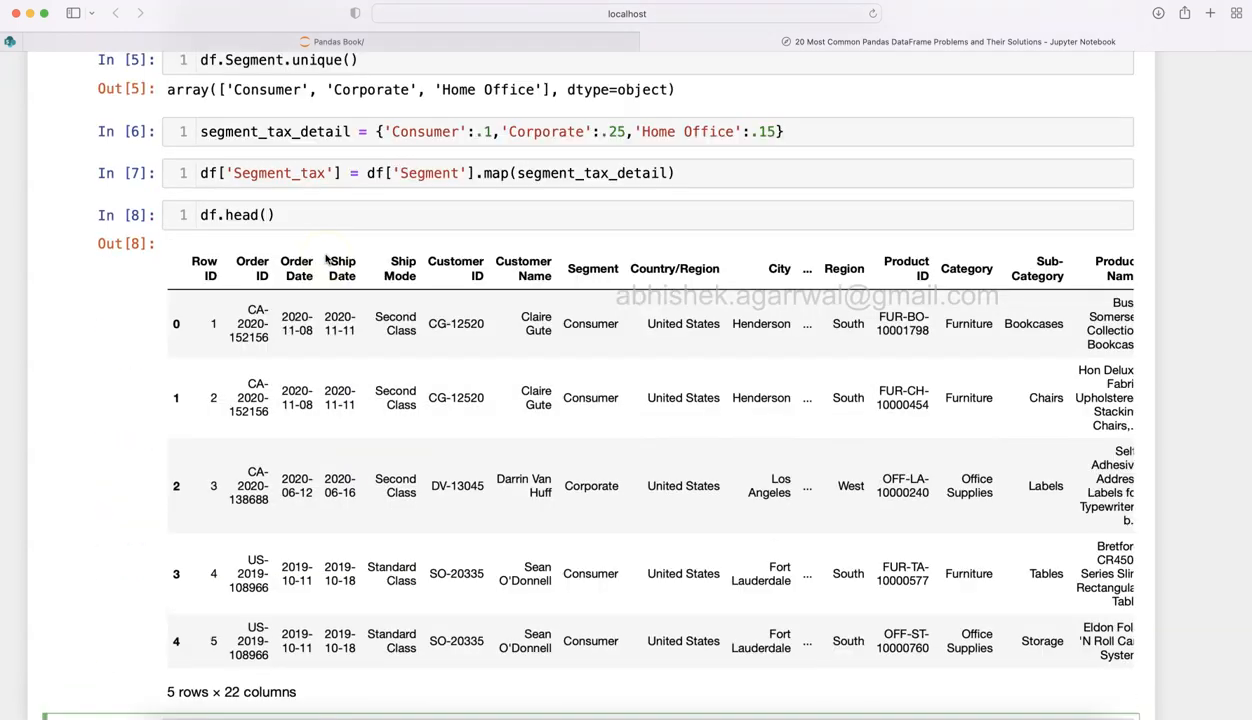
scroll(down, 3)
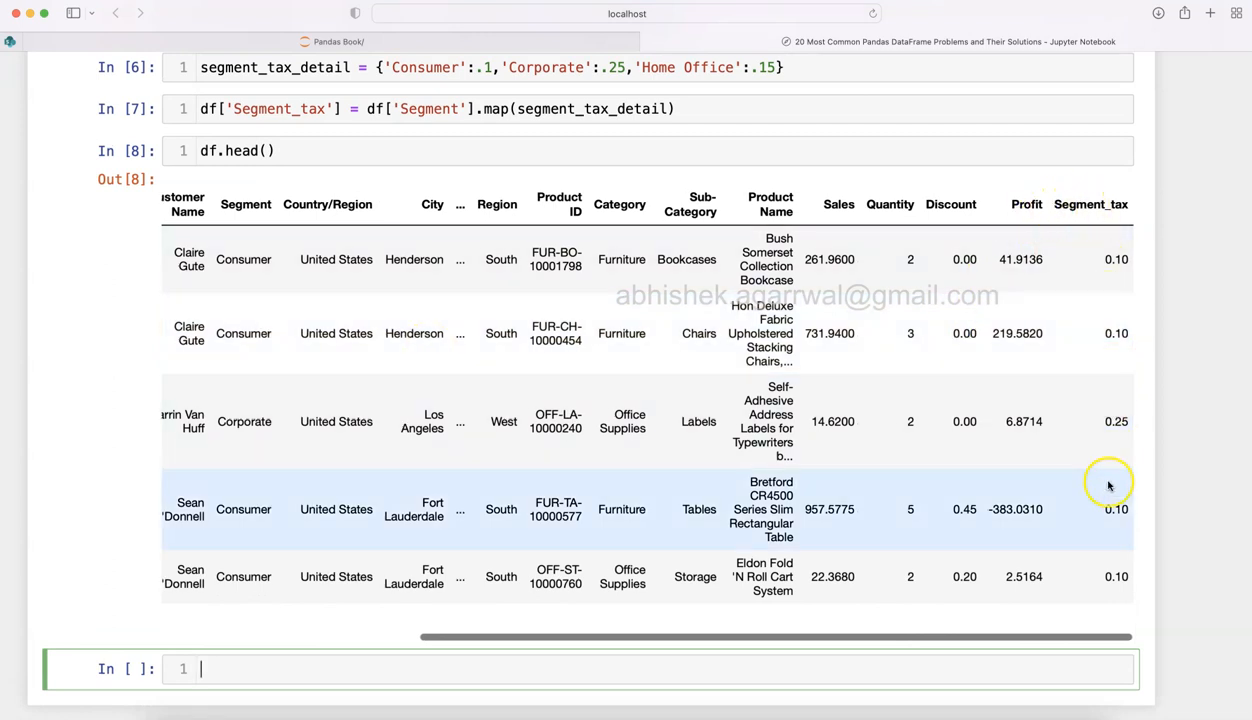
mouse_move(1117, 259)
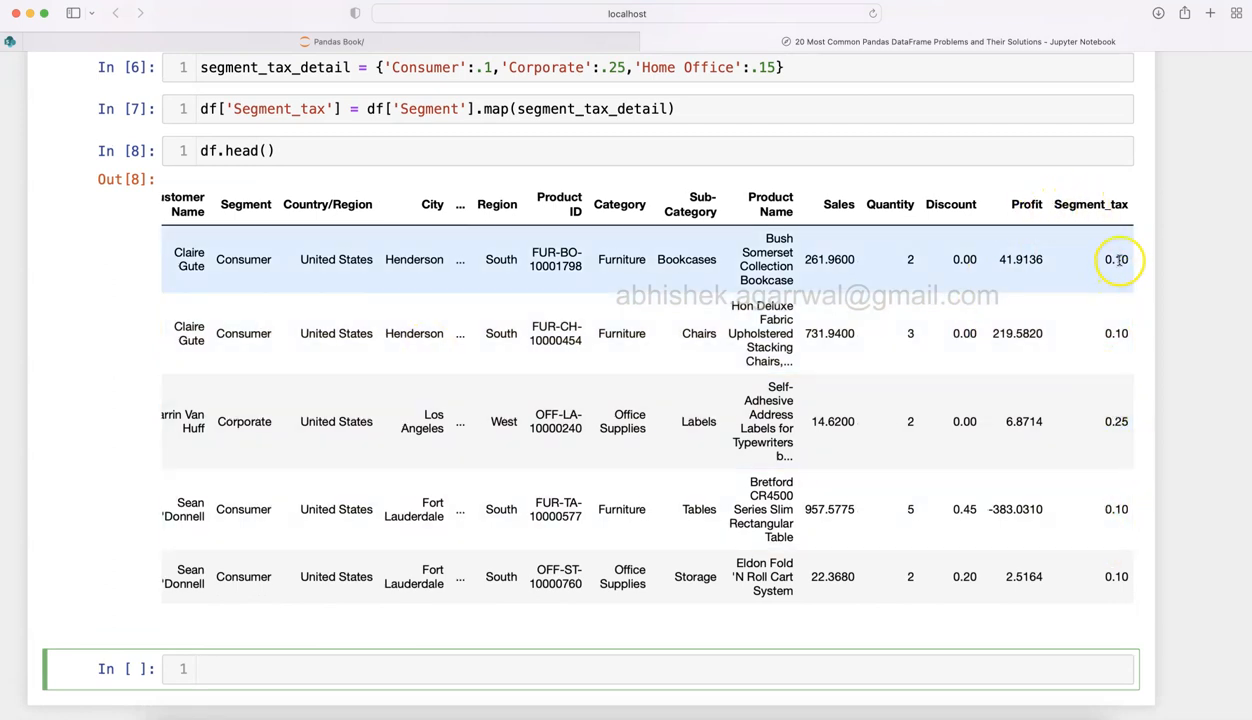
mouse_move(252, 259)
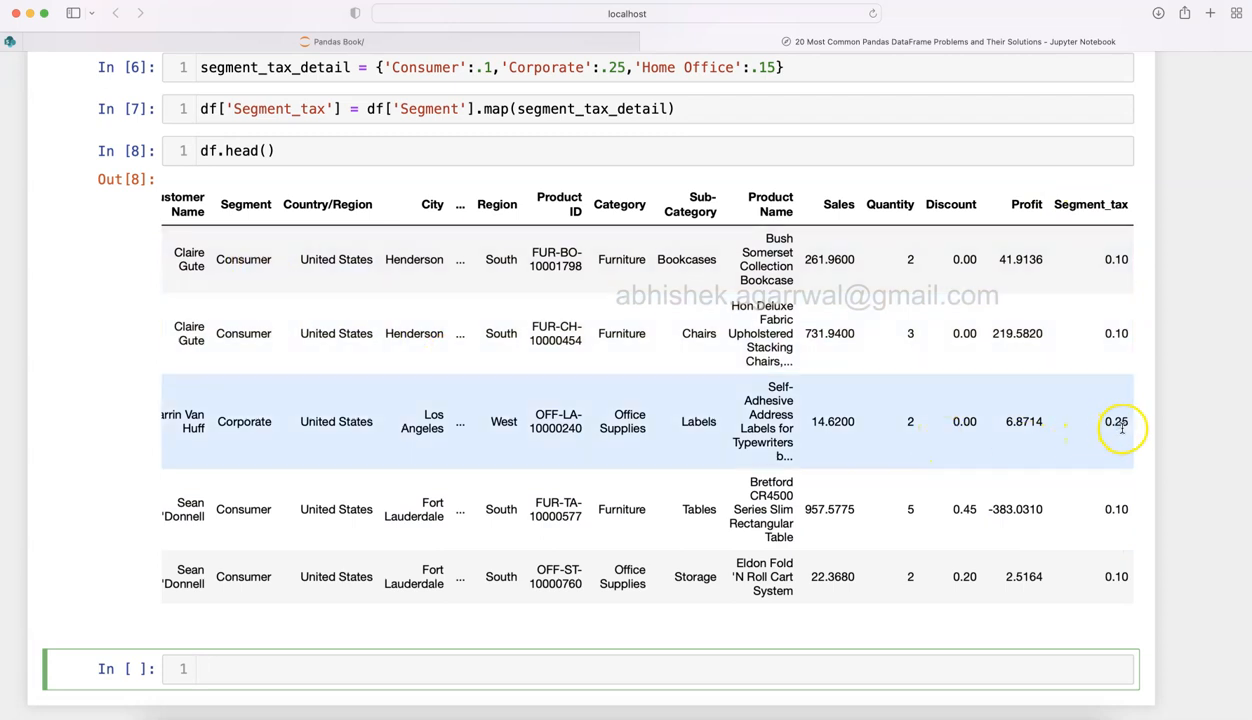
mouse_move(256, 435)
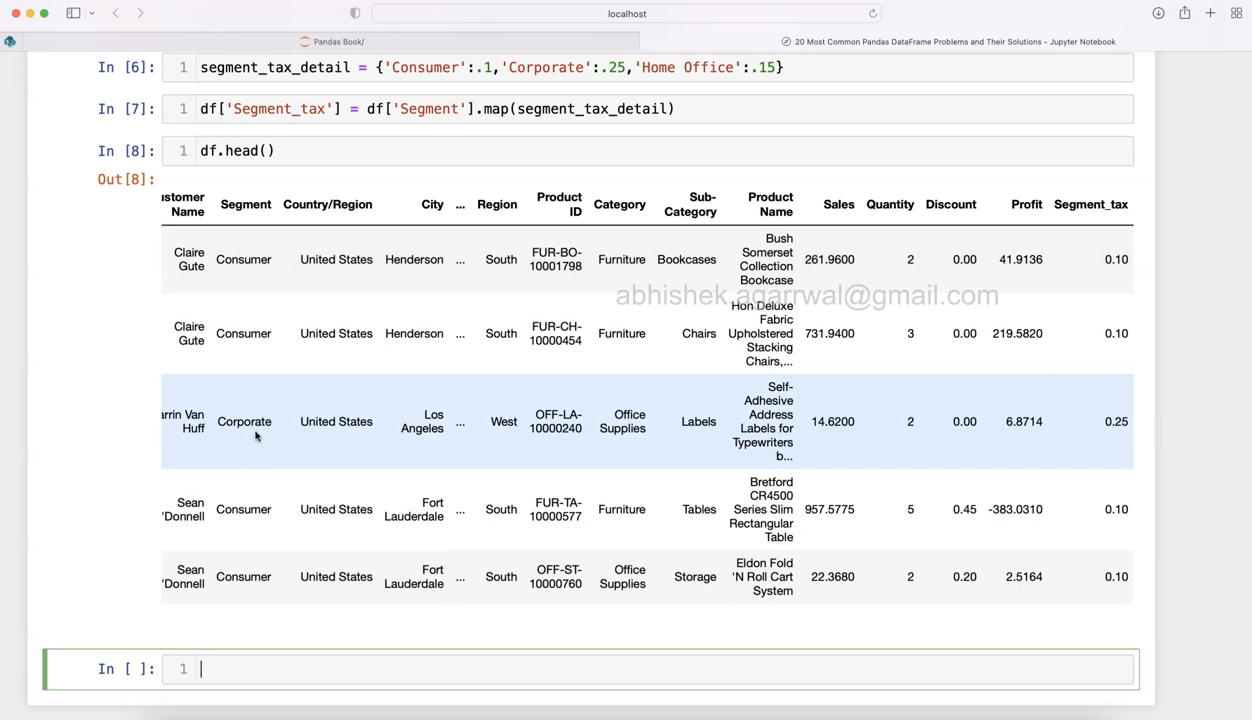
scroll(up, 3)
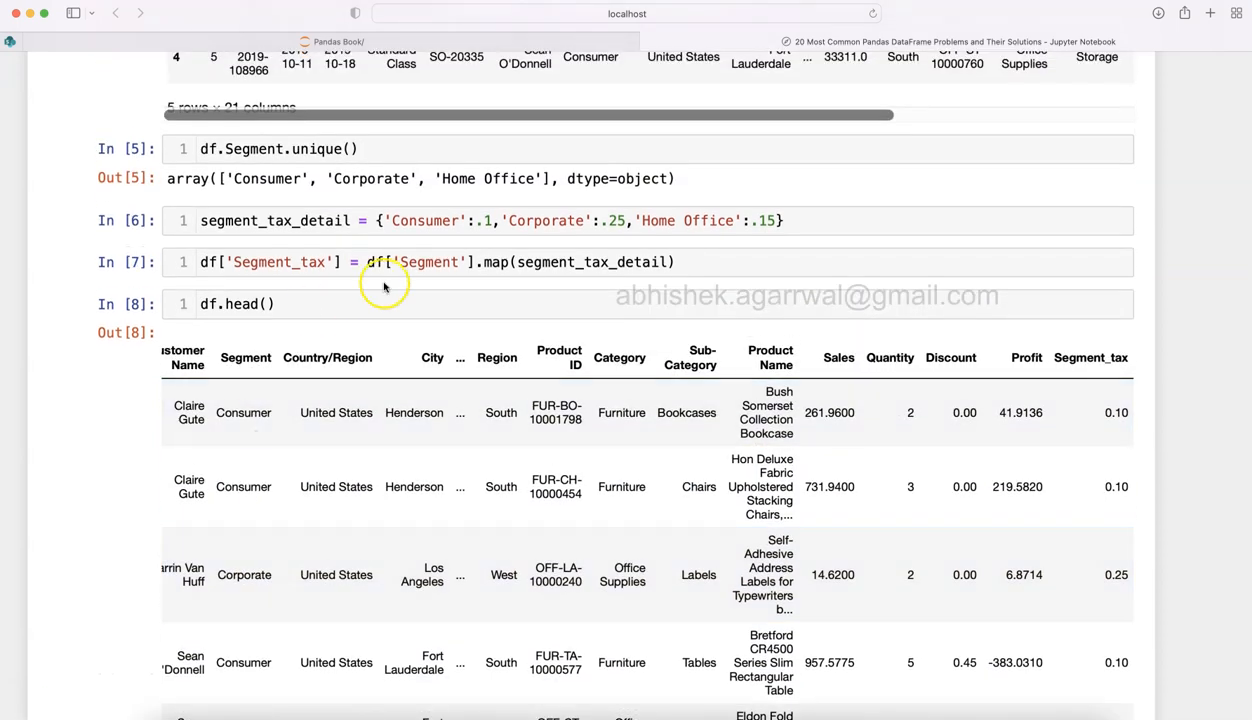
scroll(up, 3)
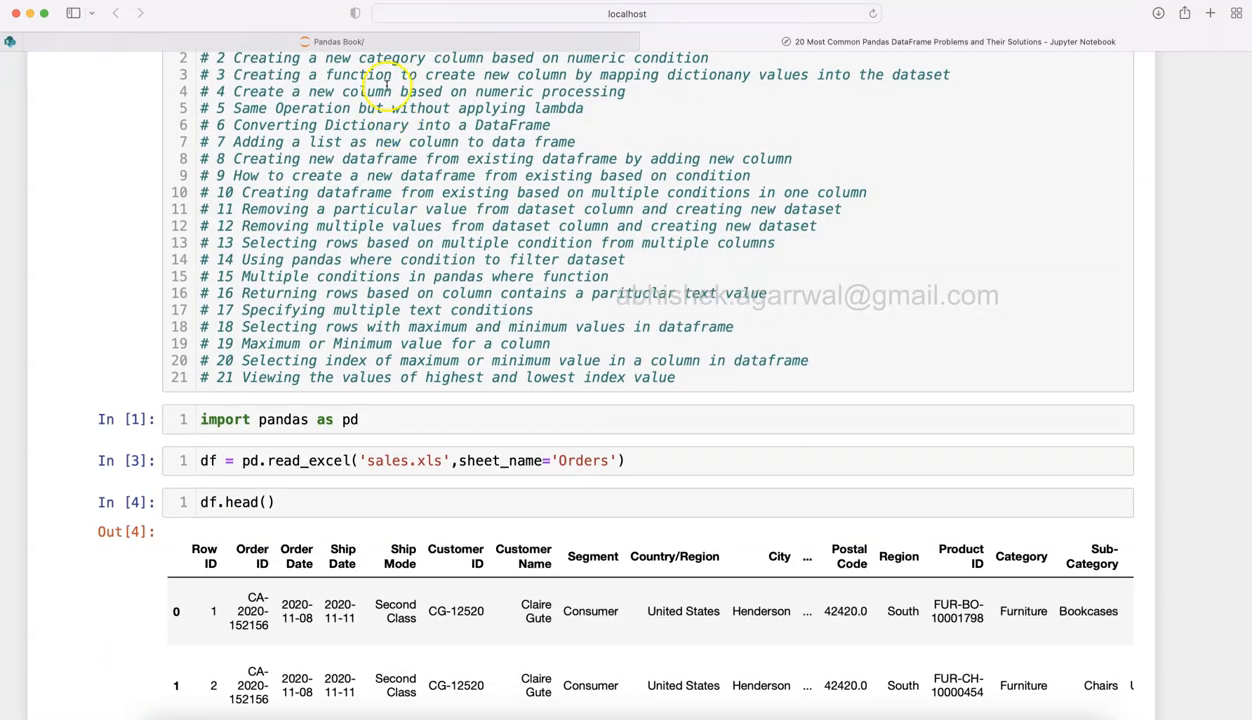
scroll(up, 3)
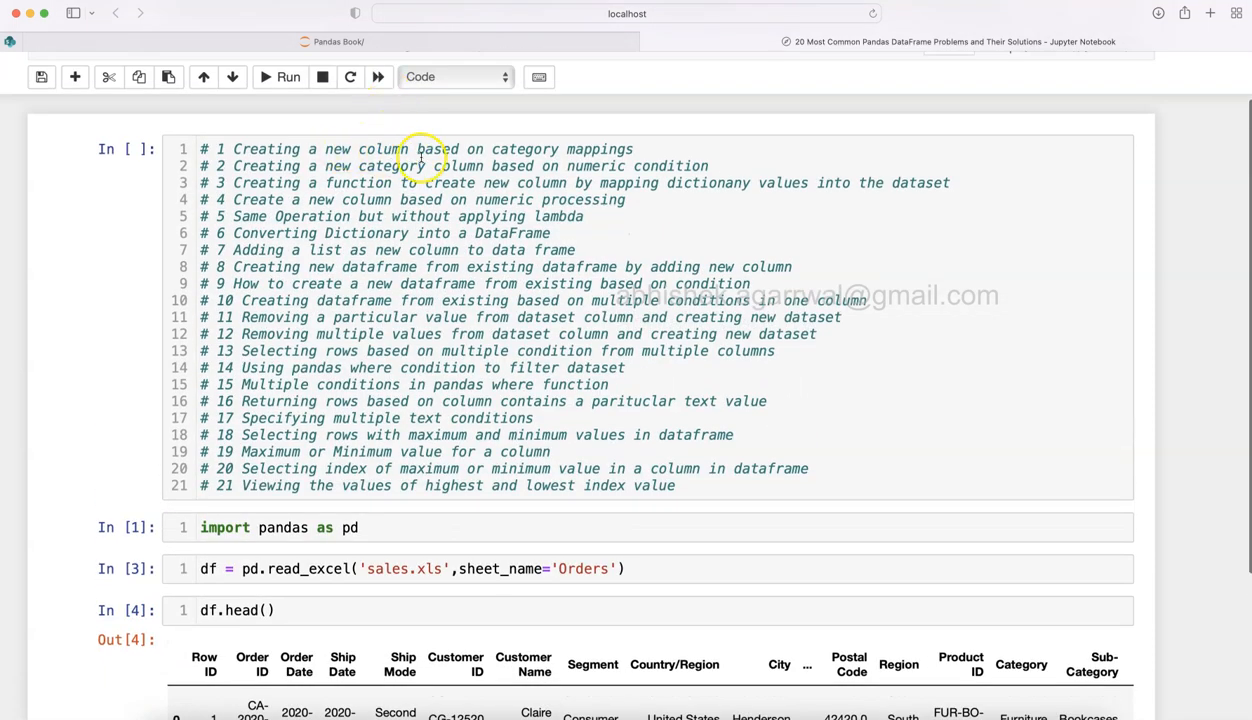
mouse_move(565, 149)
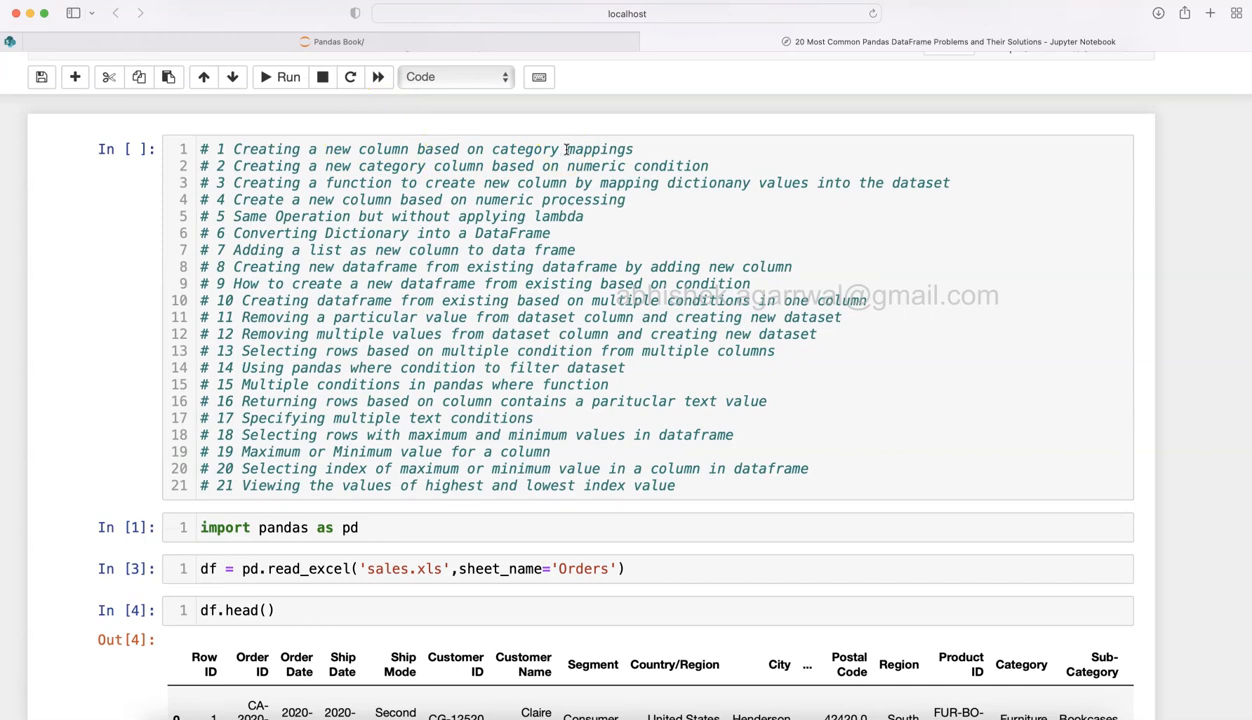
scroll(down, 3)
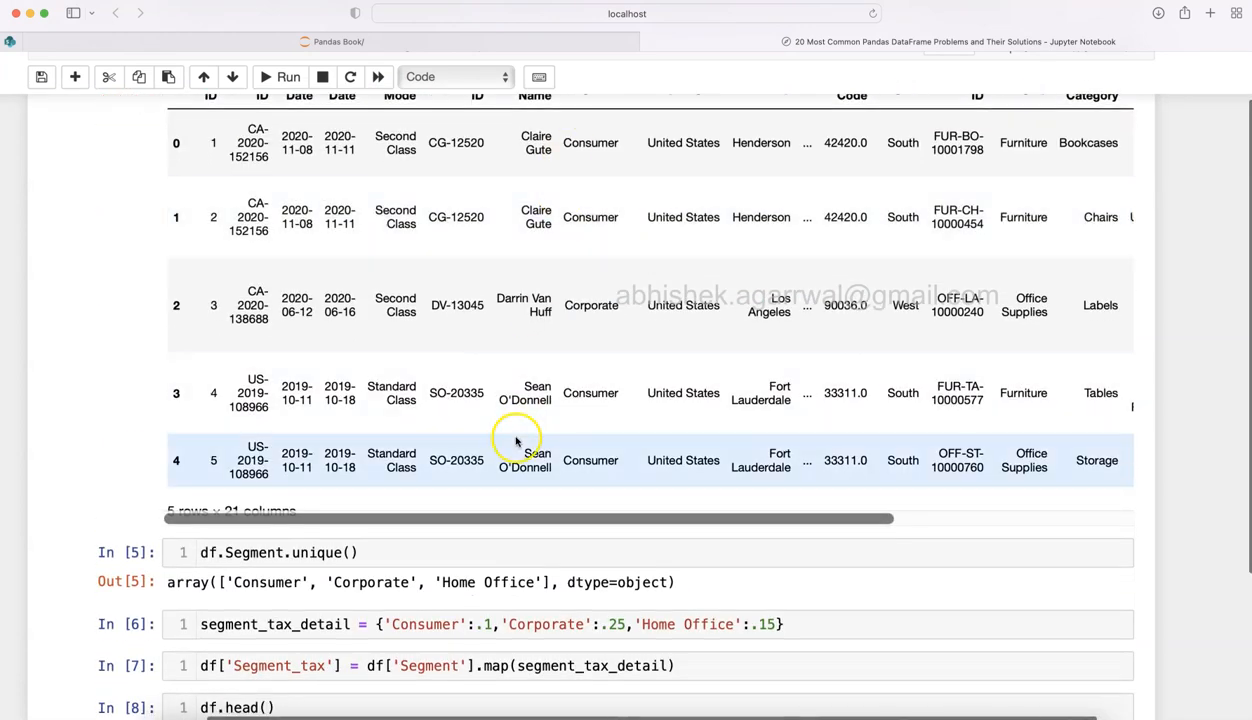
scroll(down, 3)
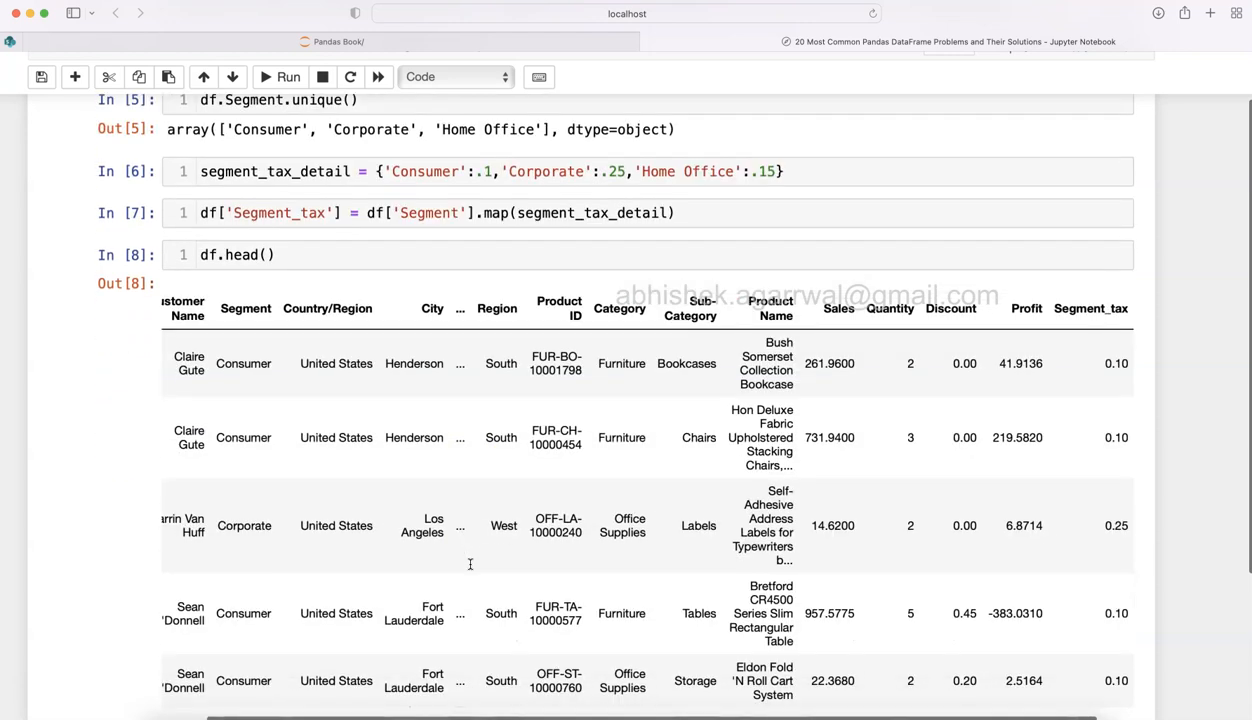
scroll(down, 3)
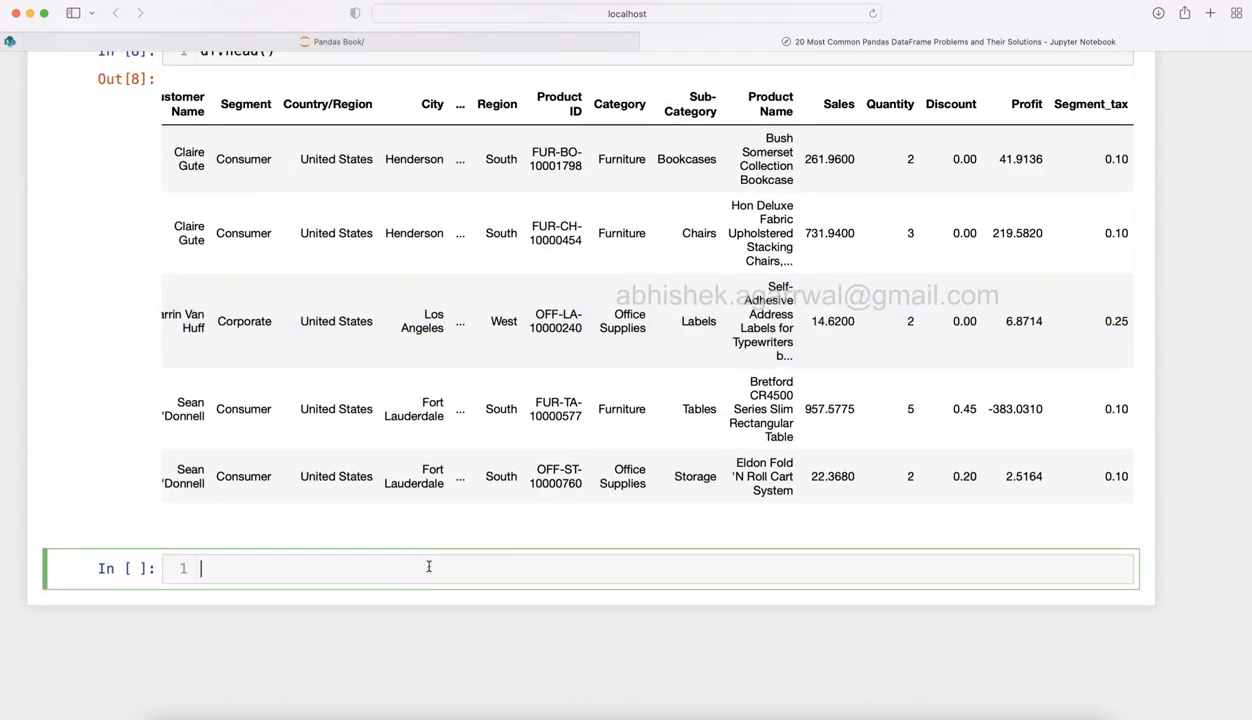
scroll(up, 3)
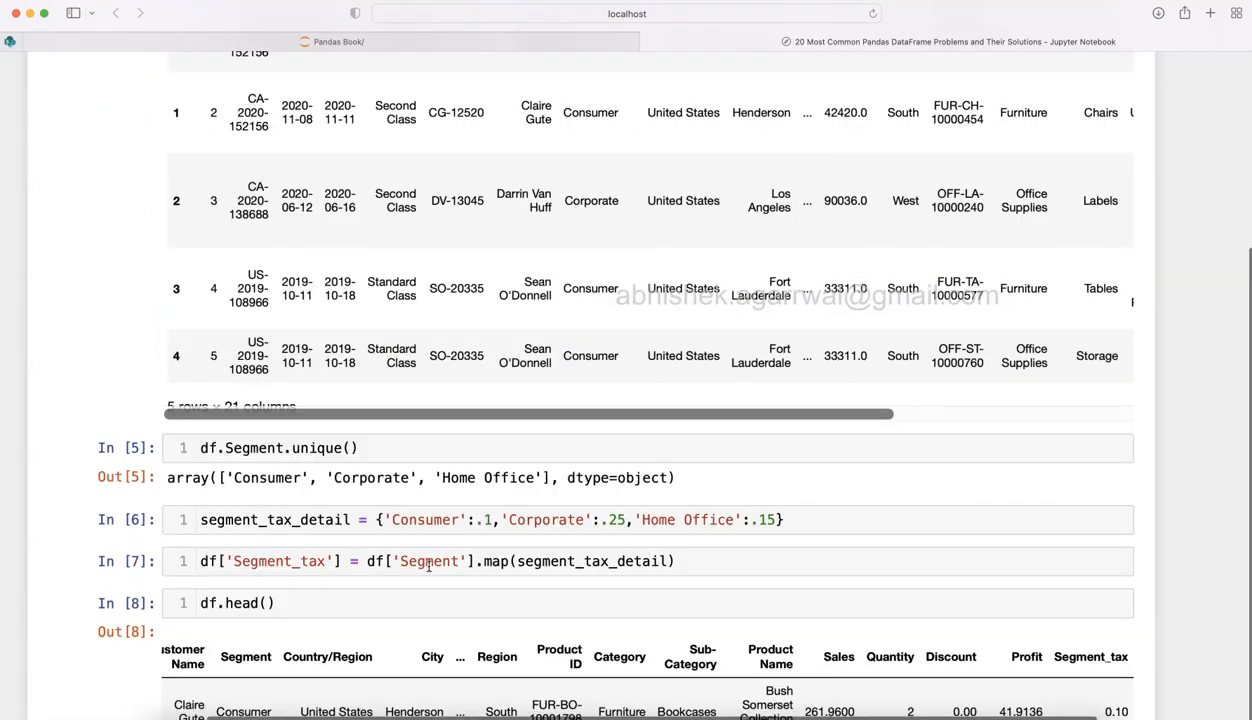
scroll(up, 3)
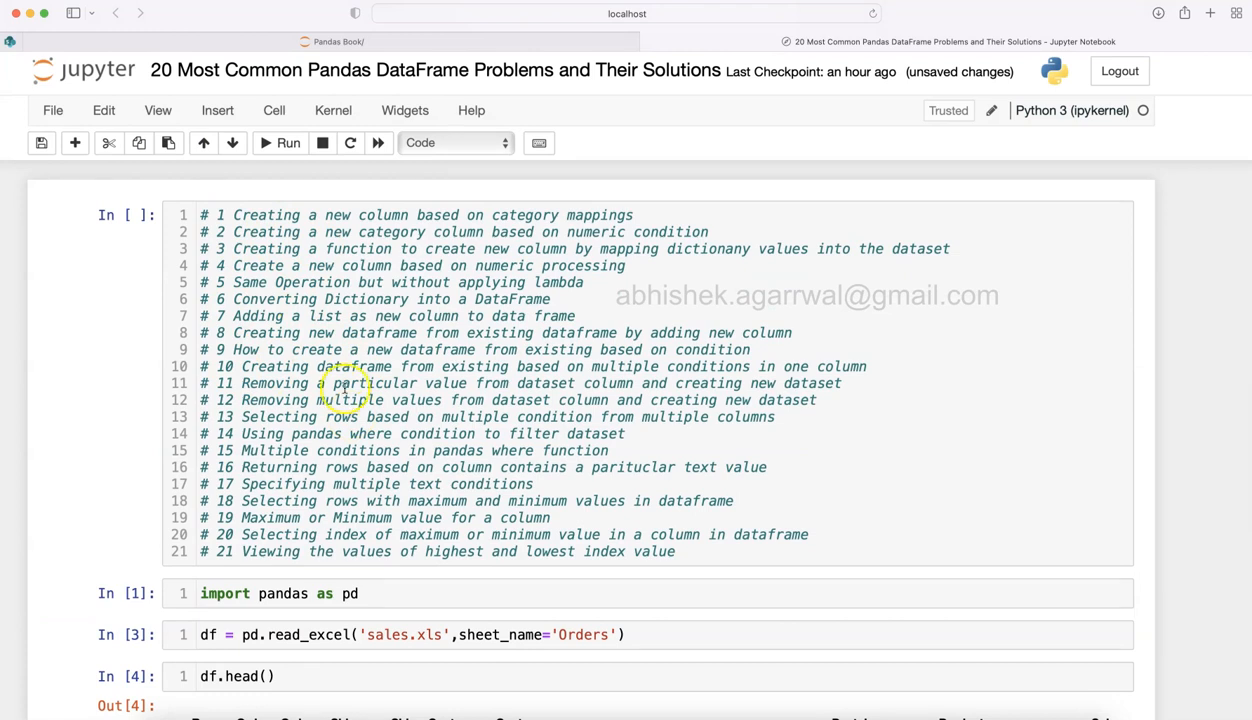
mouse_move(348, 405)
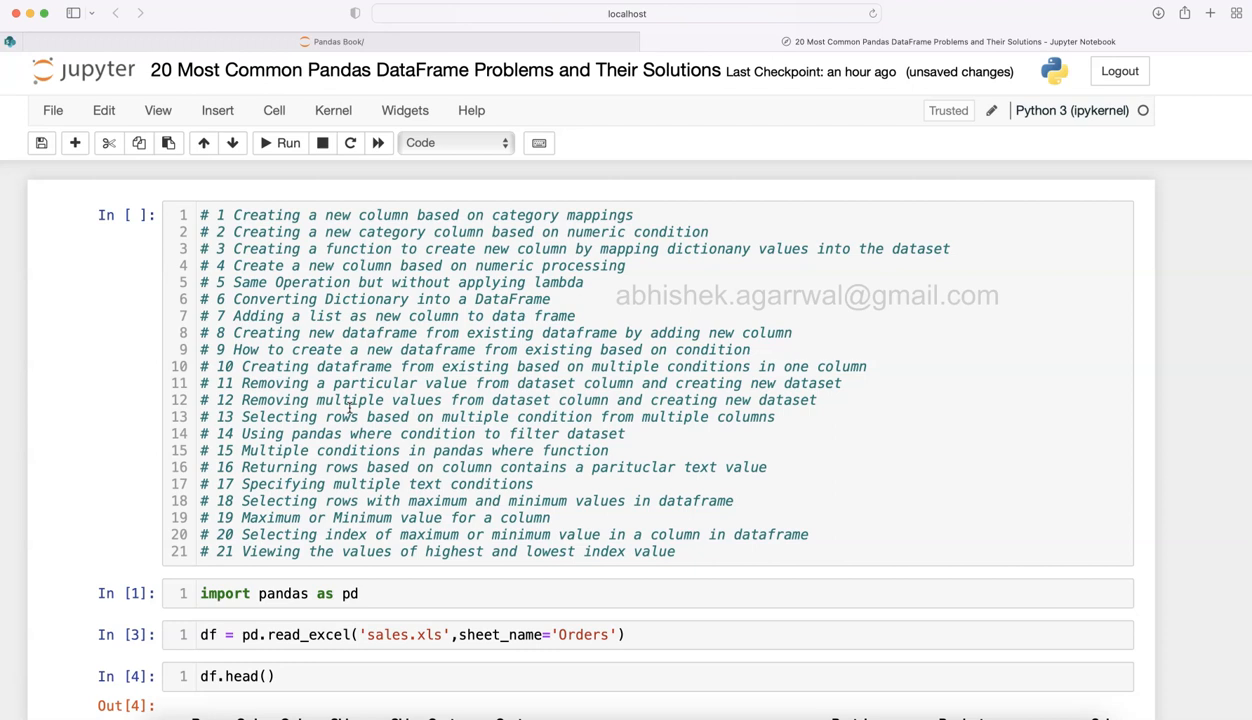
mouse_move(280, 460)
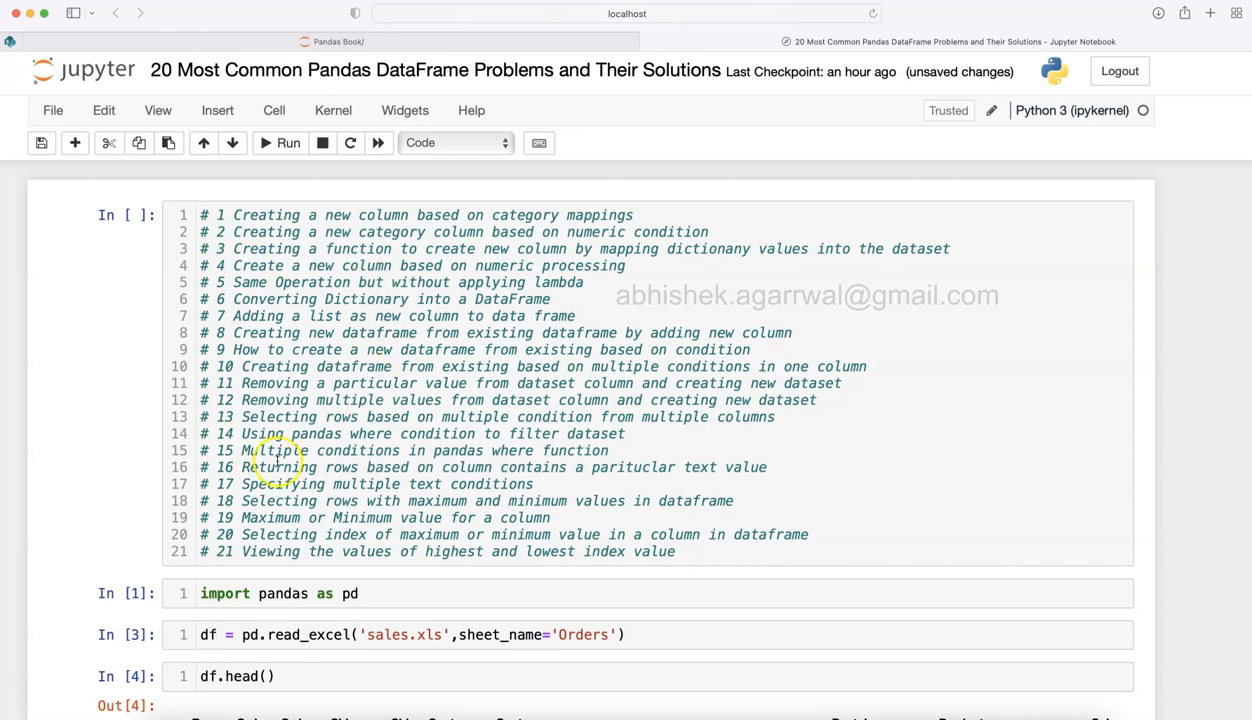